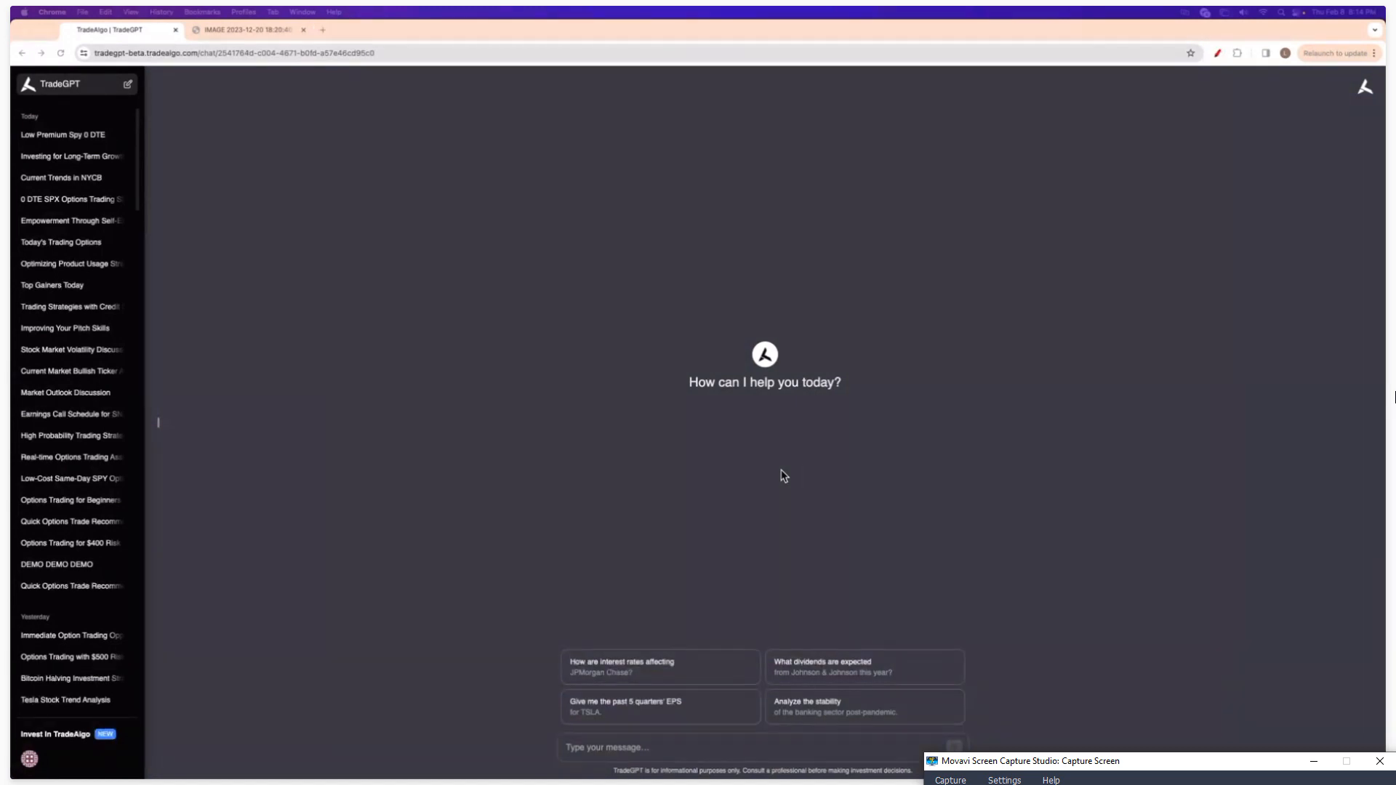
pyautogui.moveTo(761, 482)
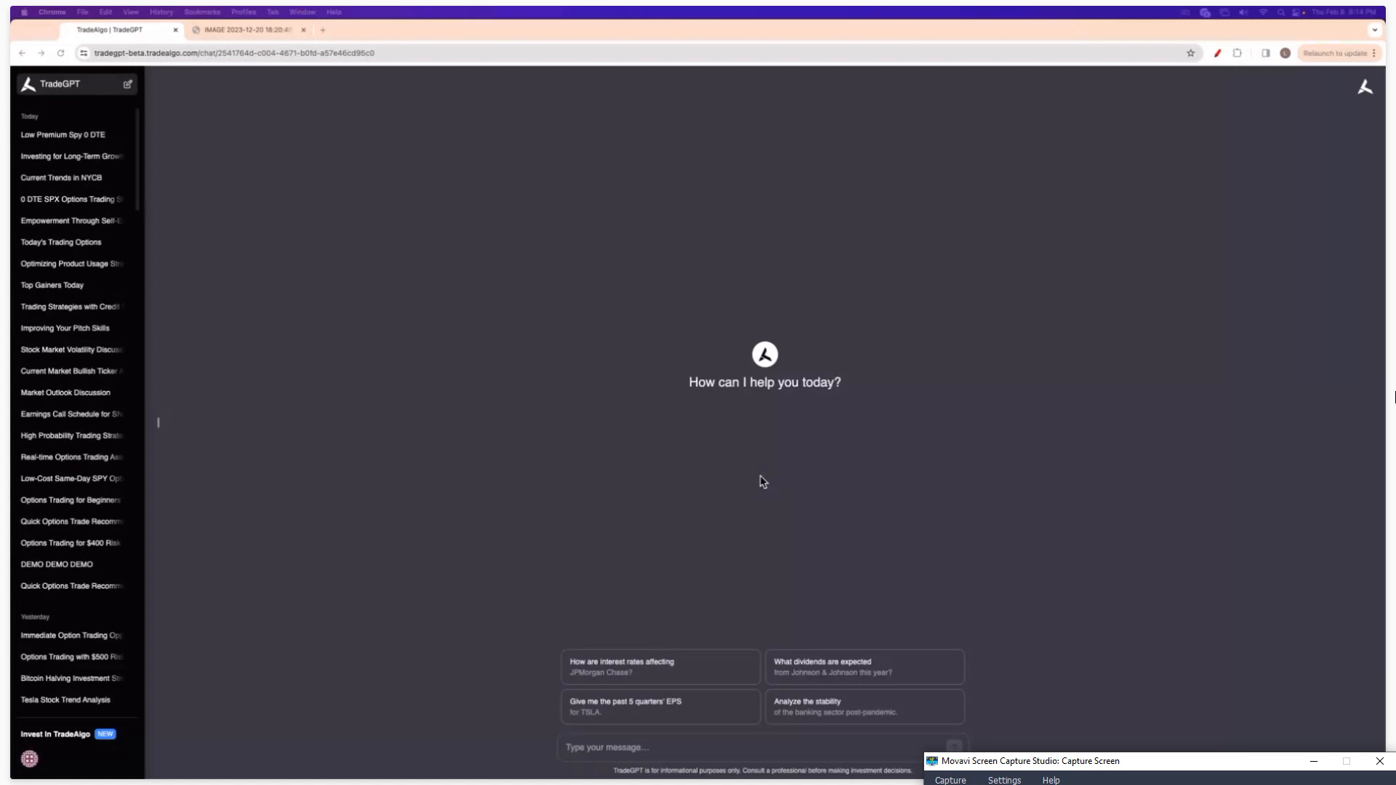
pyautogui.moveTo(764, 481)
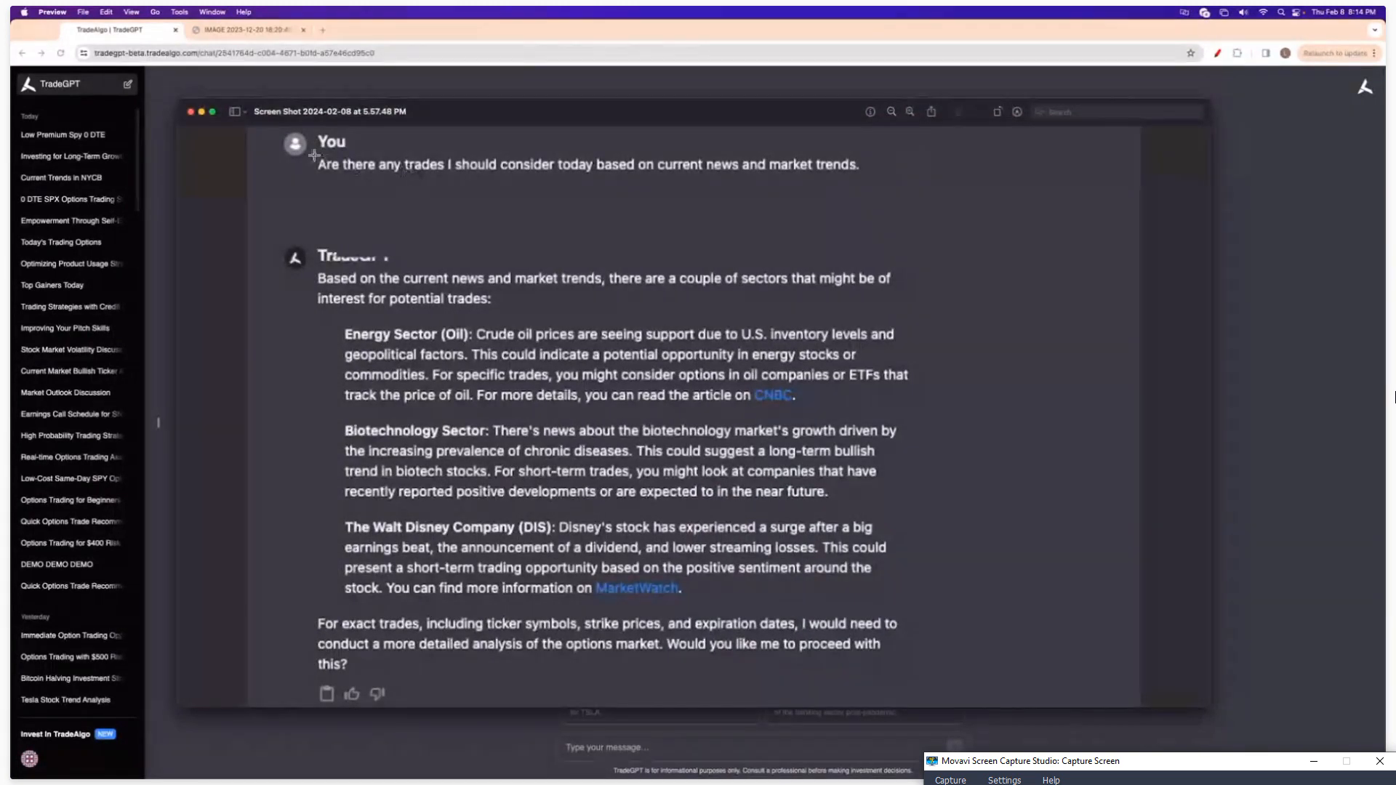
# - Mark off the Energy and Disney paragraphs in the trade-ideas screenshot and lower the window
pyautogui.click(588, 164)
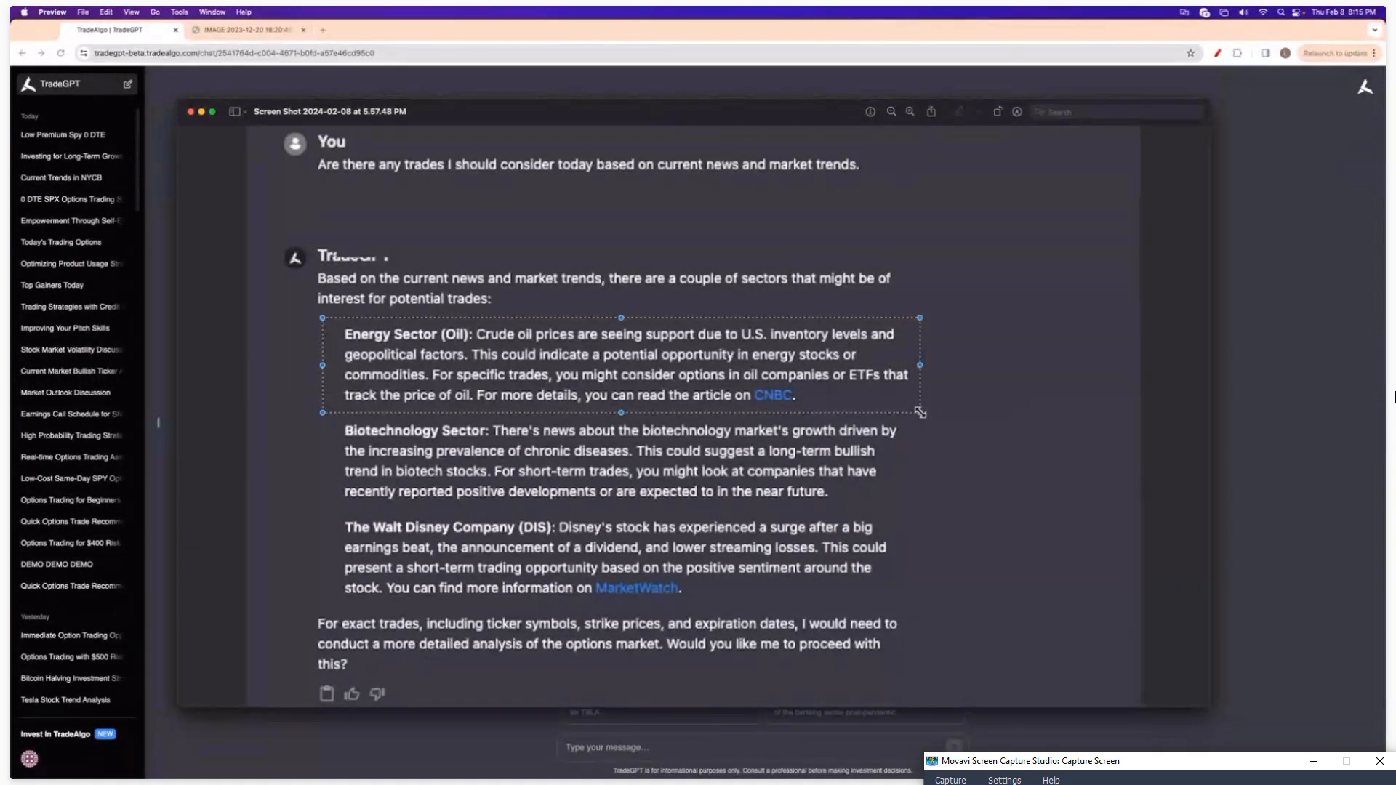
pyautogui.click(676, 557)
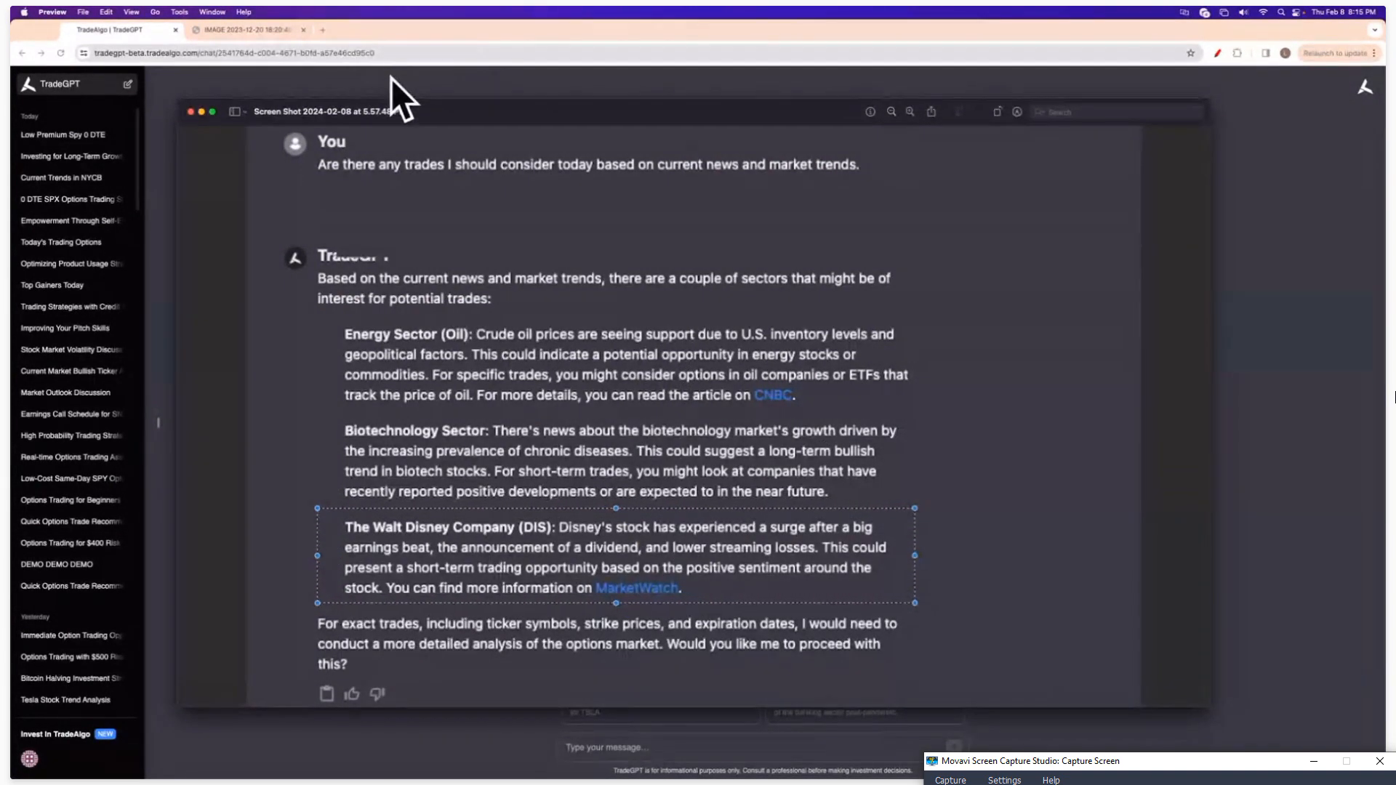
pyautogui.moveTo(330, 112); pyautogui.dragTo(330, 161)
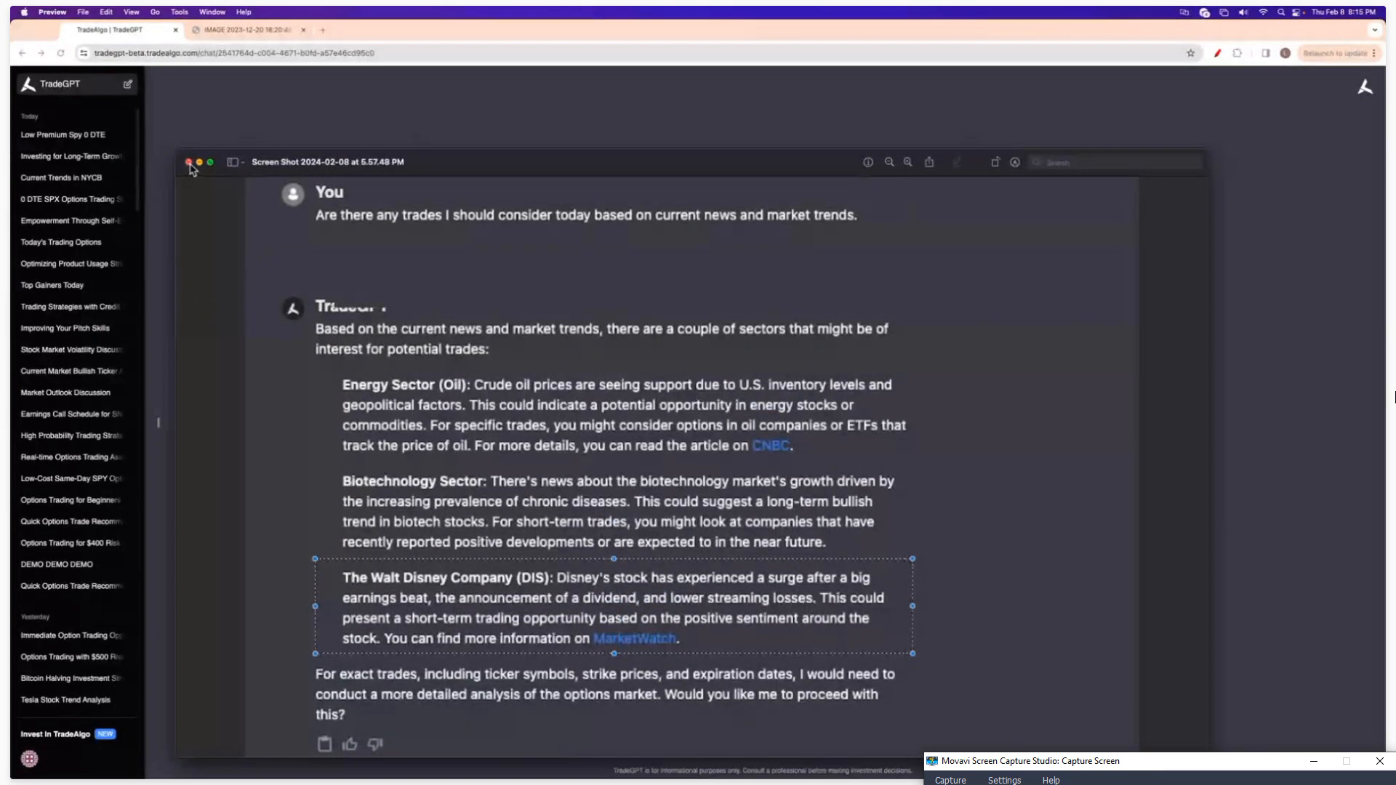
# - Close the trading-ideas, AAPL options-chain and AAPL $200 call screenshots, returning to the empty chat
pyautogui.click(188, 162)
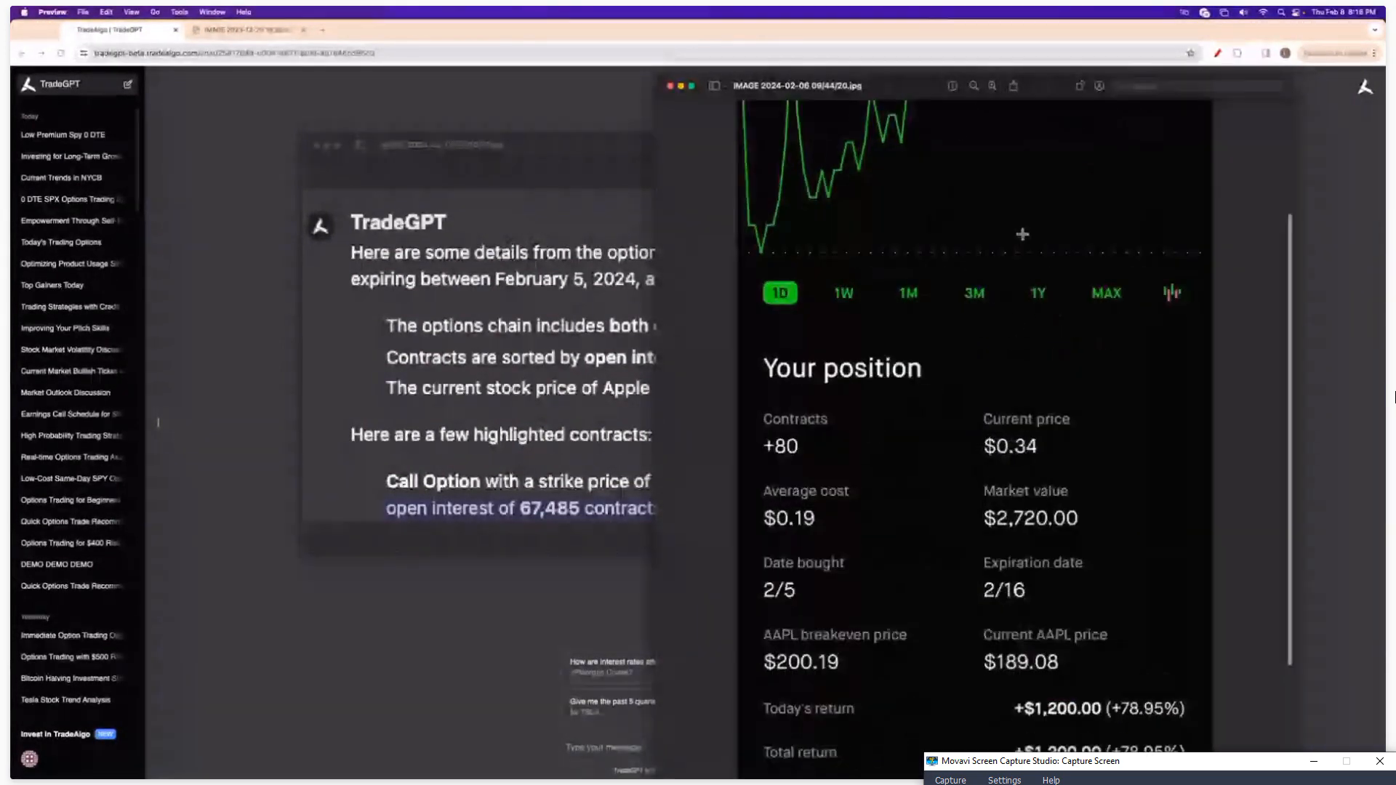
pyautogui.scroll(-3)
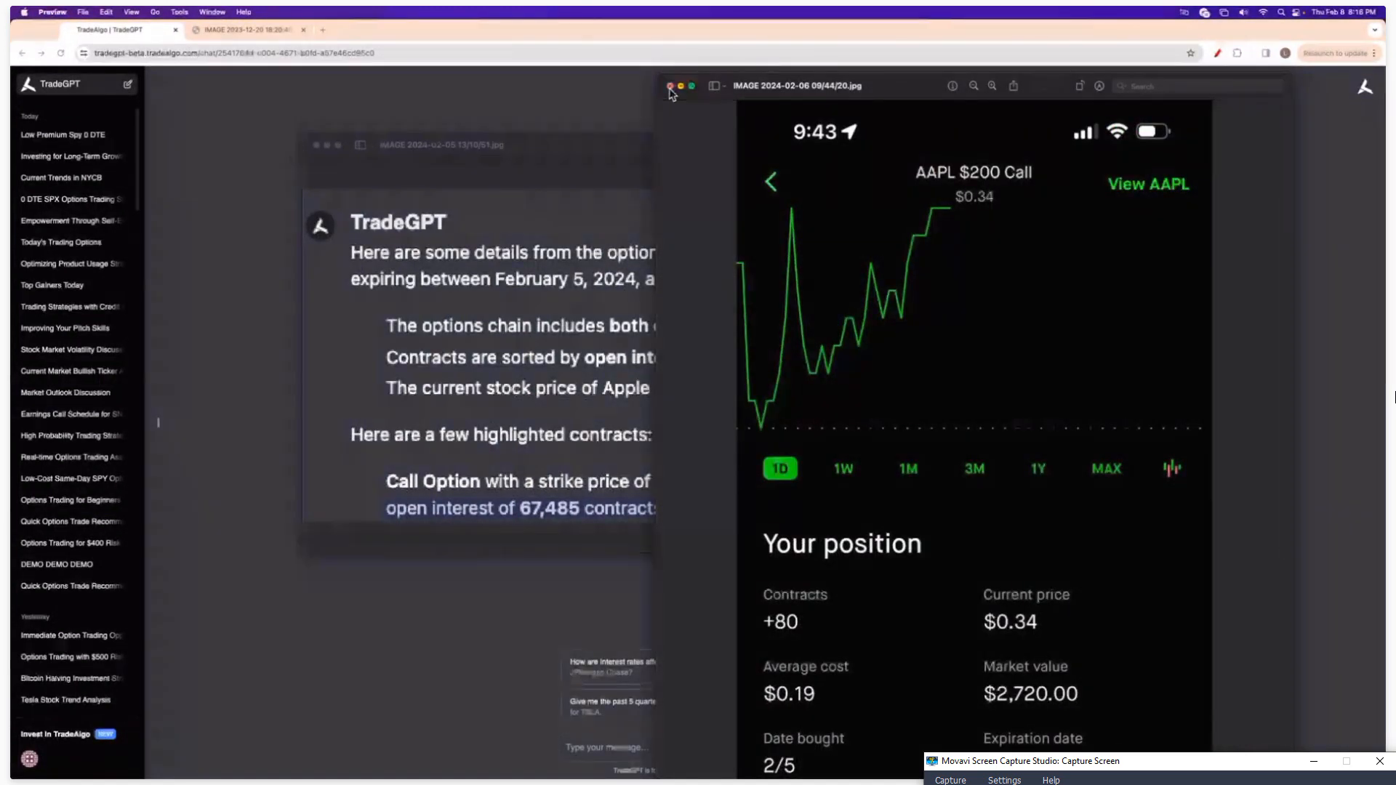
pyautogui.click(671, 86)
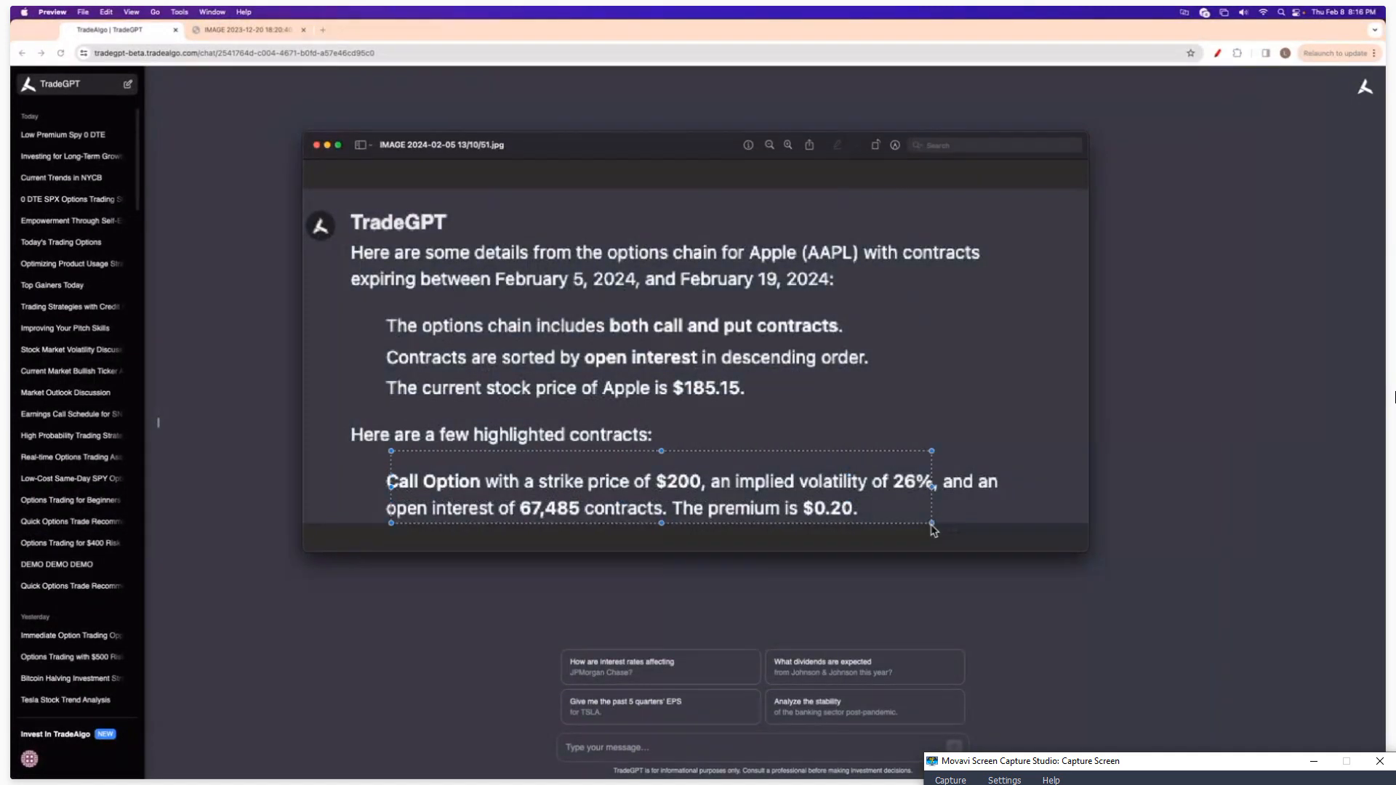
pyautogui.click(316, 144)
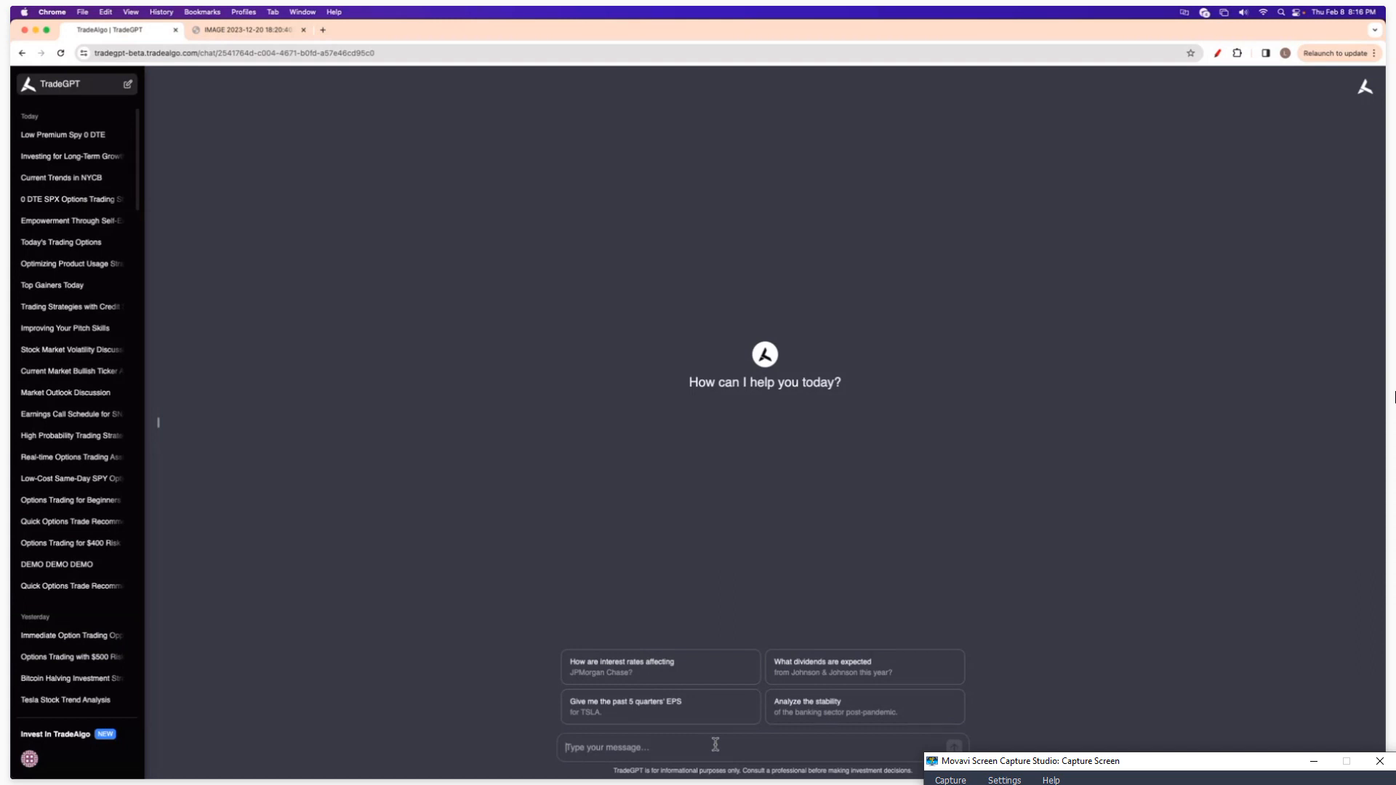
# - Ask TradeGPT for a conservative $250,000 portfolio that yields 4-6% annually
pyautogui.write('I have $250,000')
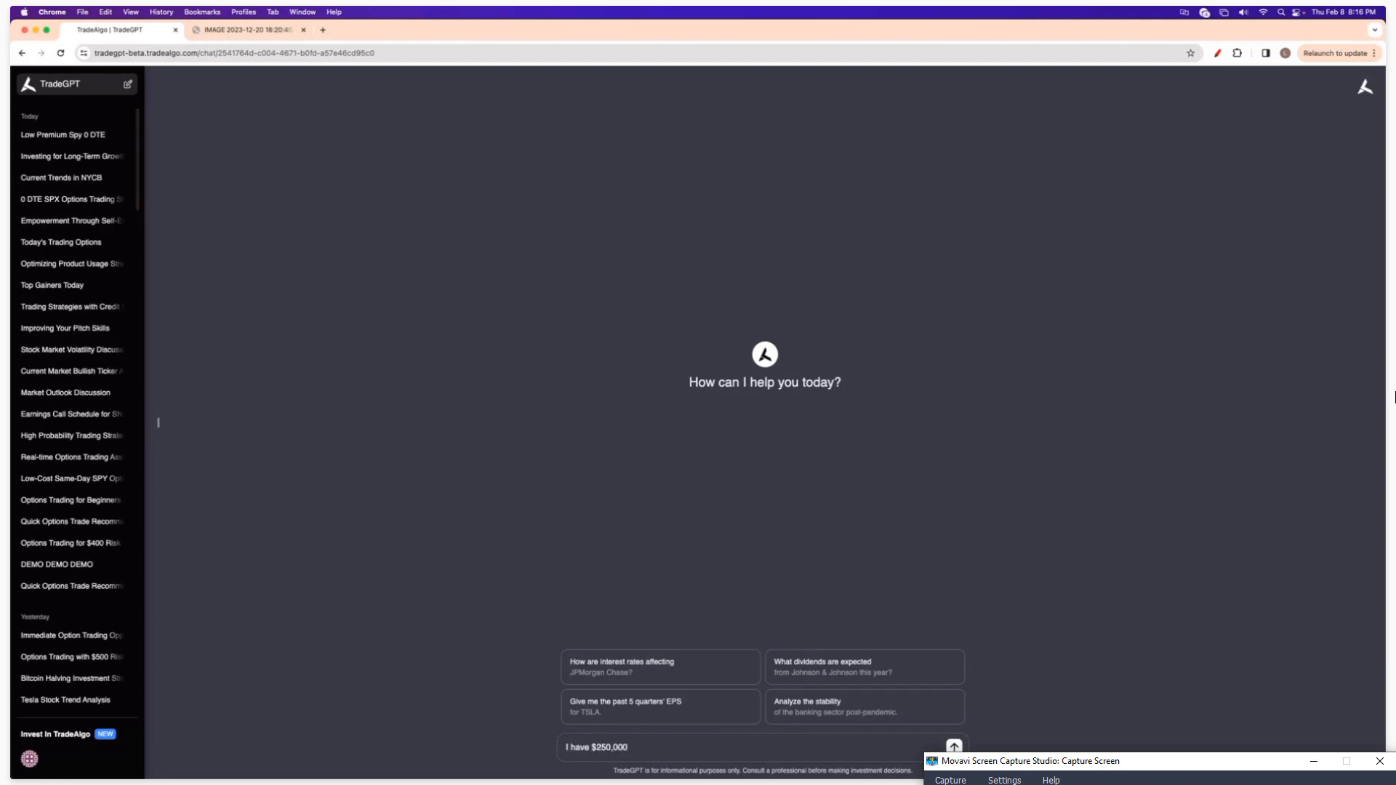
pyautogui.write('to invest. Build me')
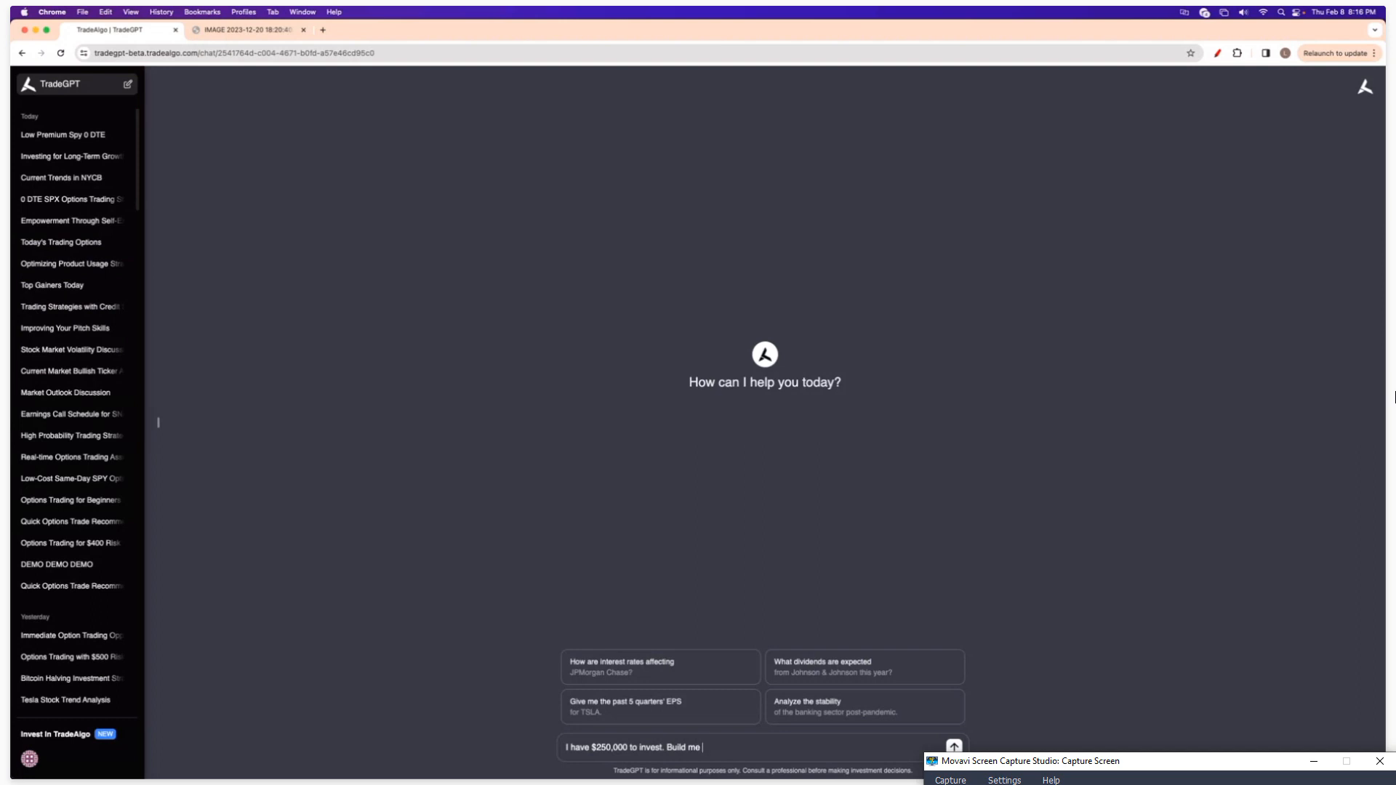
pyautogui.write('a conservative')
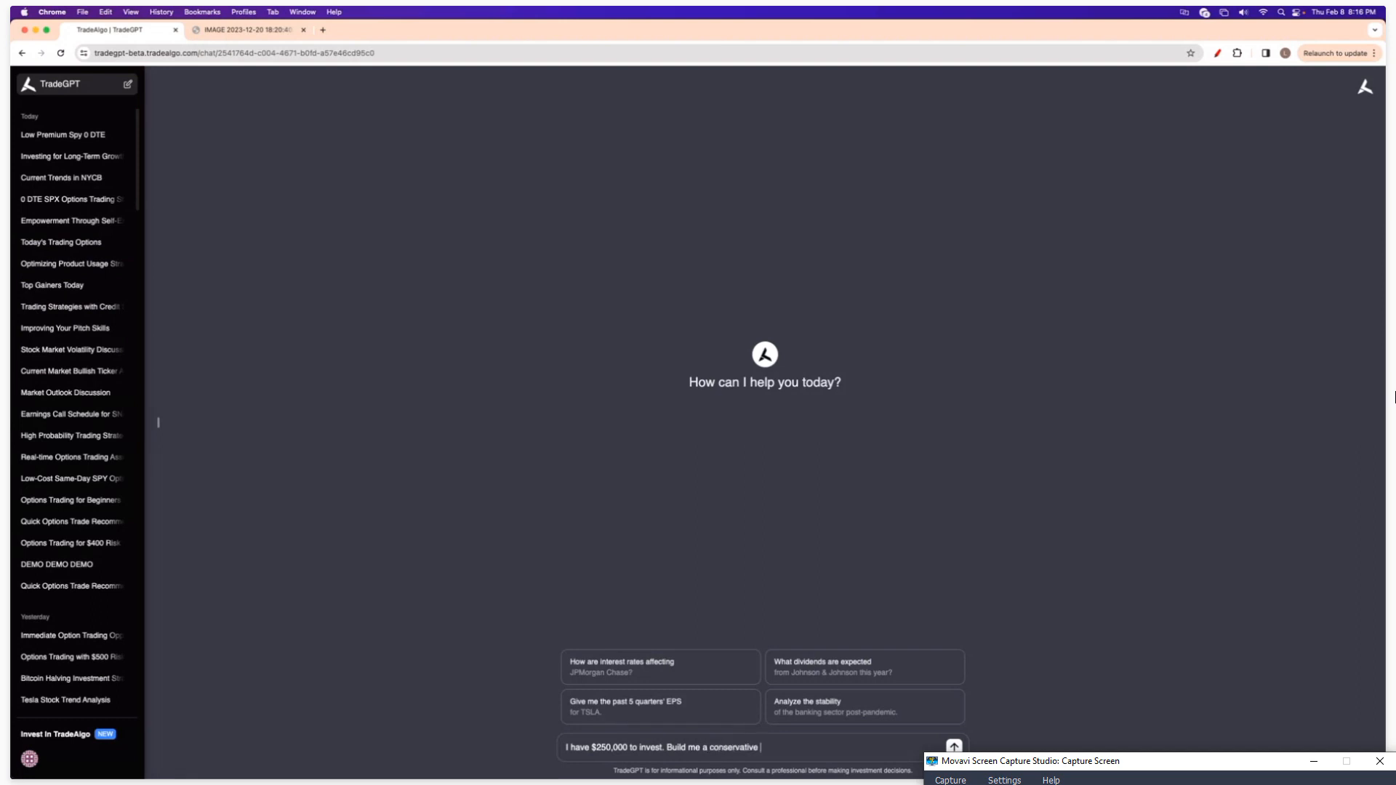
pyautogui.write('portfolio that')
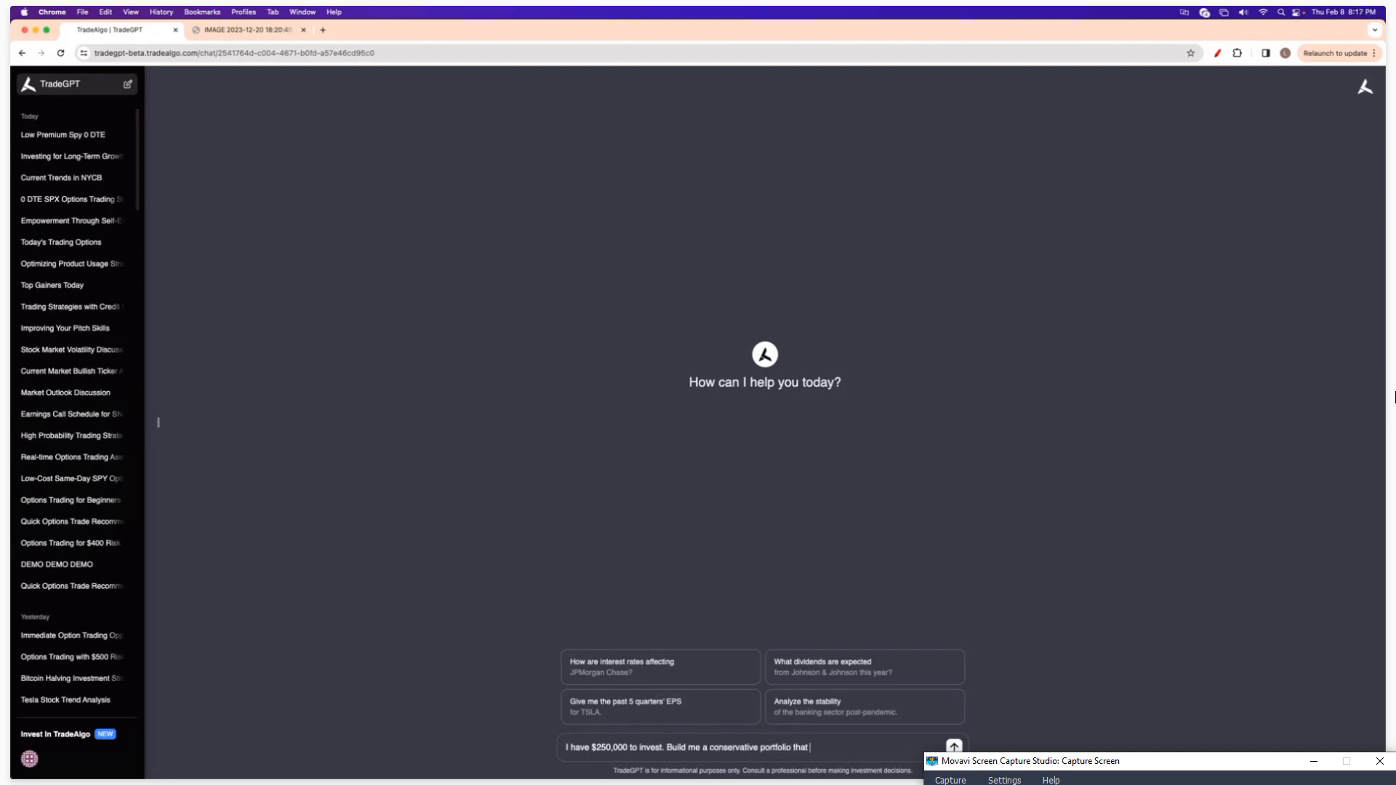
pyautogui.write('yields 4-6')
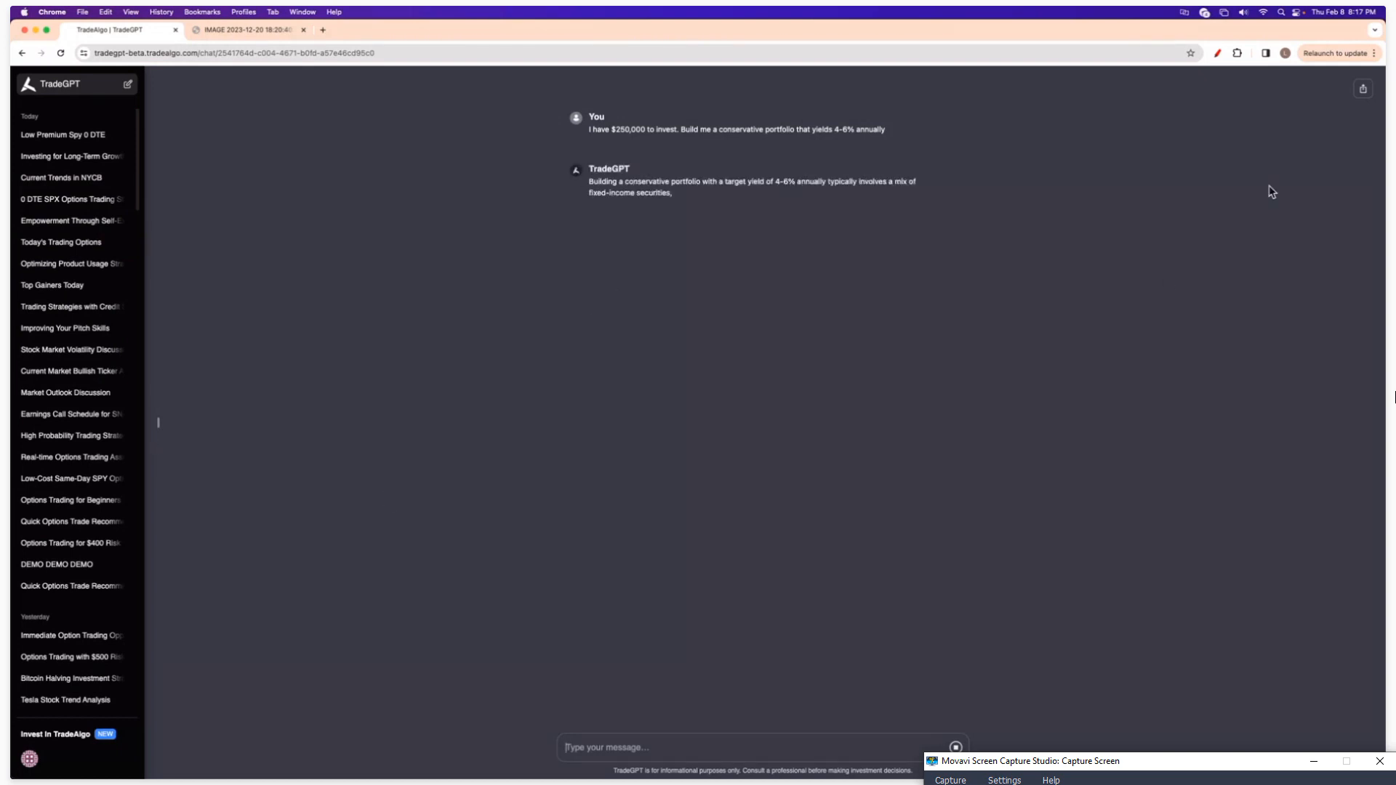
# - Review the 60% fixed income, 30% dividend stocks, 10% REITs allocation answer
pyautogui.click(1386, 52)
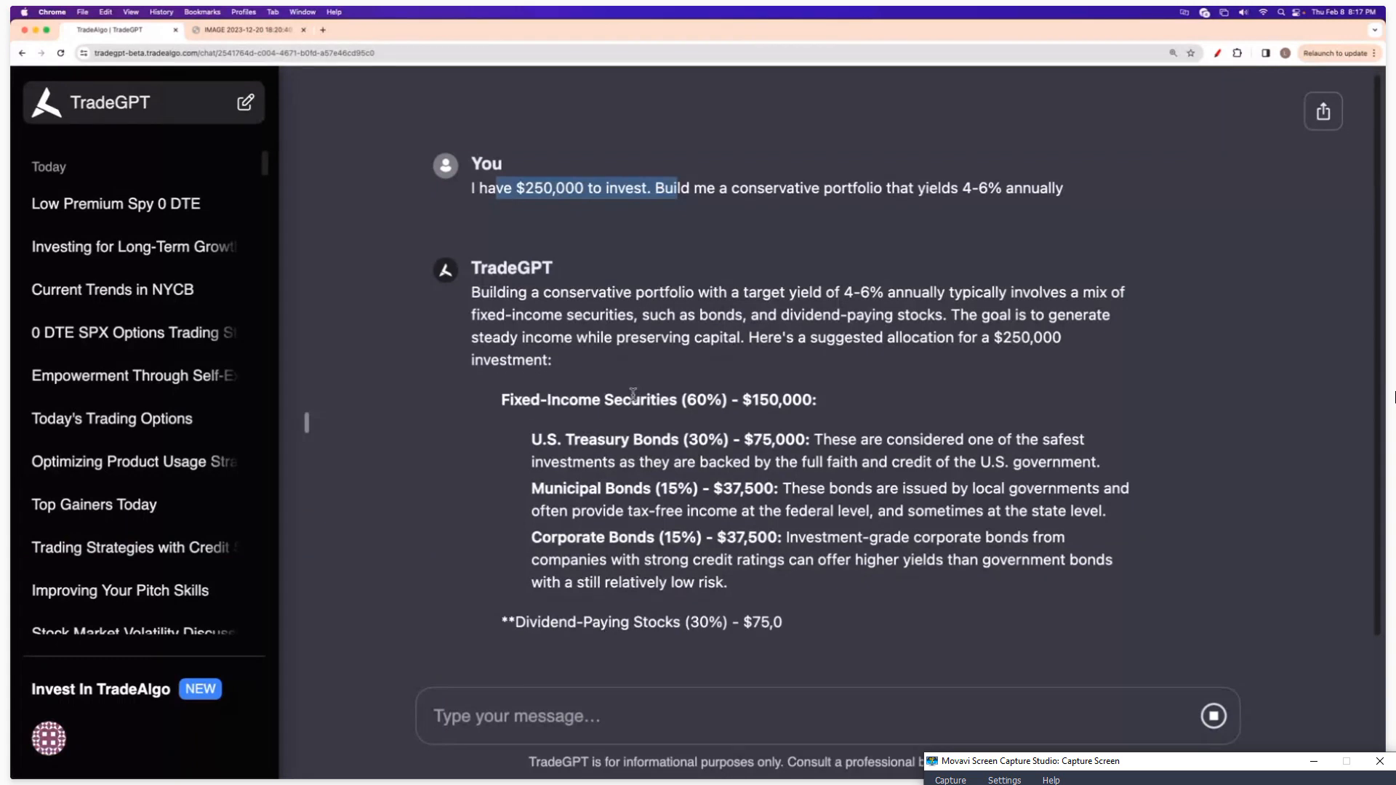
pyautogui.scroll(-3)
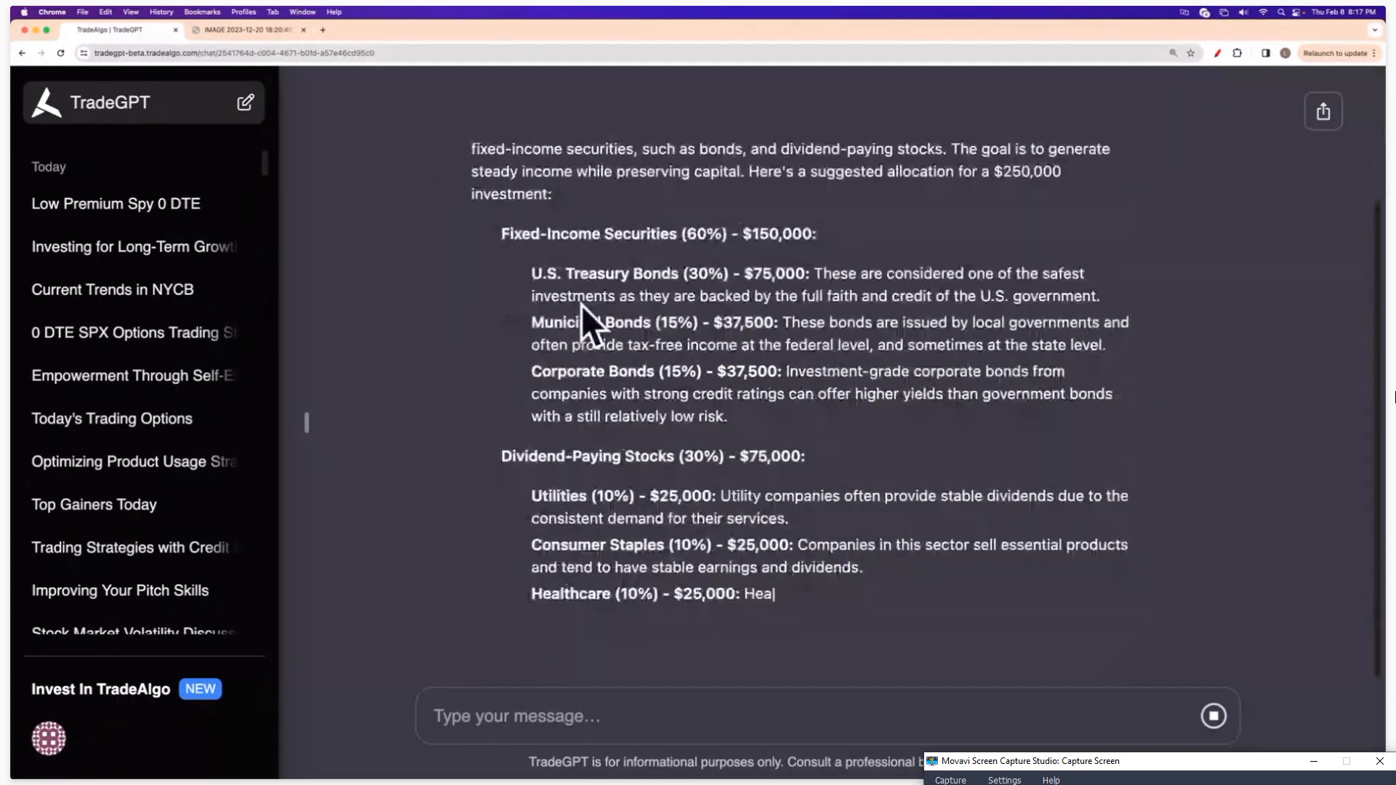
pyautogui.scroll(-3)
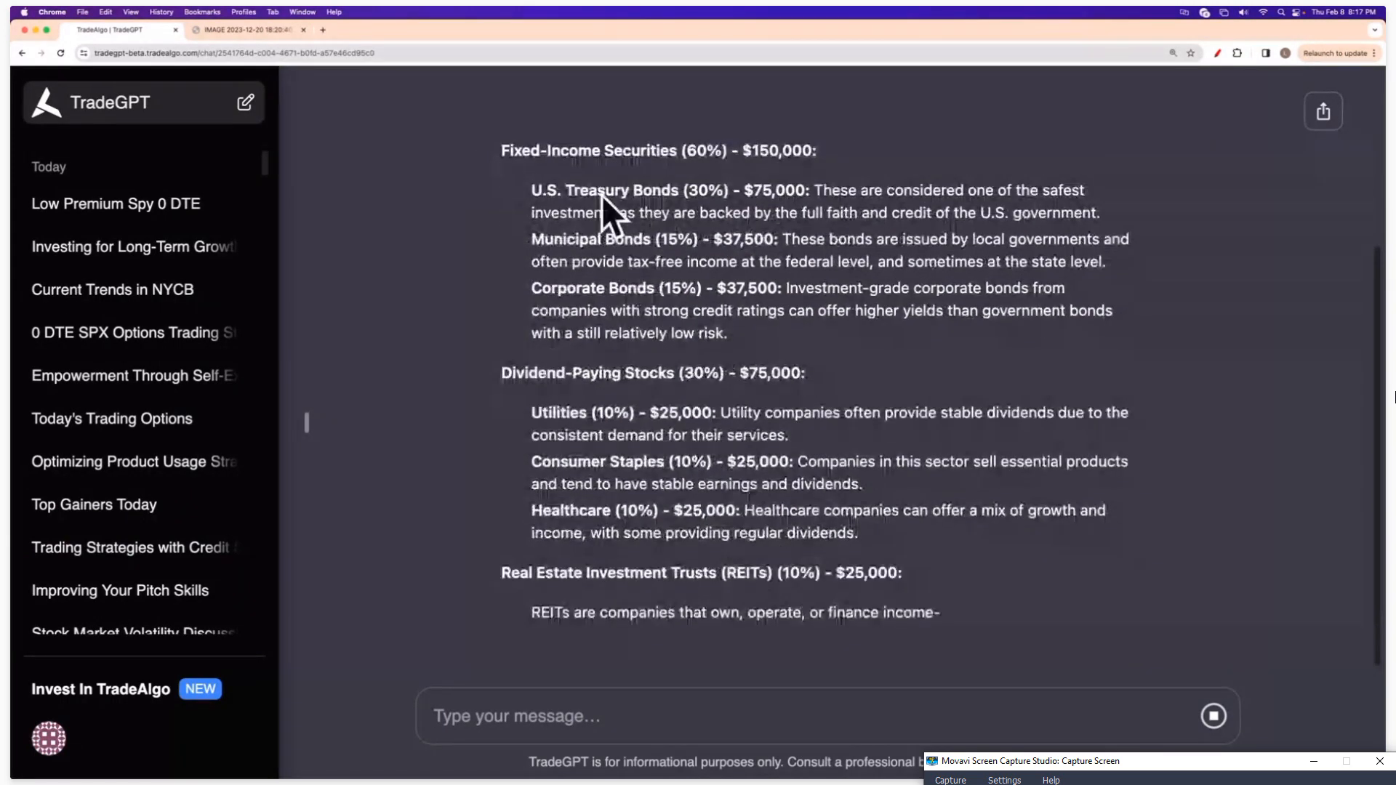
pyautogui.scroll(-3)
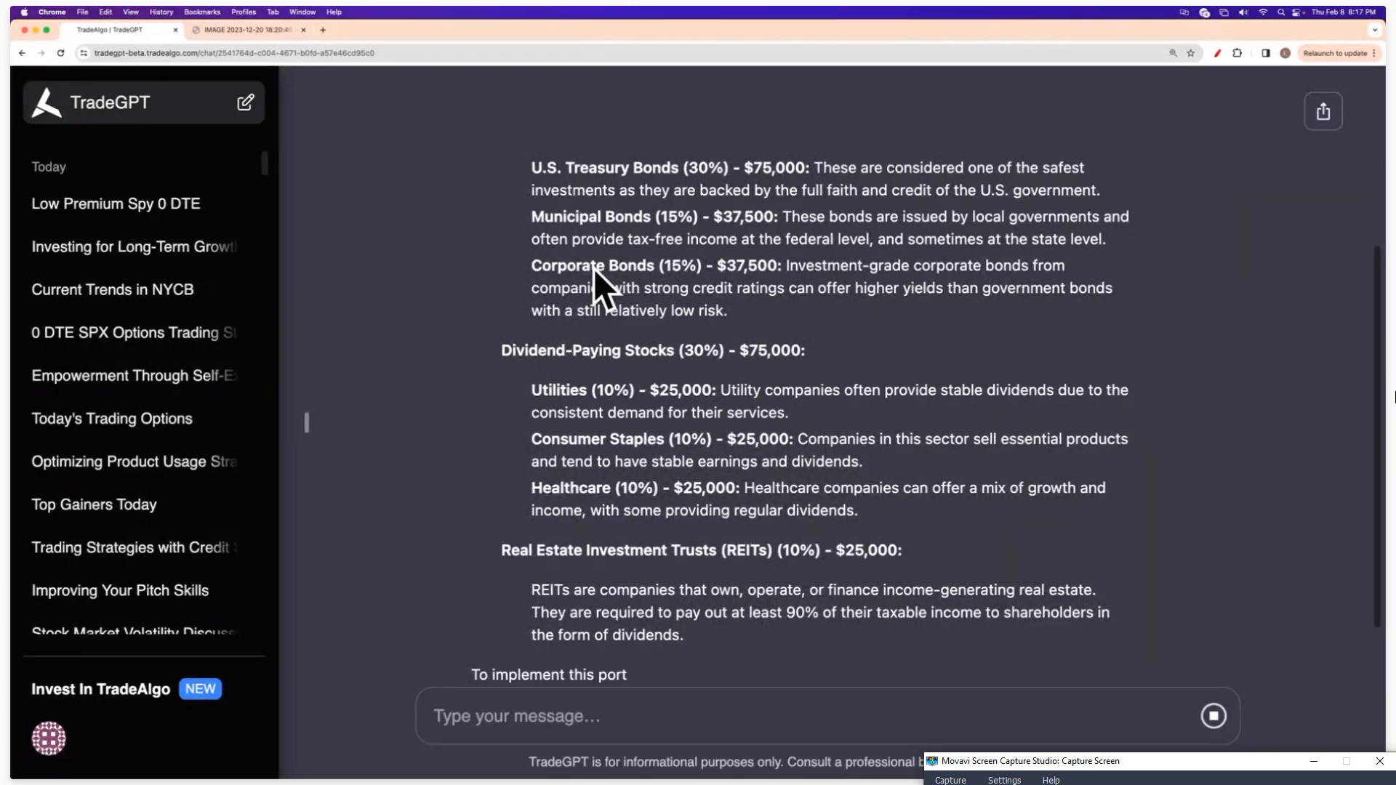
pyautogui.scroll(-3)
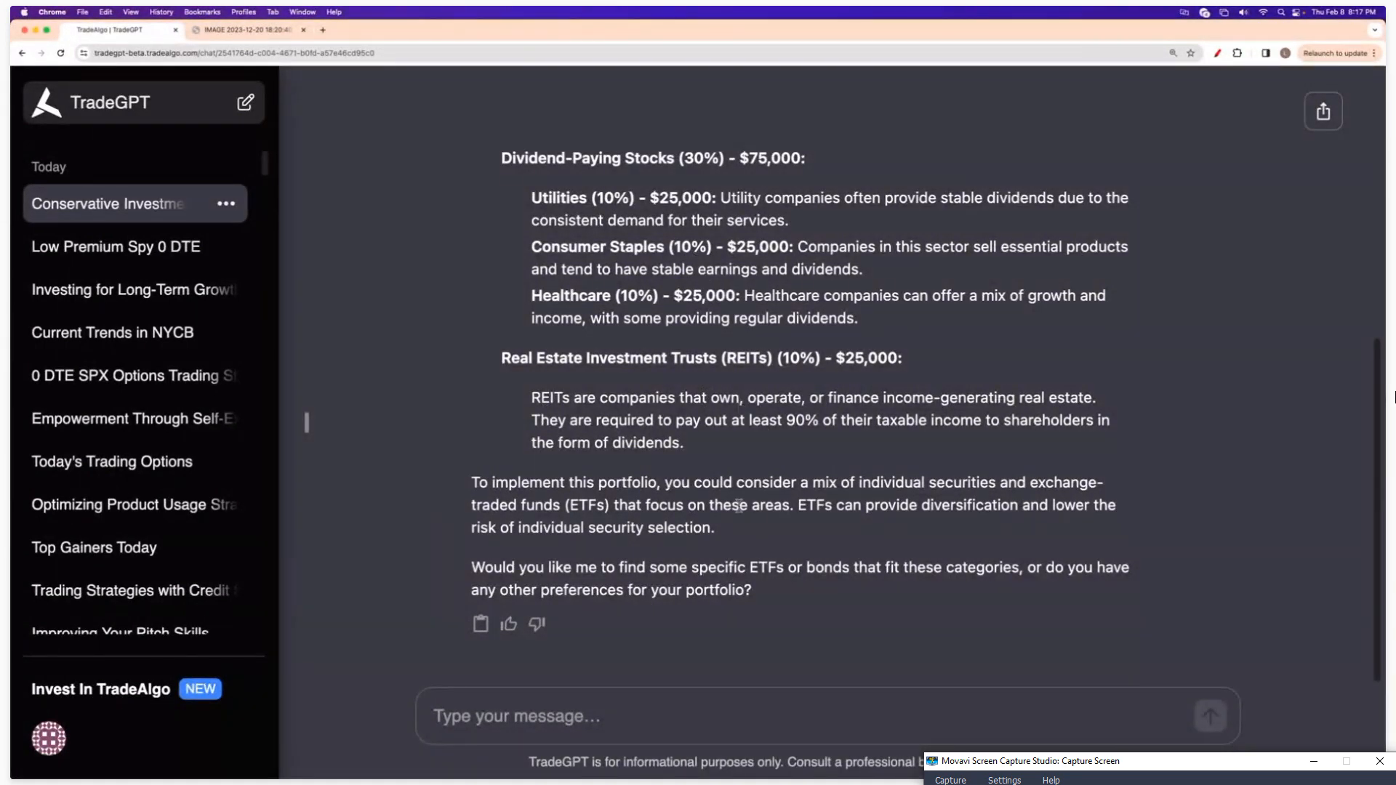
pyautogui.scroll(3)
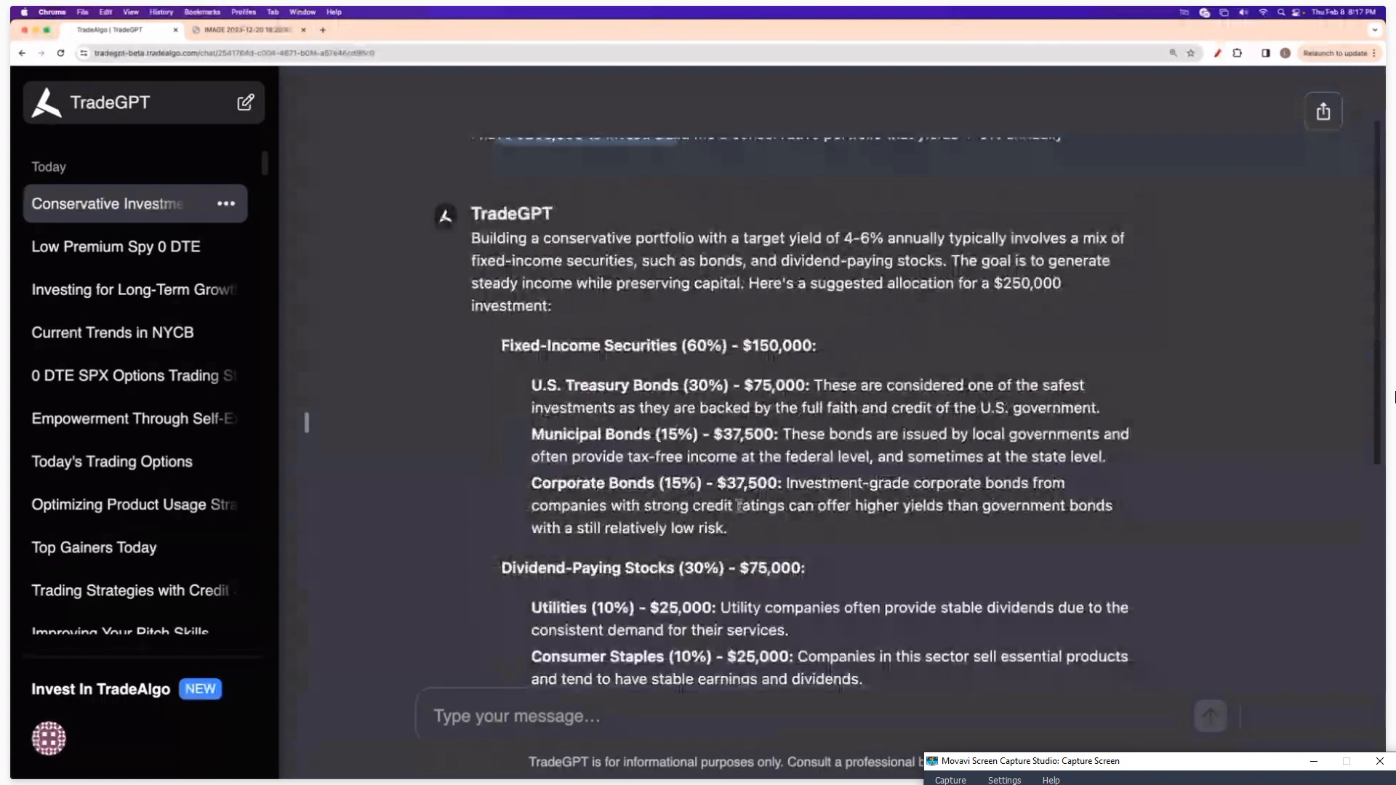
pyautogui.scroll(3)
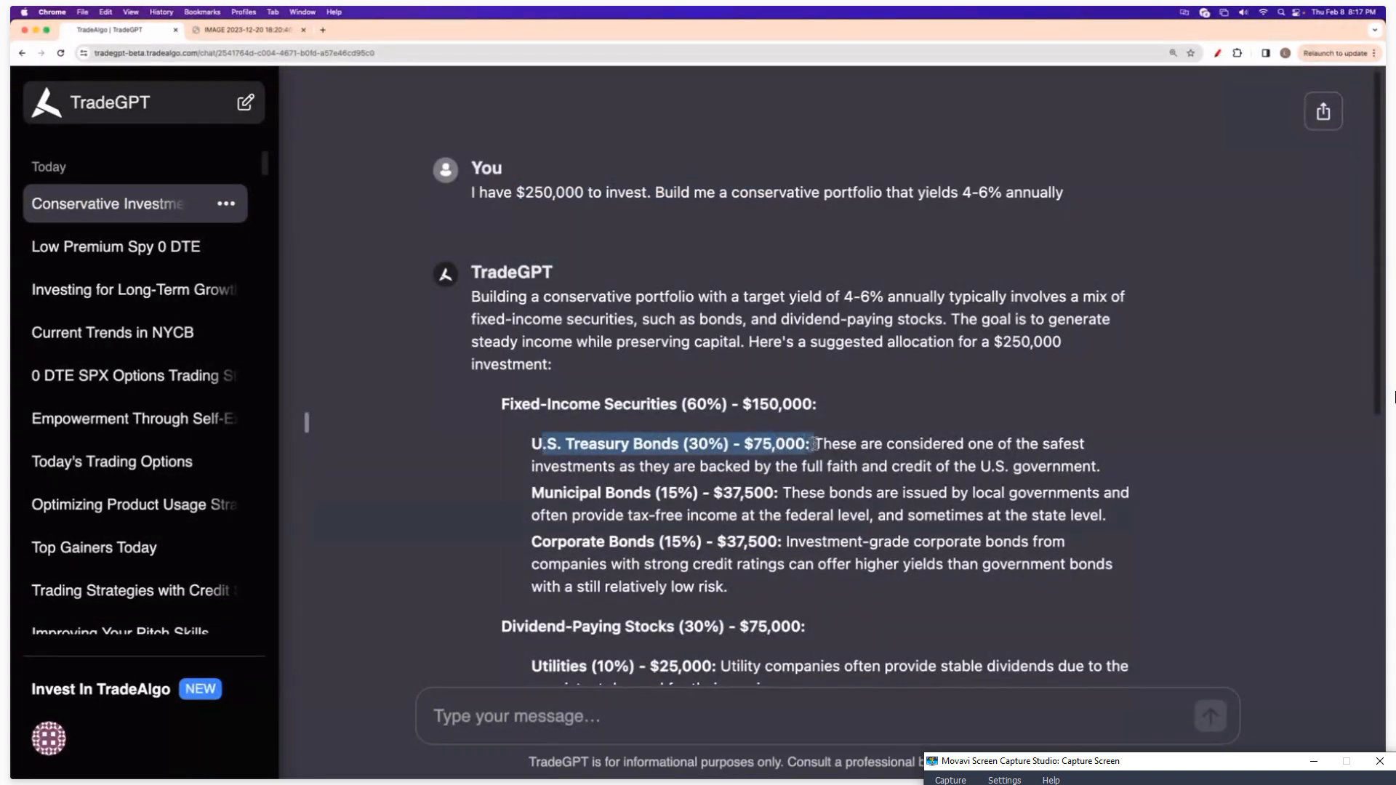
pyautogui.scroll(3)
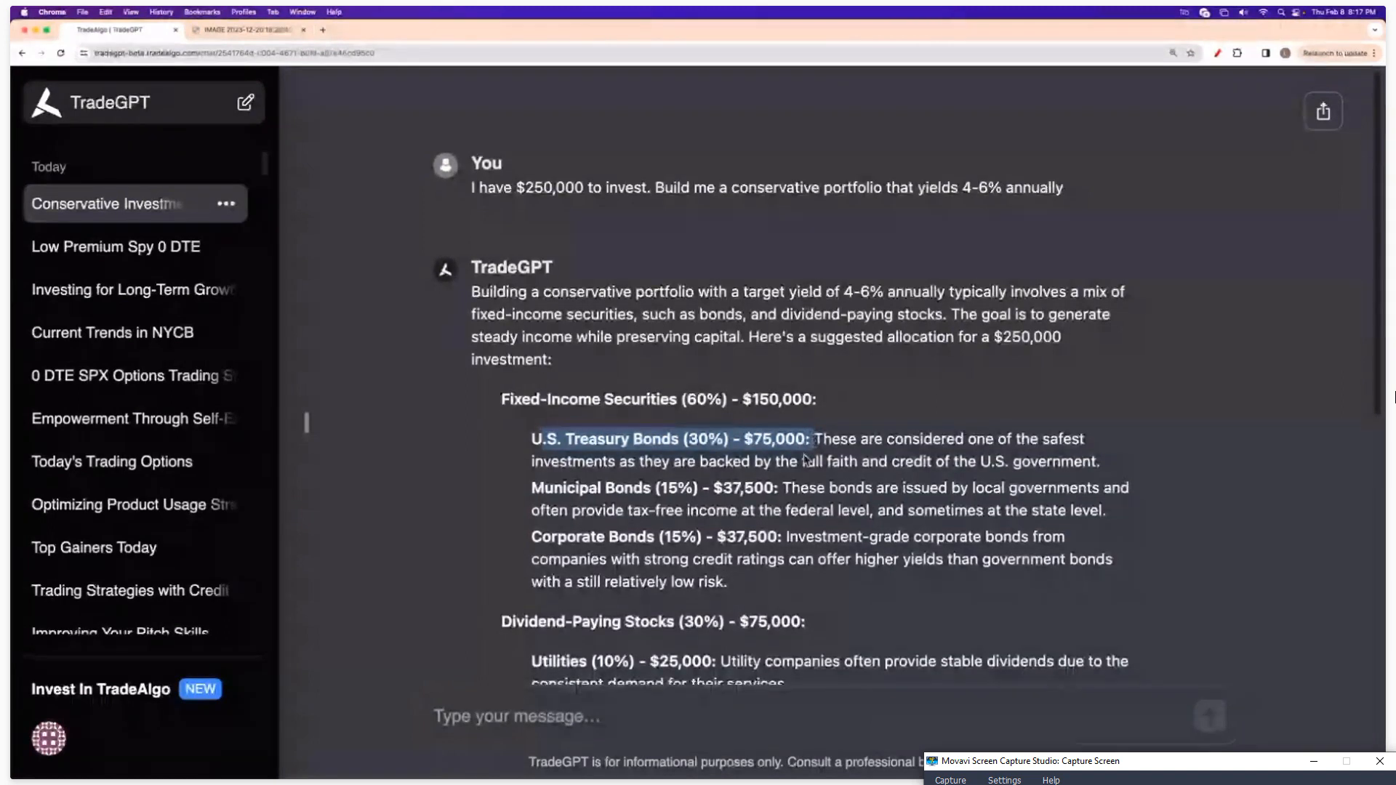
pyautogui.scroll(-3)
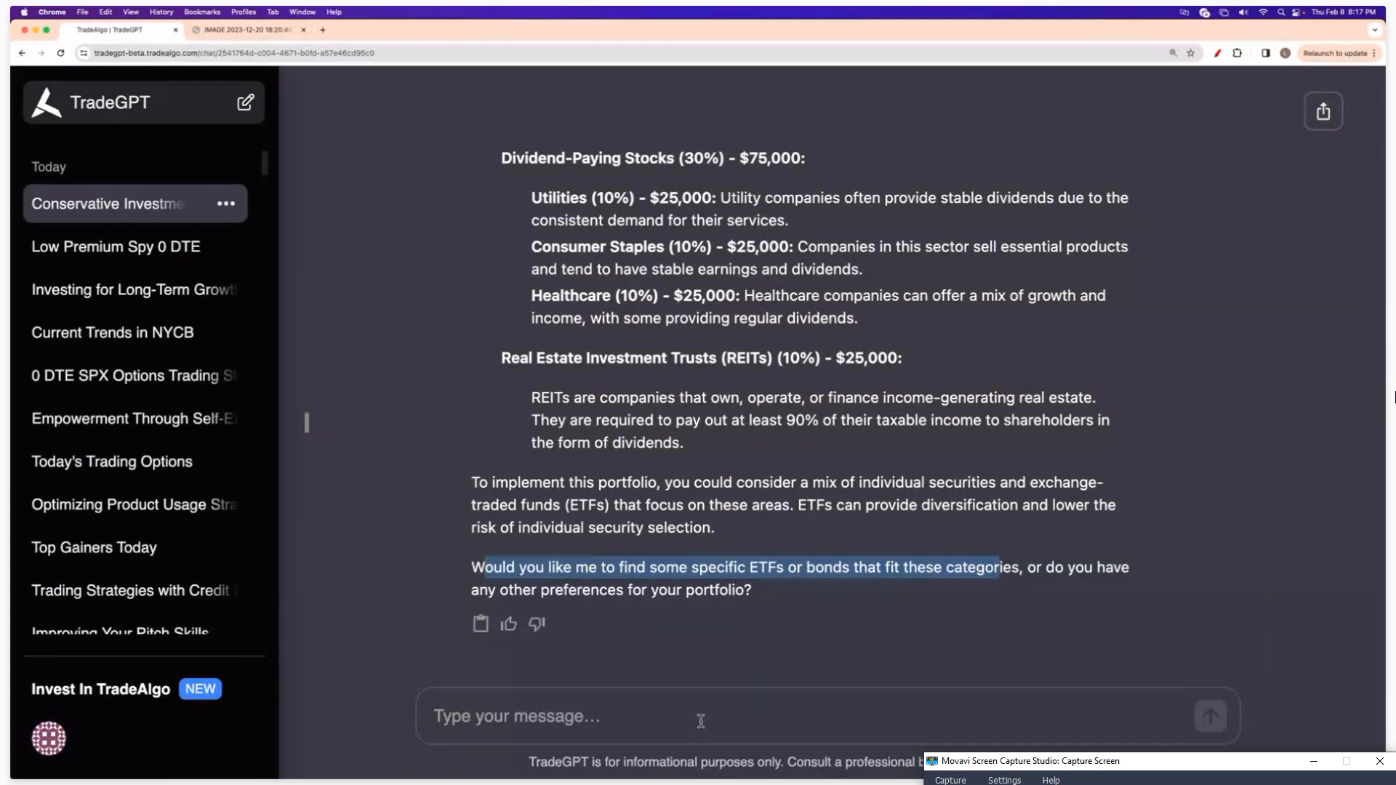
# - Send the follow-up 'Yes, please find some specific ETFs'
pyautogui.write('Yes, p')
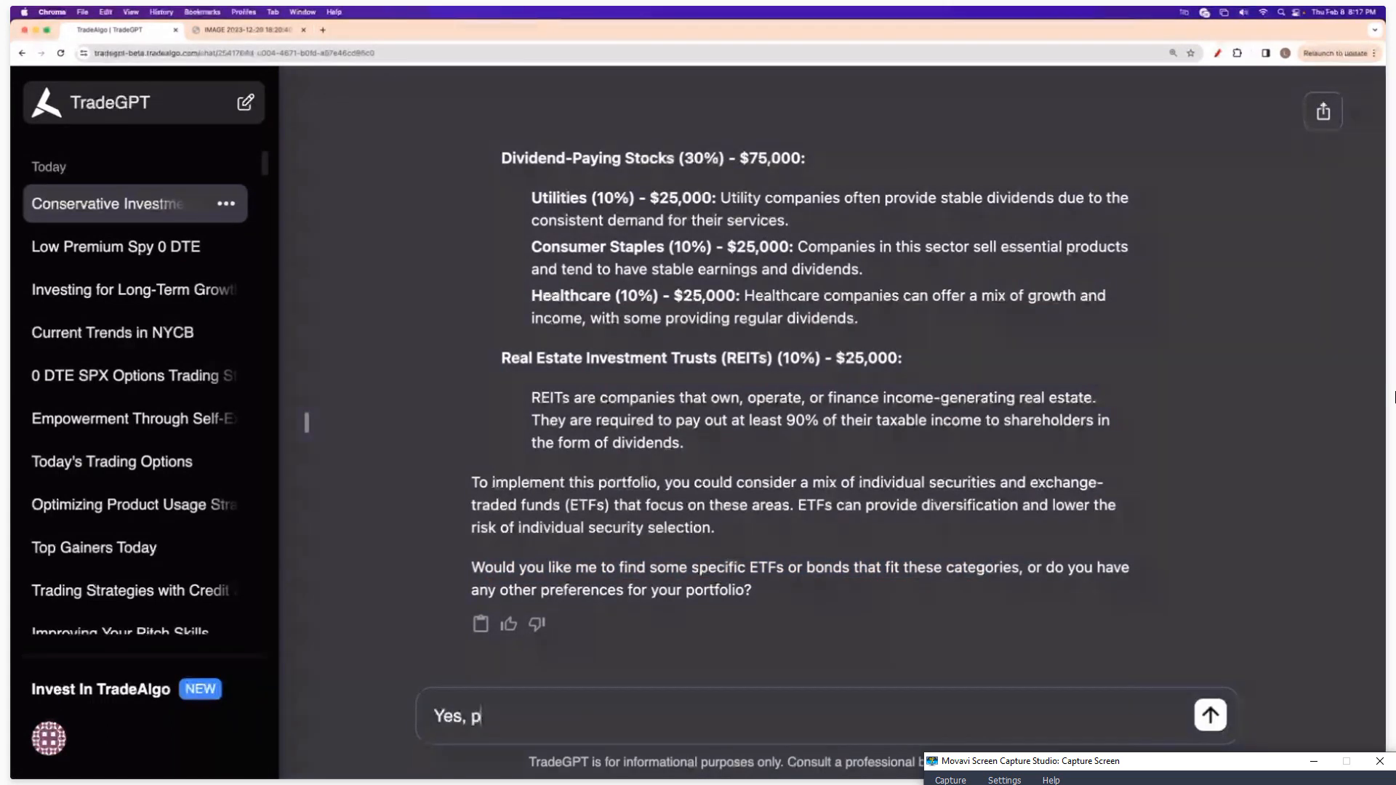
pyautogui.write('lease find some spec')
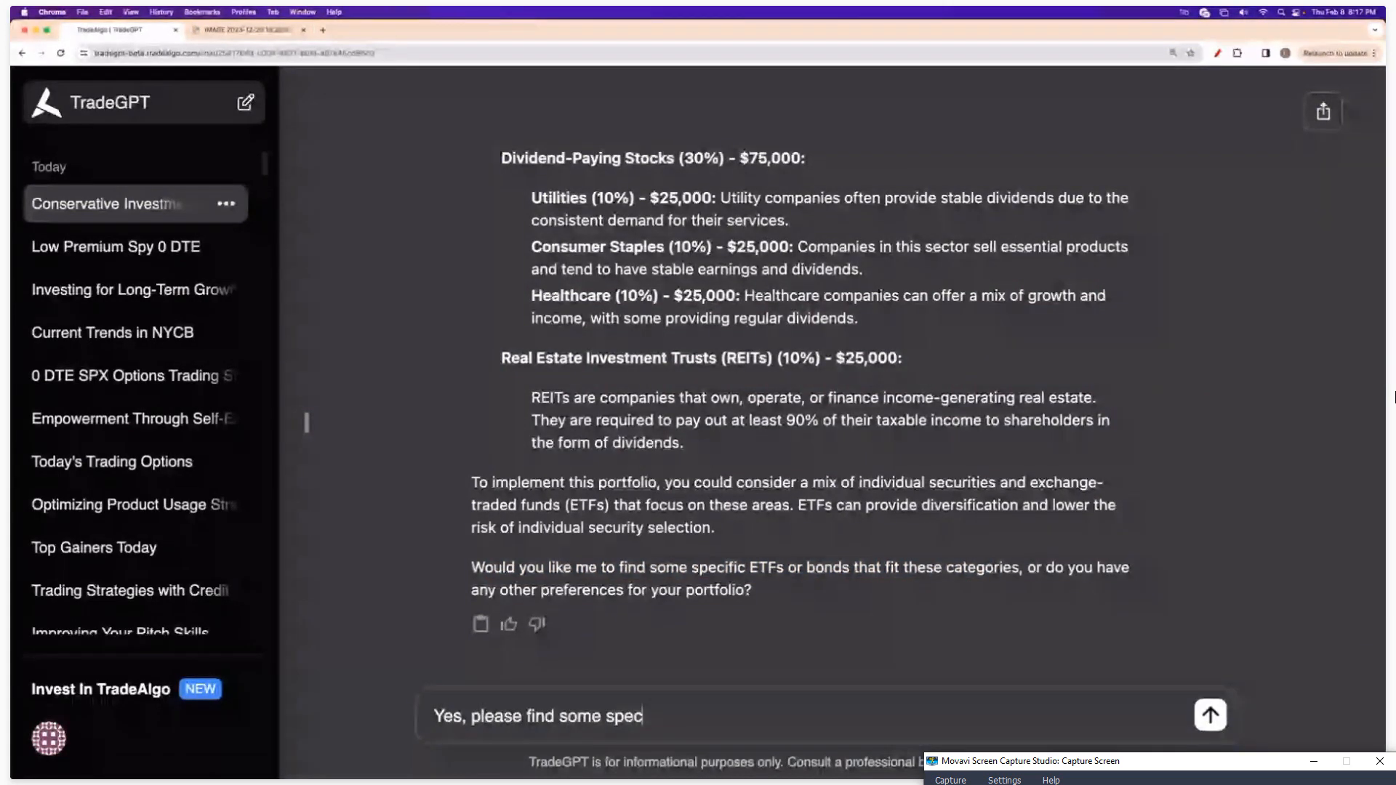
pyautogui.write('ific E')
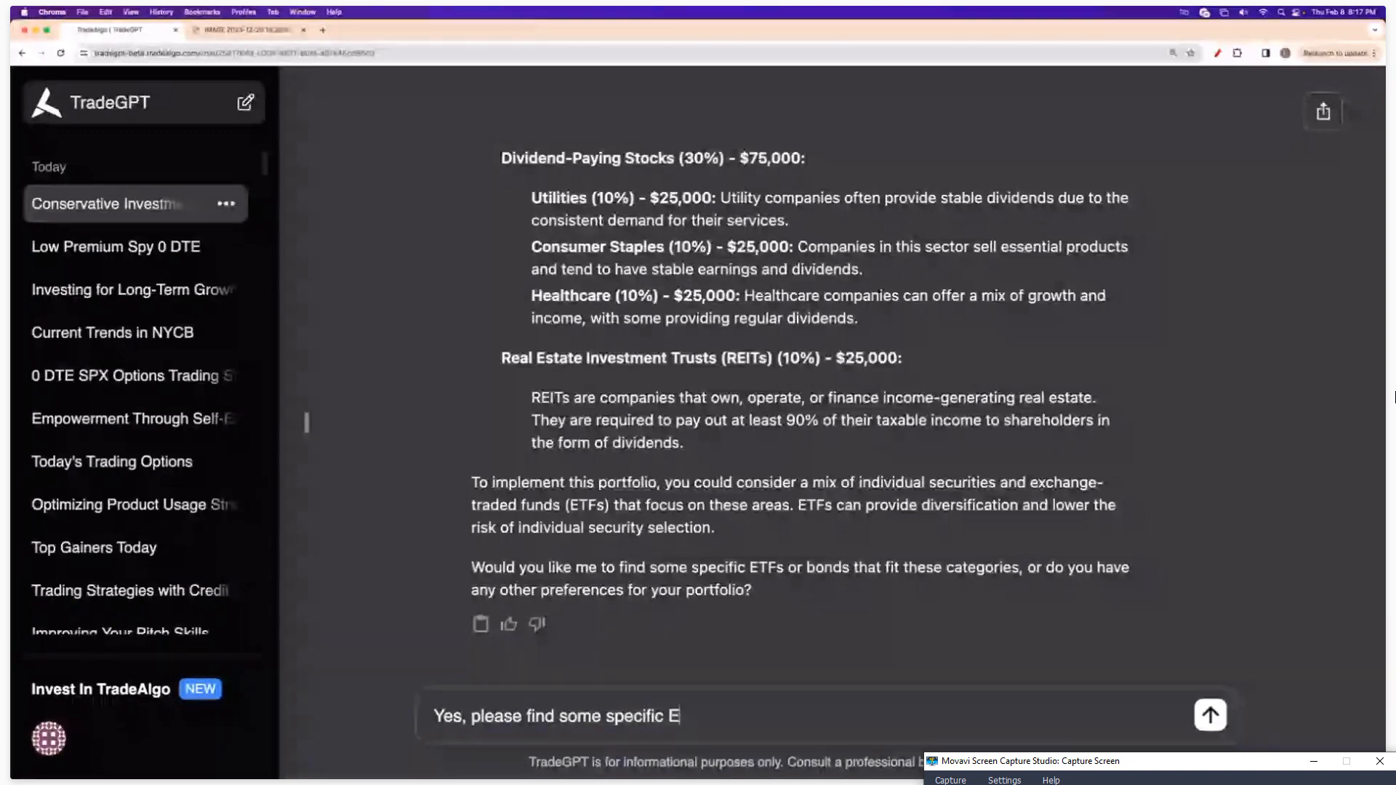
pyautogui.write('TFs')
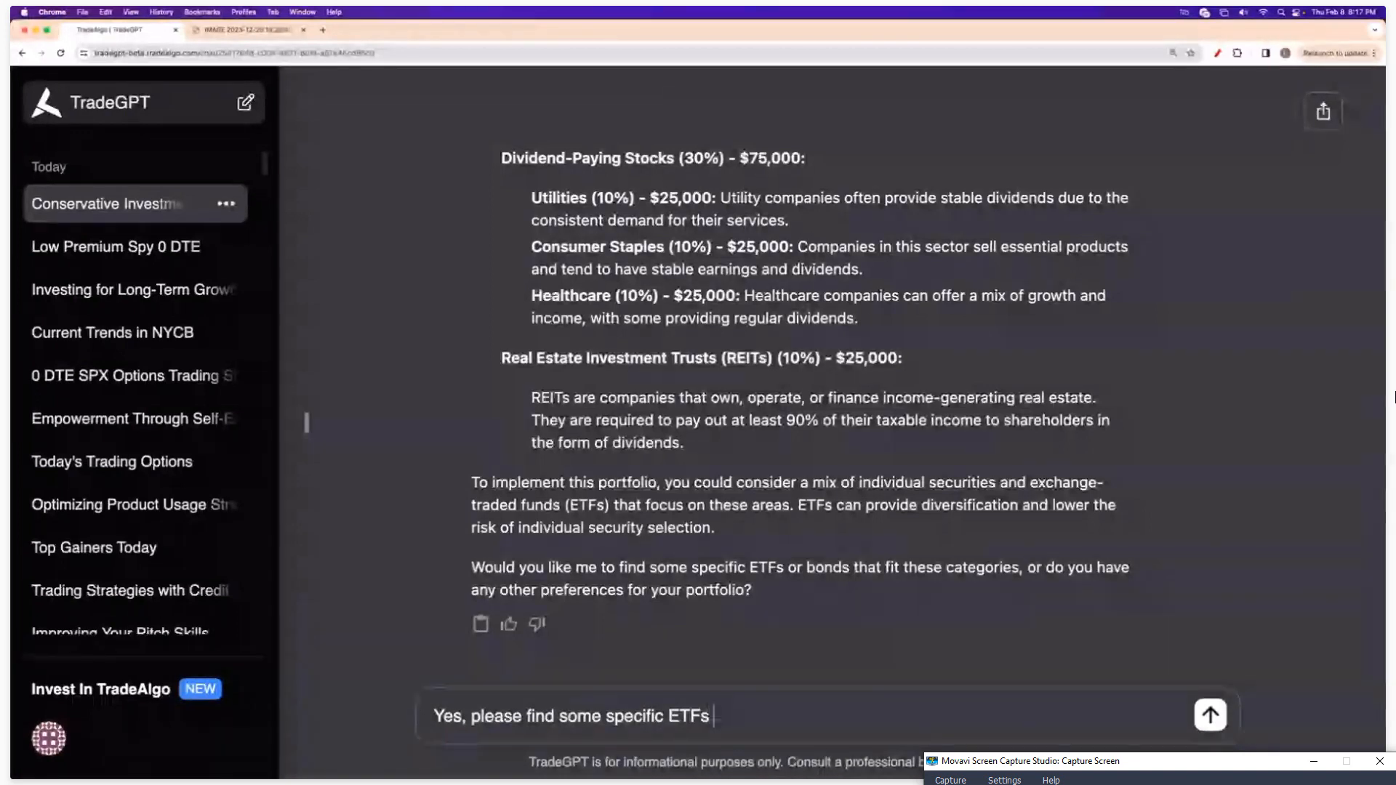
pyautogui.click(1210, 716)
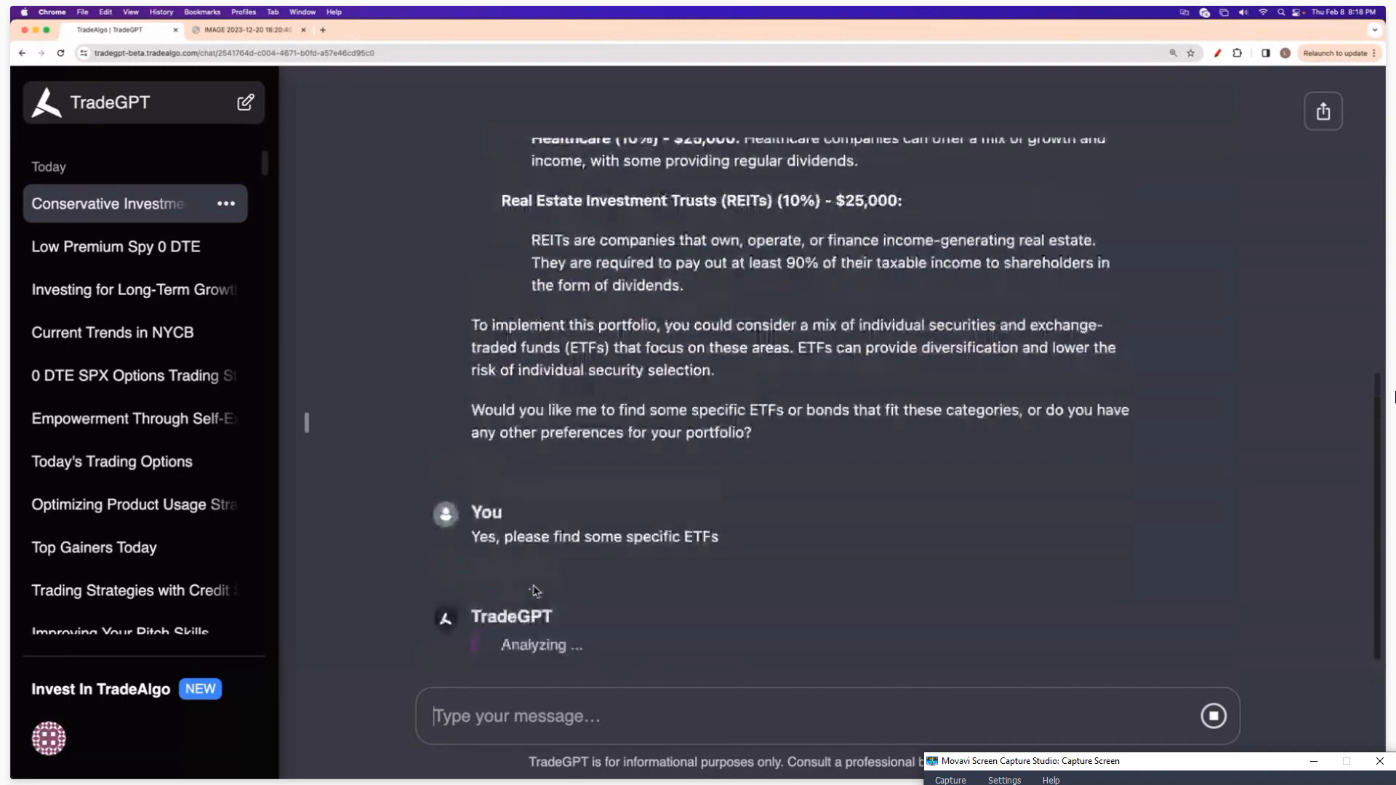
# - Scroll back through the allocation answer while TradeGPT analyzes the ETF request
pyautogui.scroll(3)
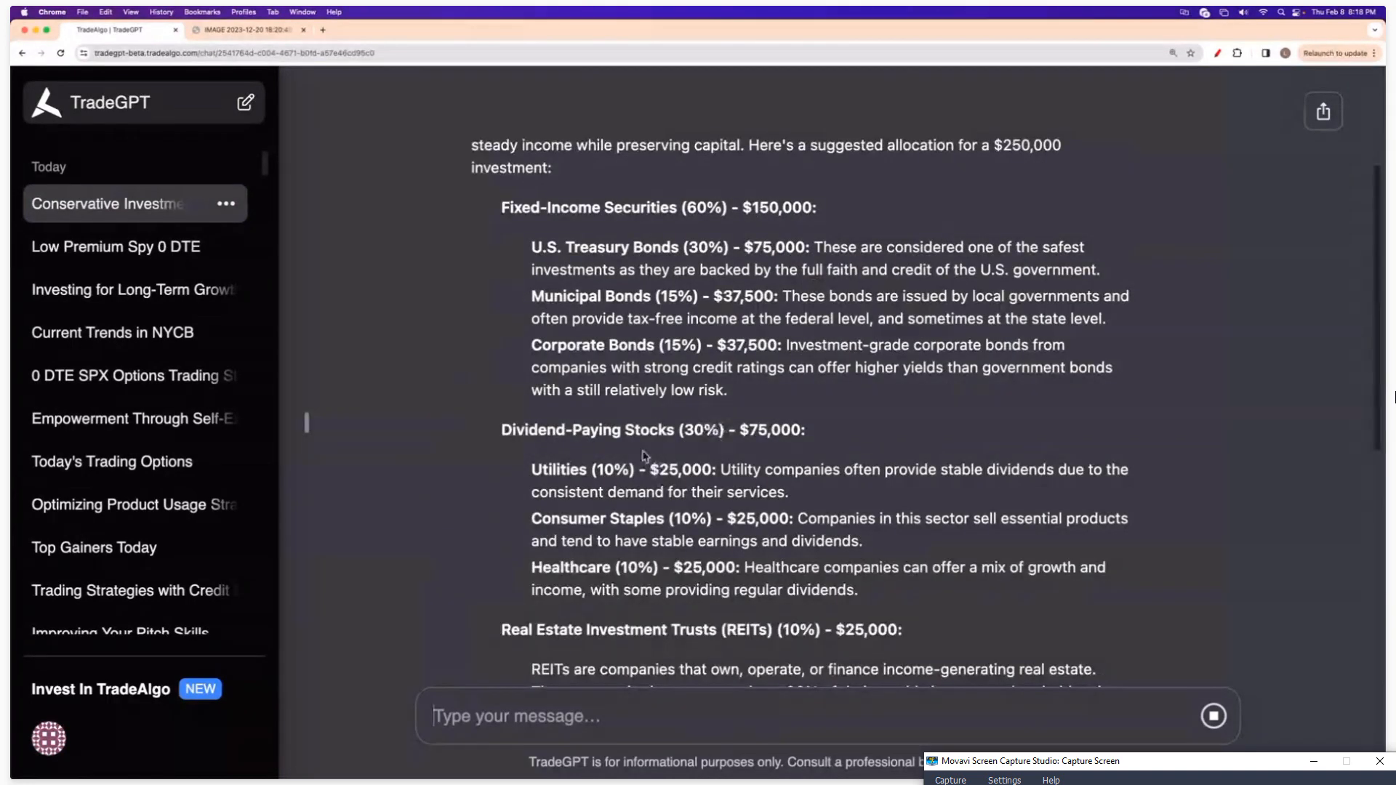
pyautogui.scroll(-3)
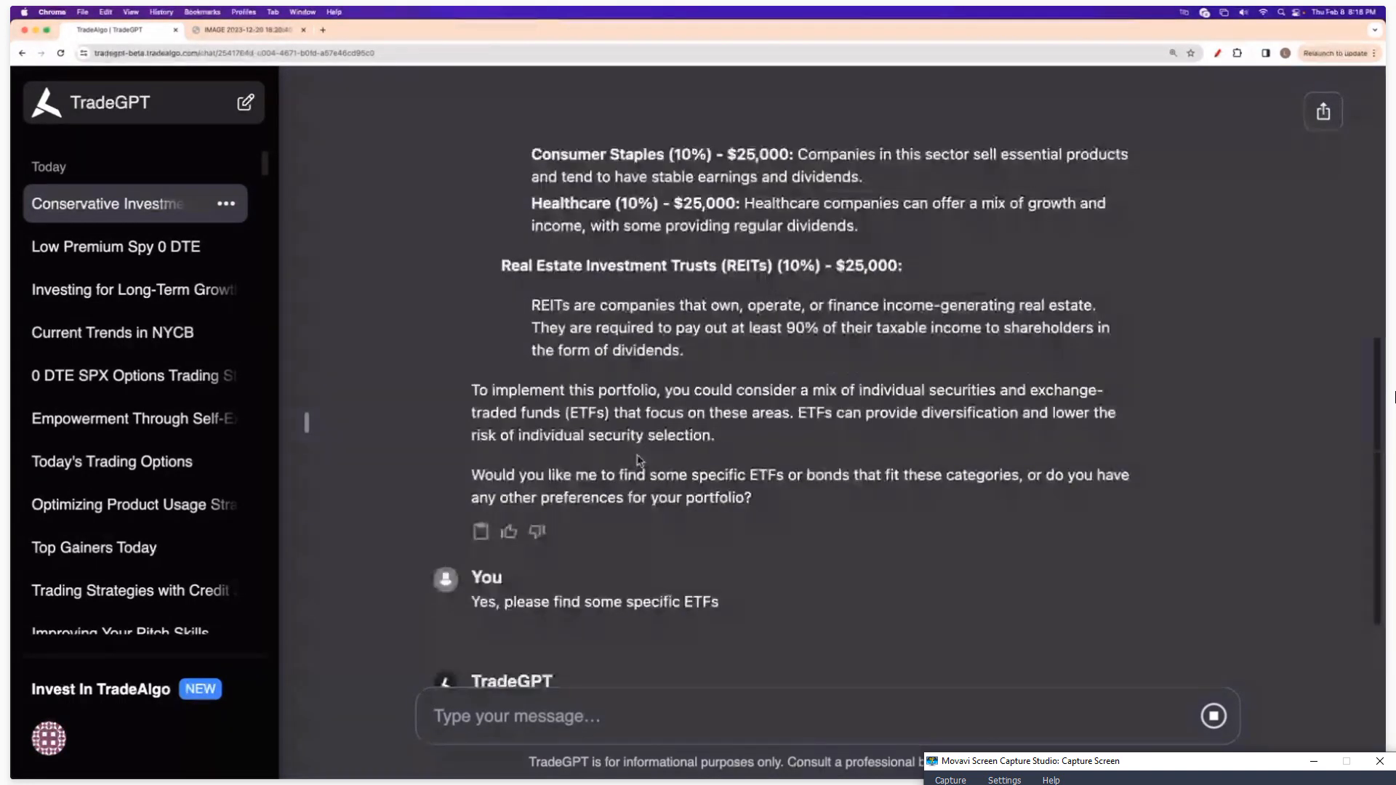
pyautogui.scroll(3)
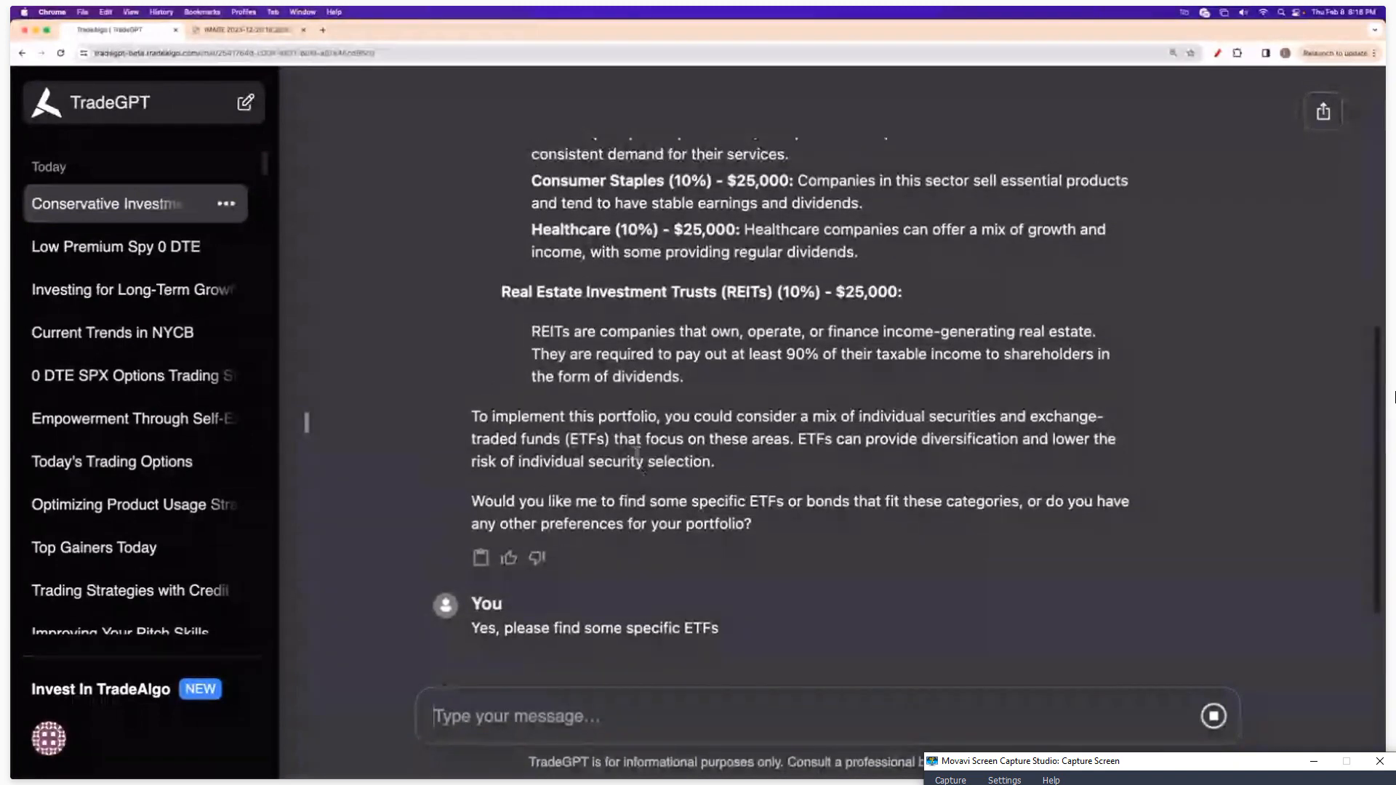
pyautogui.scroll(3)
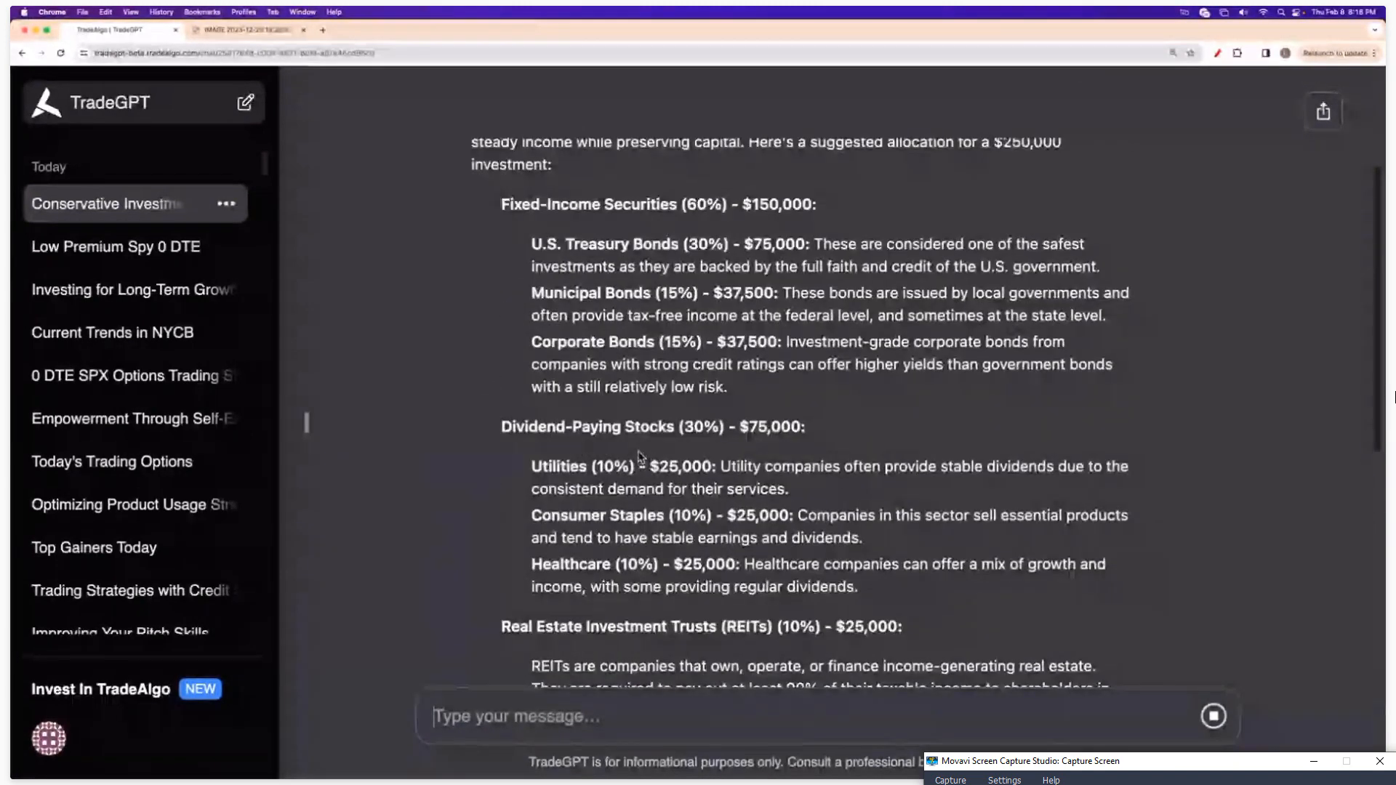
pyautogui.scroll(3)
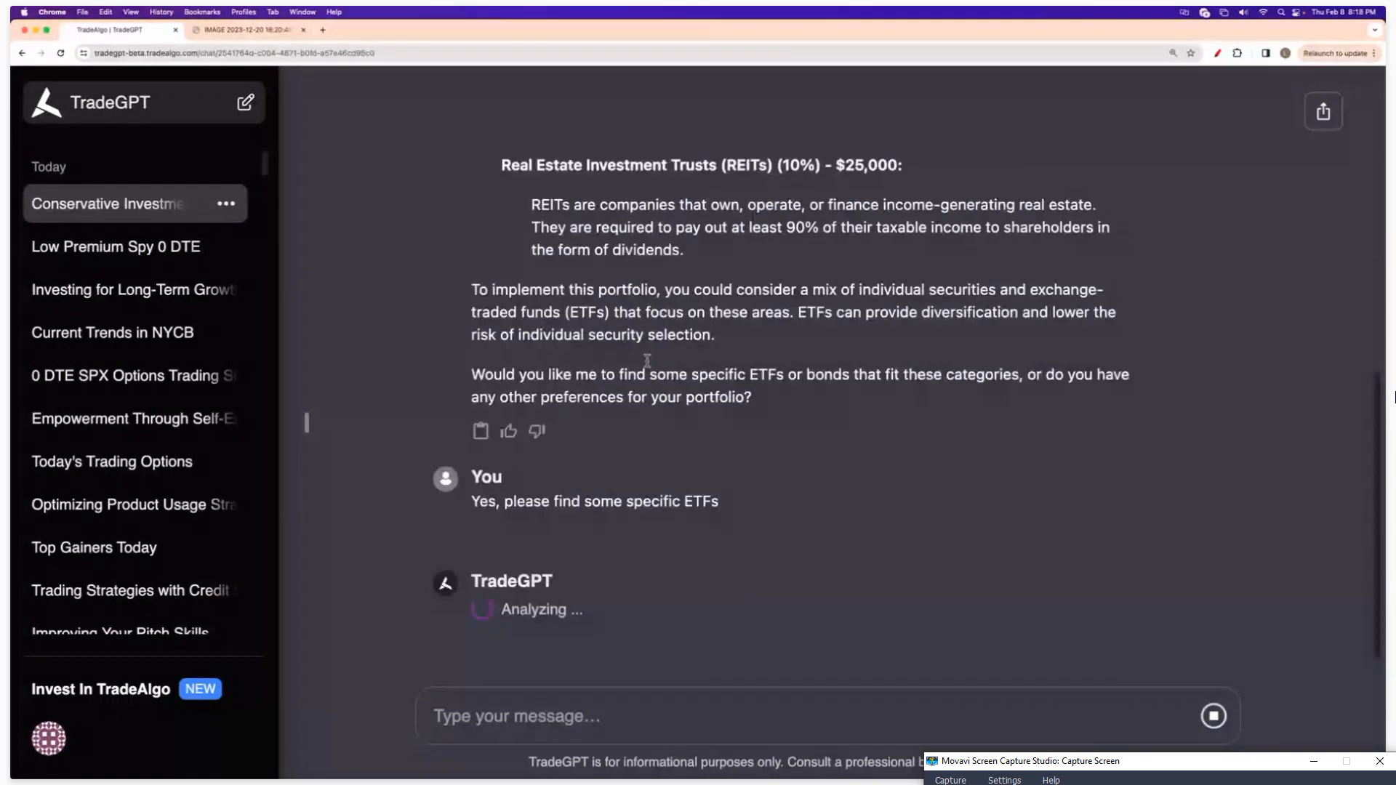
pyautogui.scroll(3)
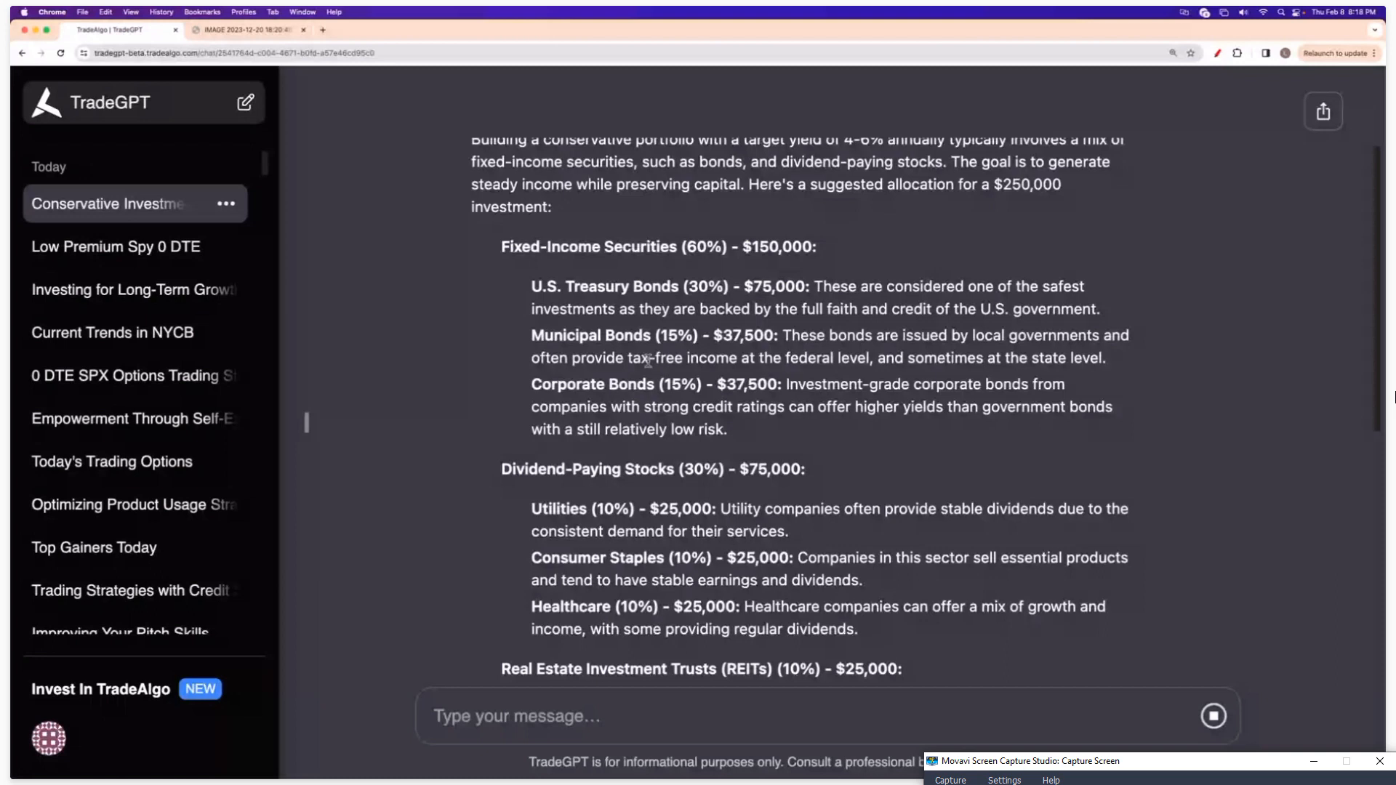
pyautogui.moveTo(721, 376)
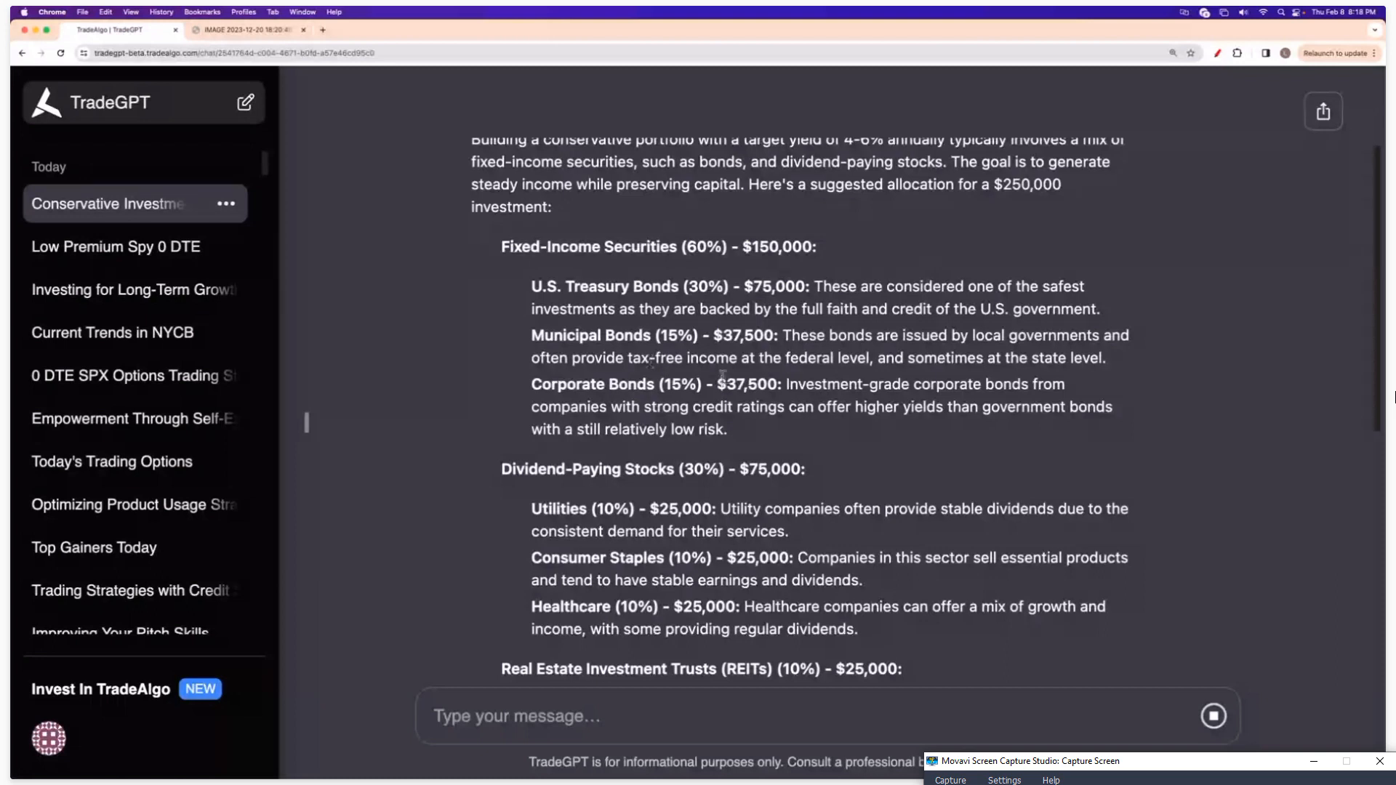
# - Review the ETF list naming AGG, BND, MUB, VIG, SDY, XLU, XLP, XLV and VNQ
pyautogui.scroll(-3)
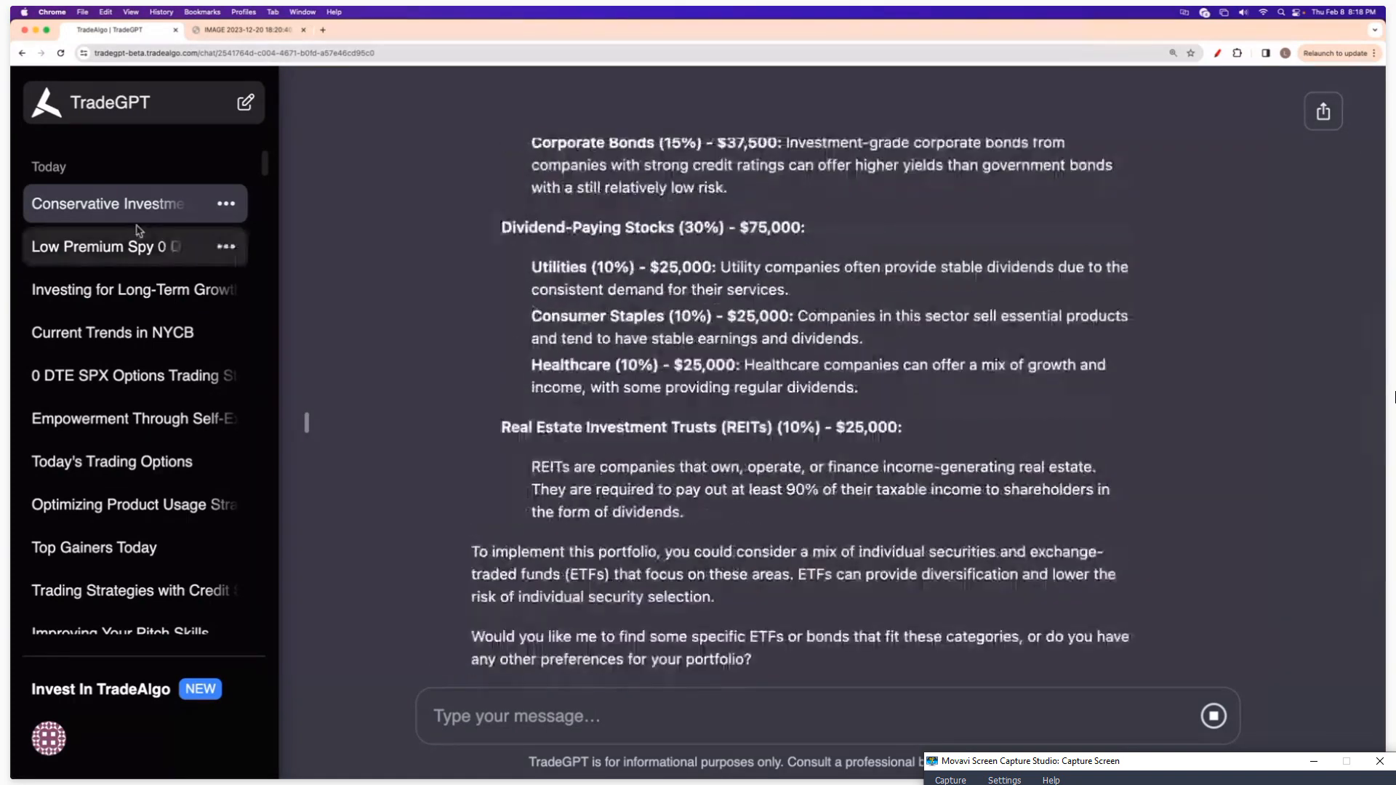
pyautogui.scroll(3)
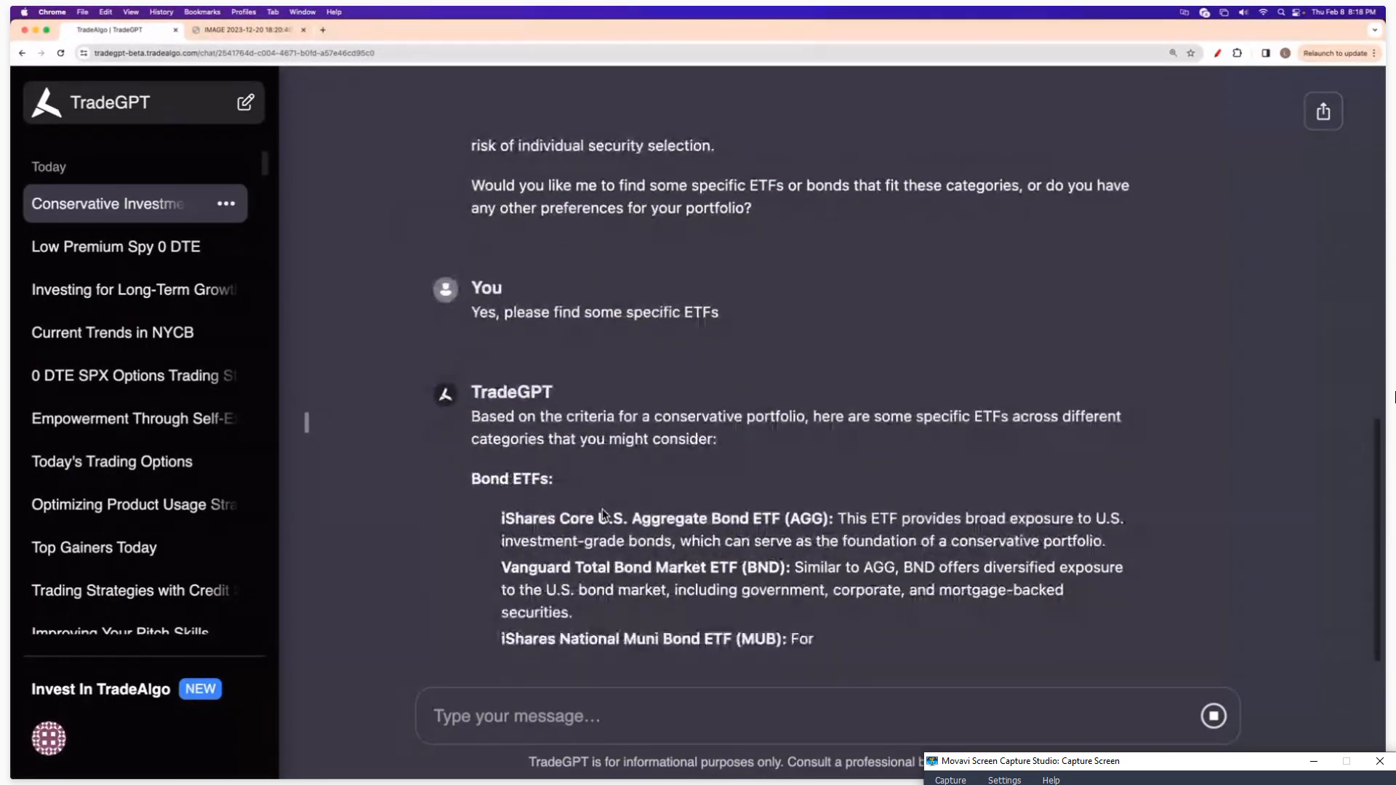
pyautogui.scroll(-3)
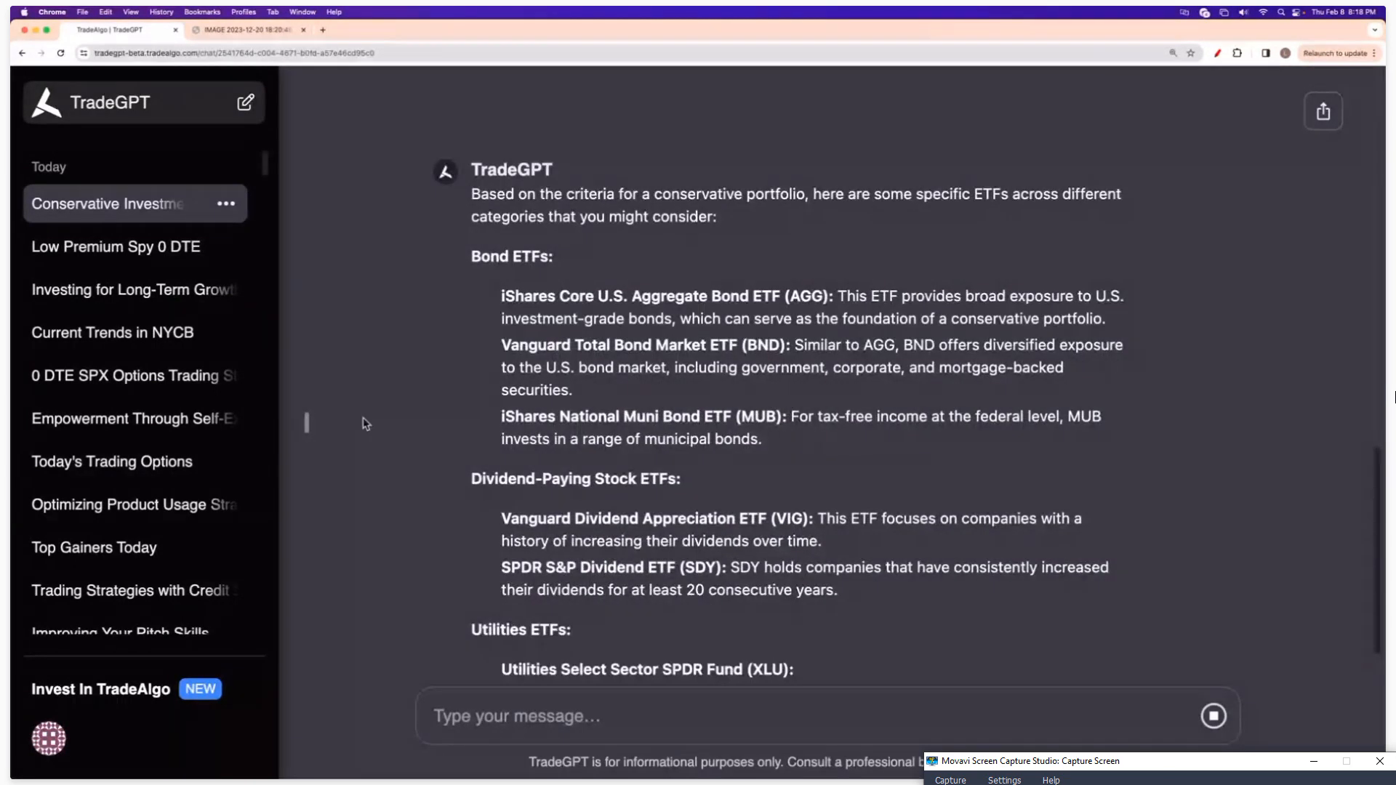
pyautogui.scroll(-3)
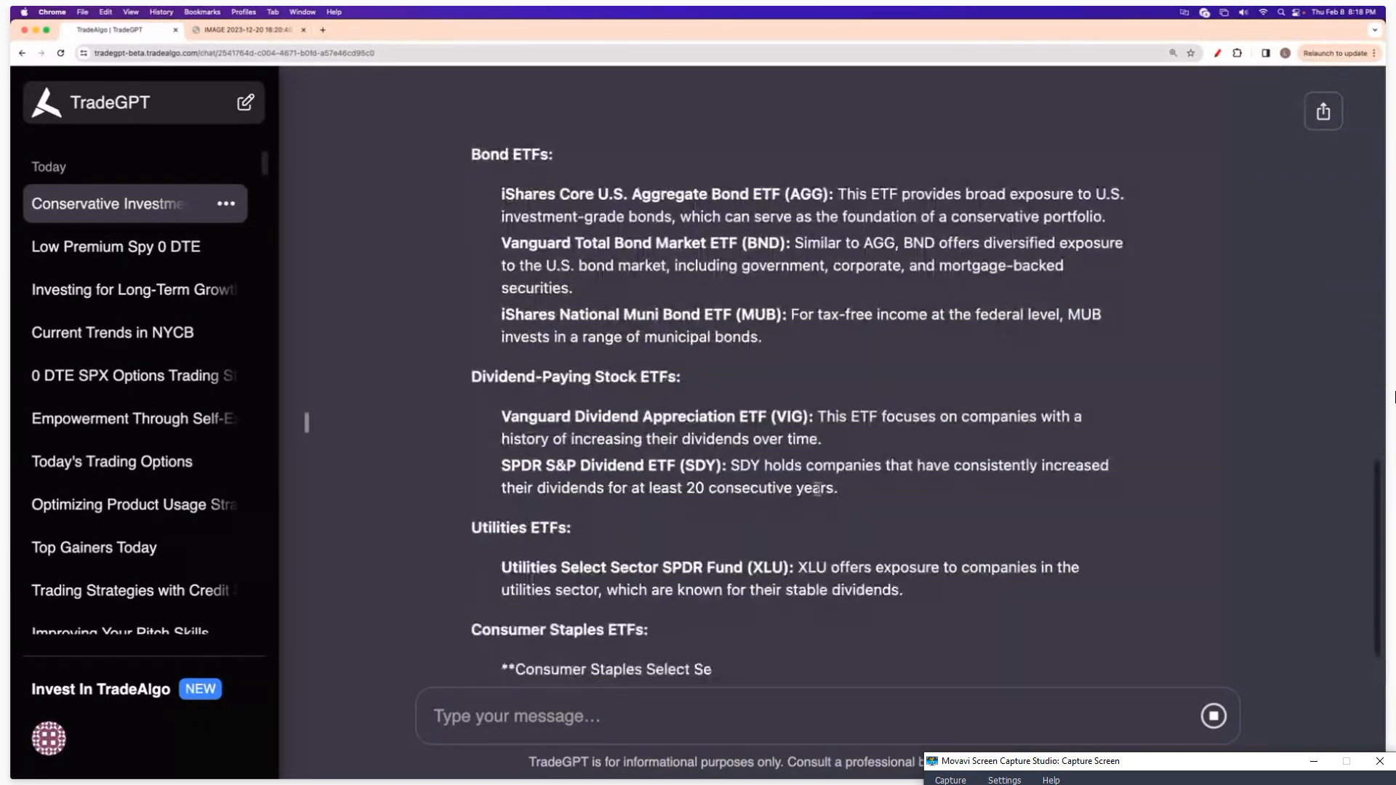
pyautogui.scroll(3)
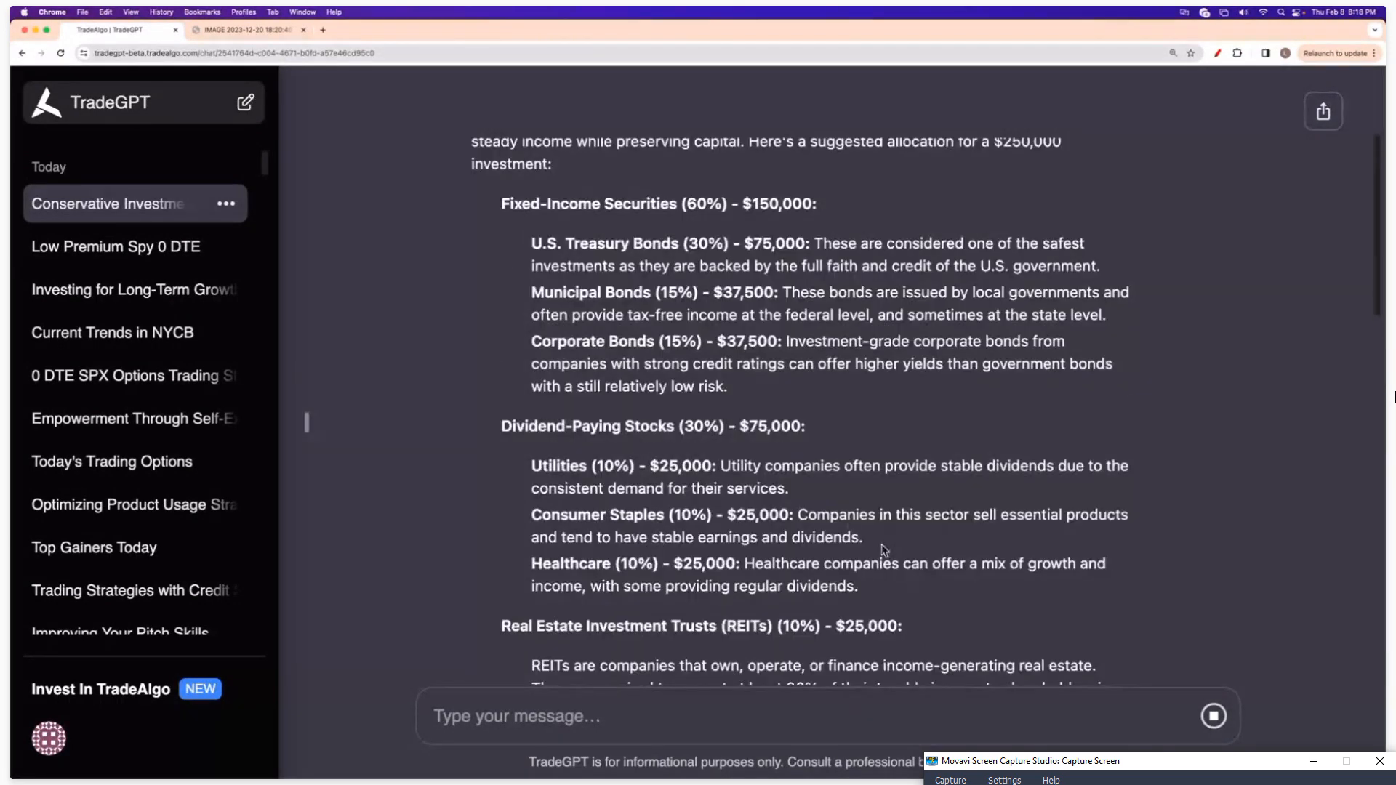
pyautogui.scroll(3)
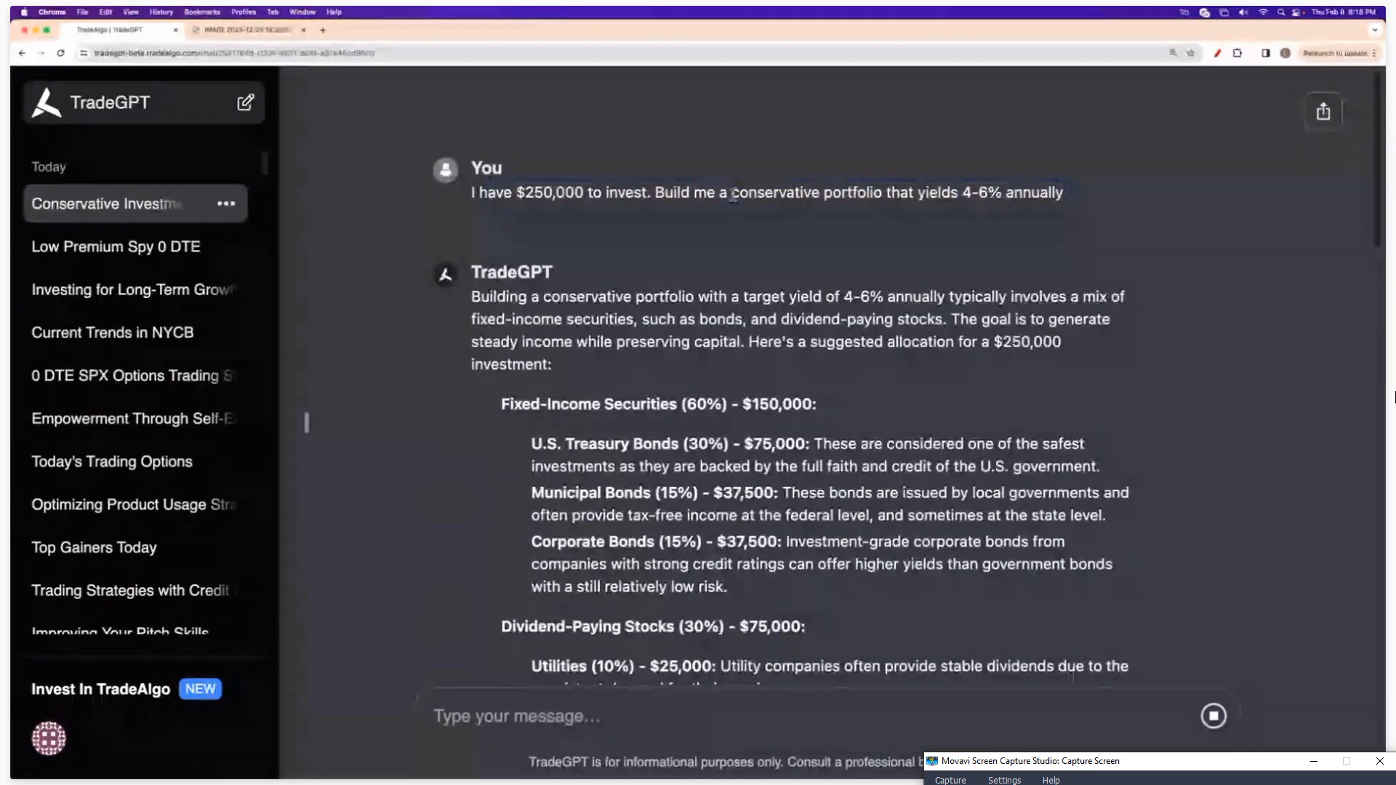
pyautogui.scroll(-3)
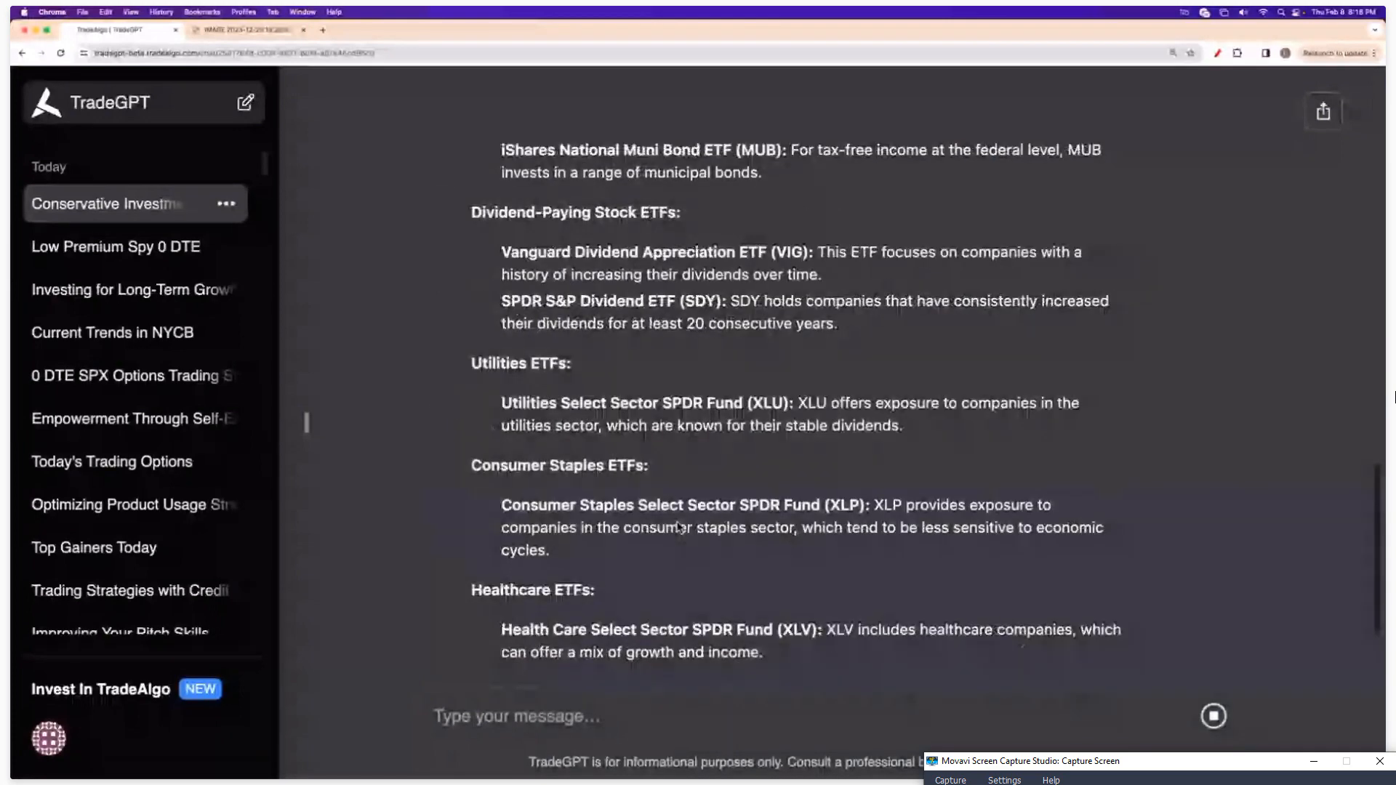
pyautogui.scroll(-3)
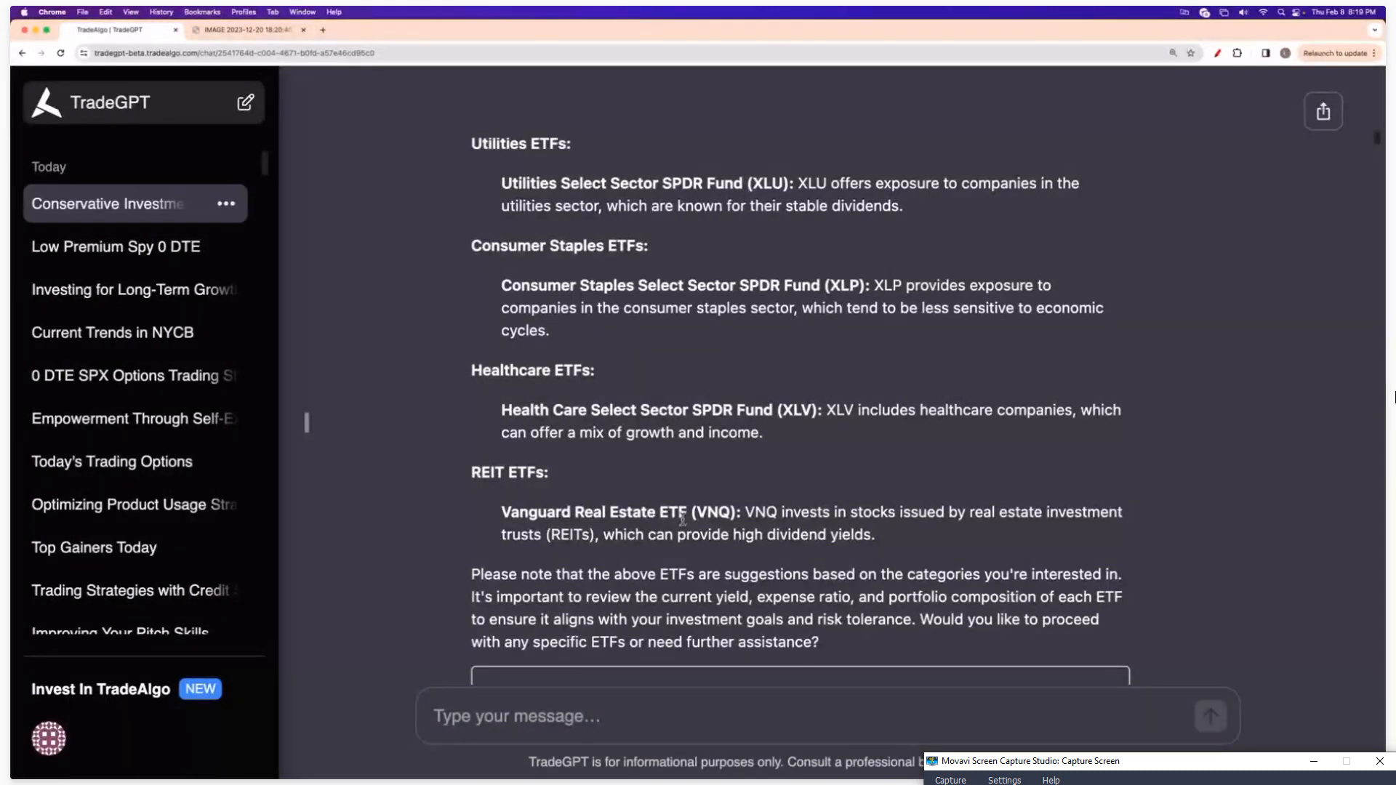
pyautogui.scroll(3)
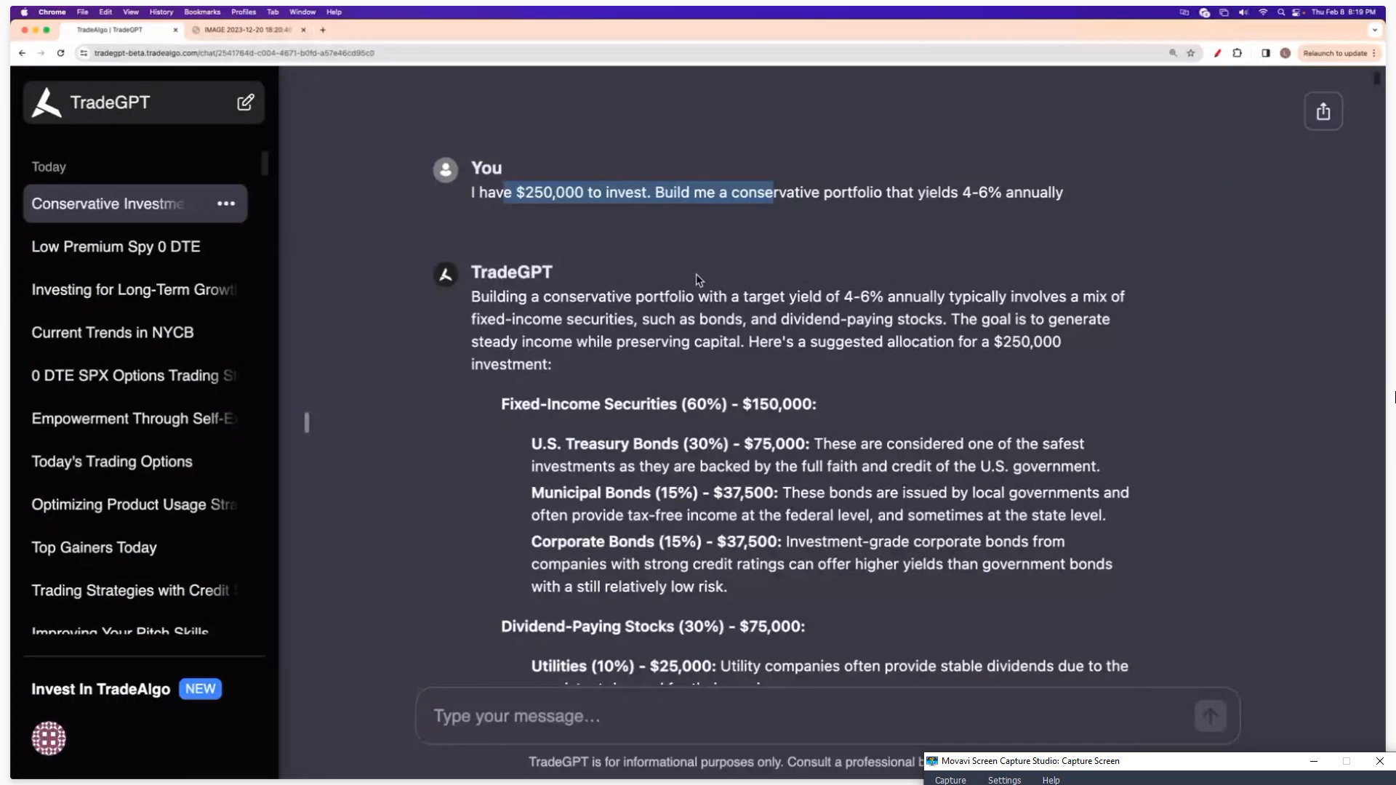
pyautogui.scroll(-3)
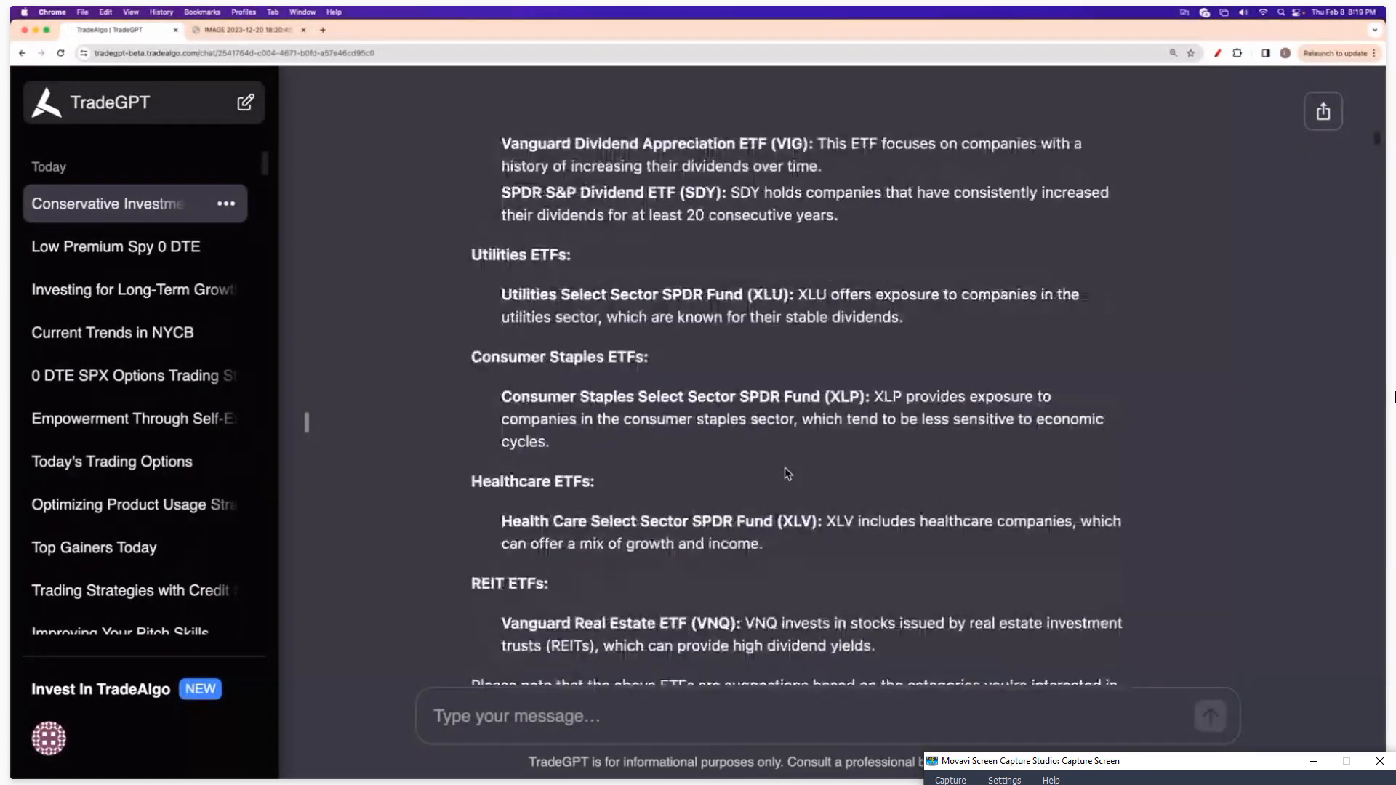
pyautogui.scroll(-3)
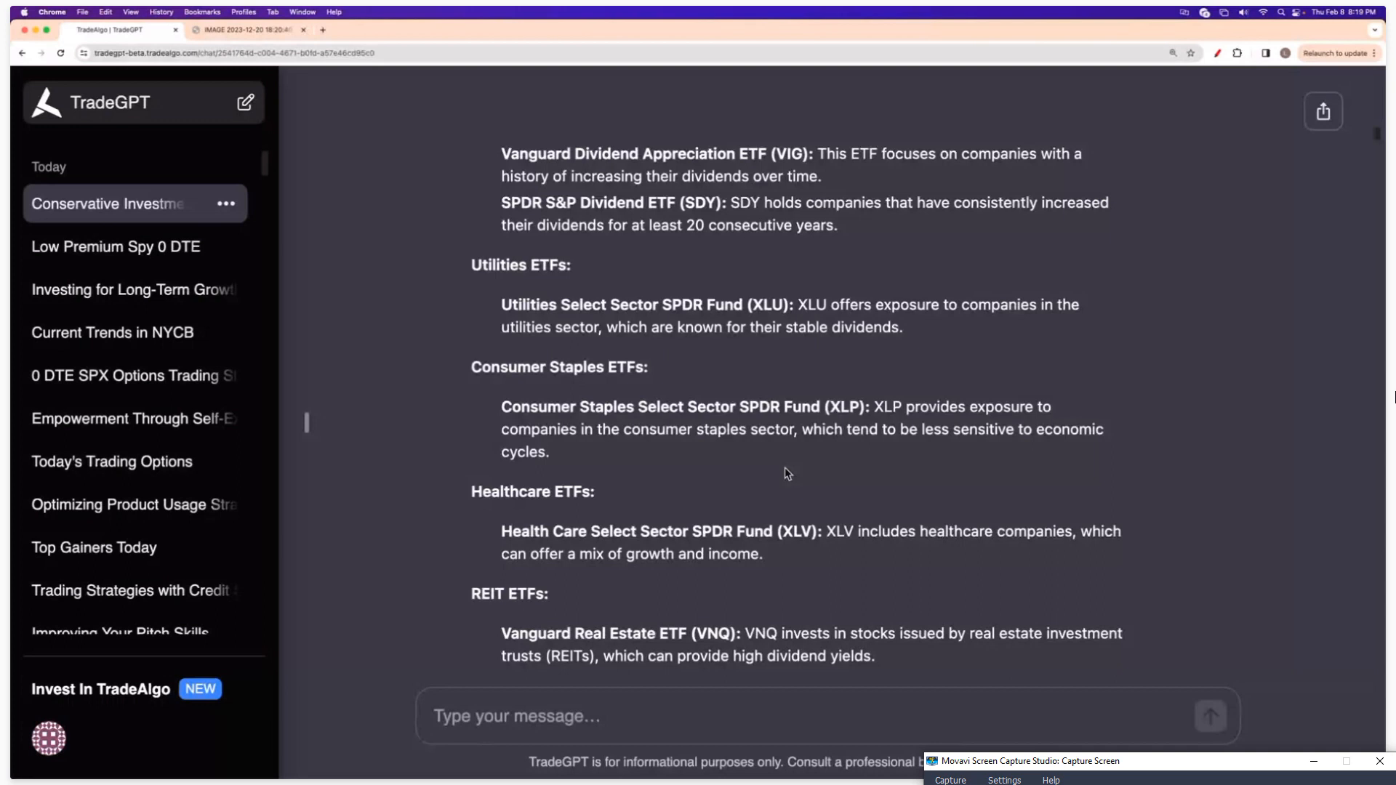
pyautogui.moveTo(115, 247)
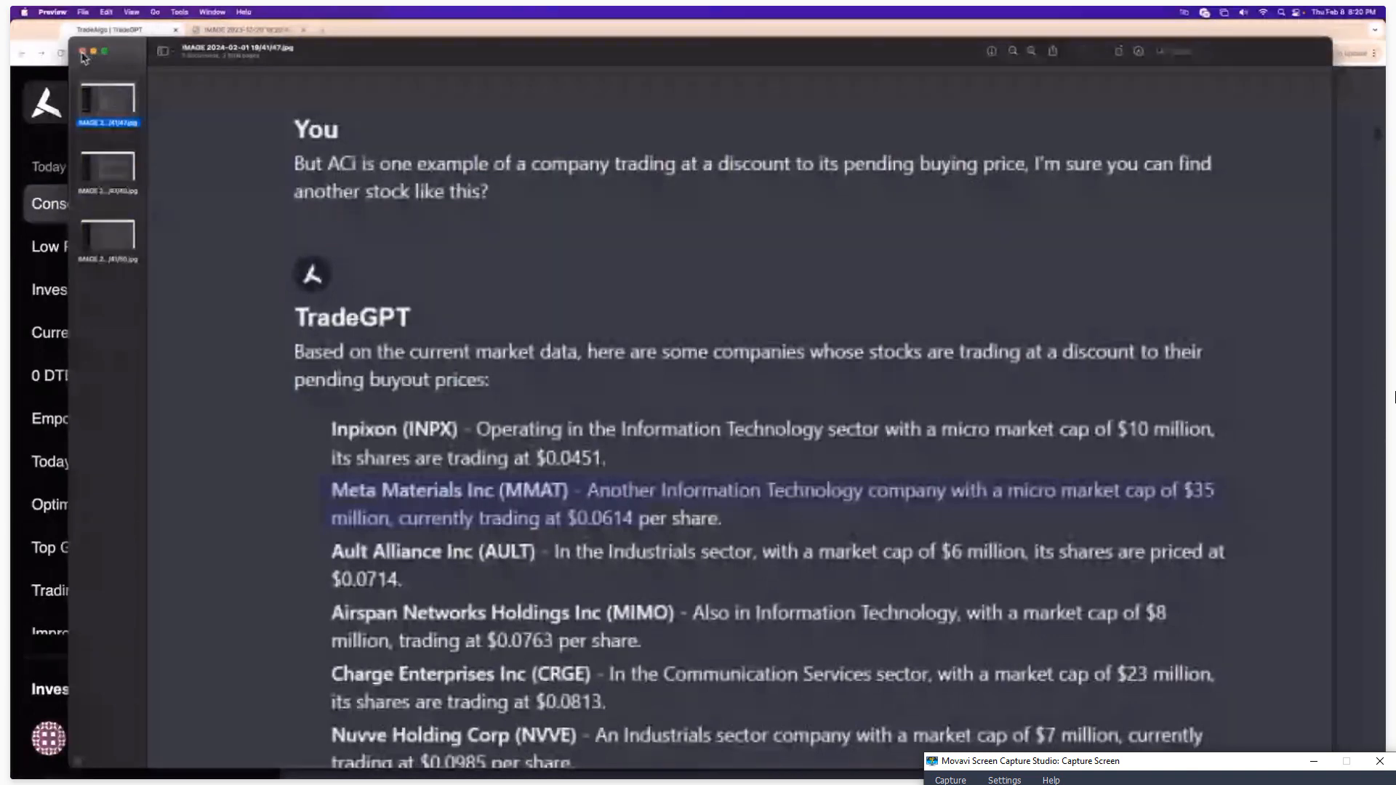
# - Close the screenshot of the discounted buyout stocks chat listing INPX and MMAT
pyautogui.click(79, 51)
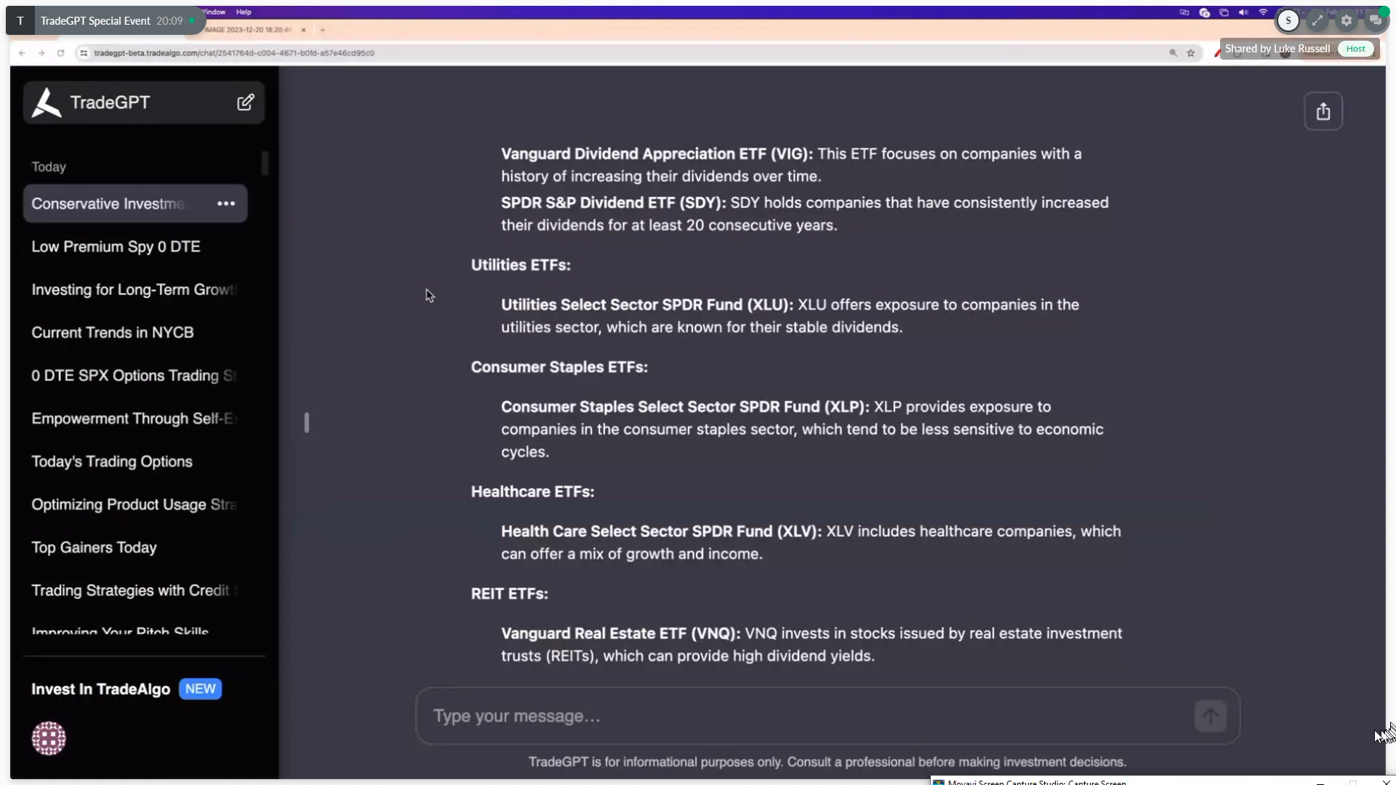
pyautogui.moveTo(1271, 637)
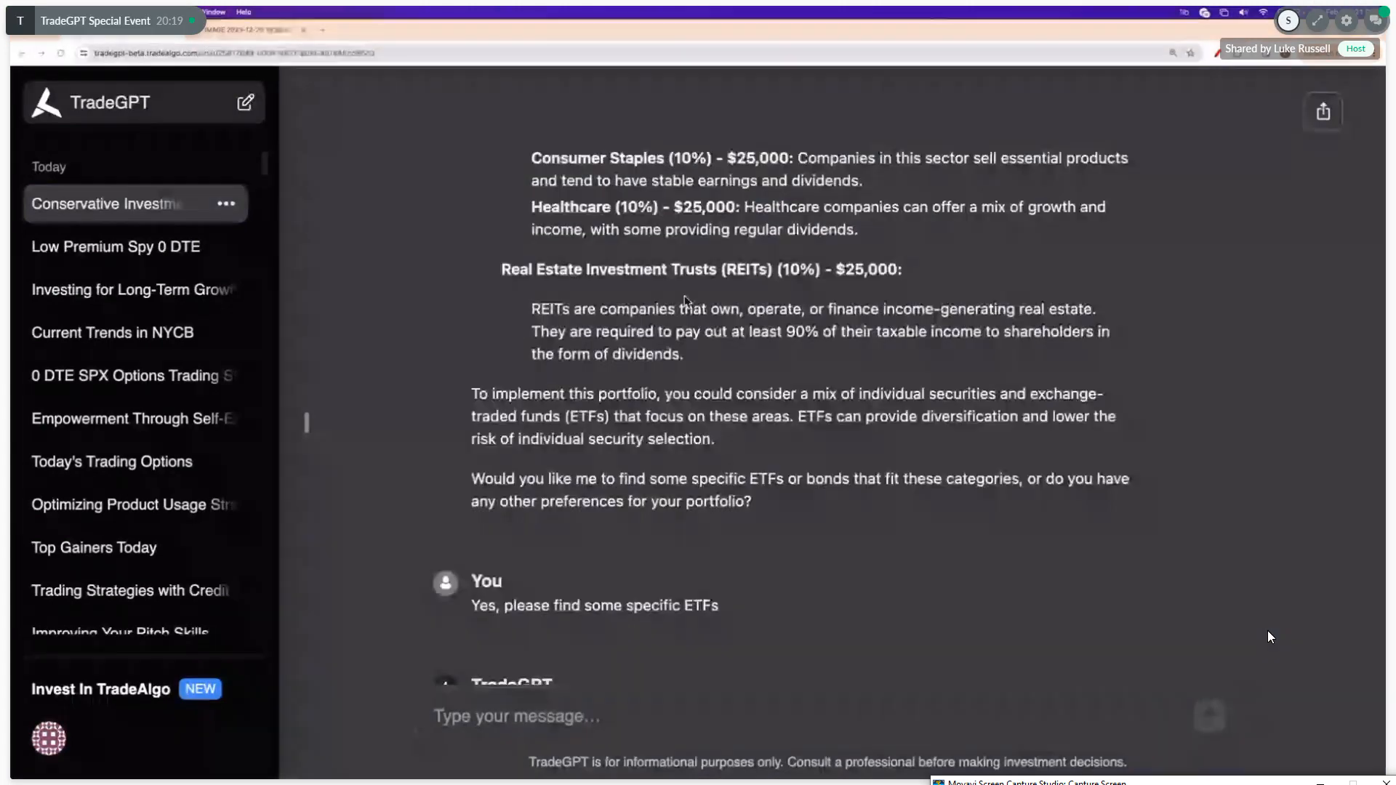
pyautogui.scroll(3)
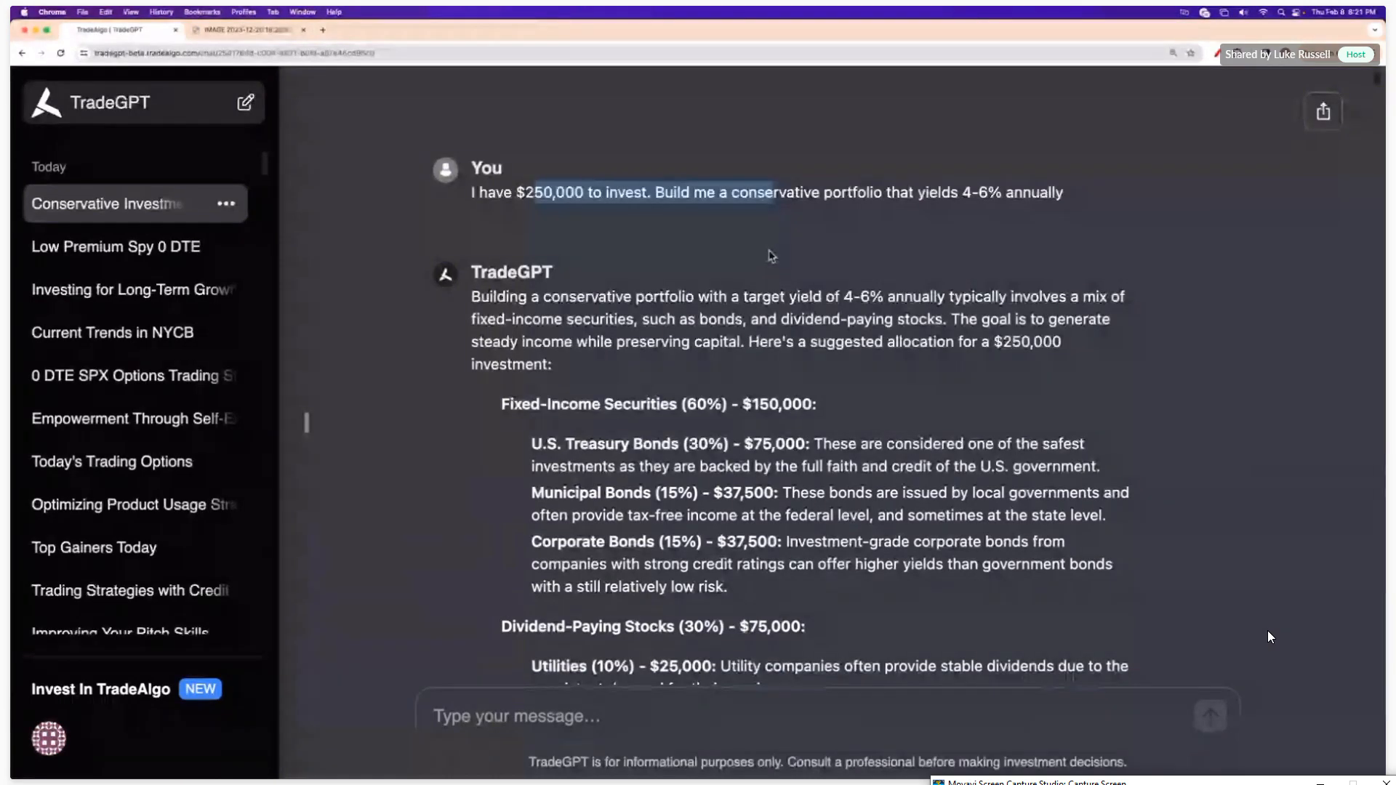
pyautogui.scroll(-3)
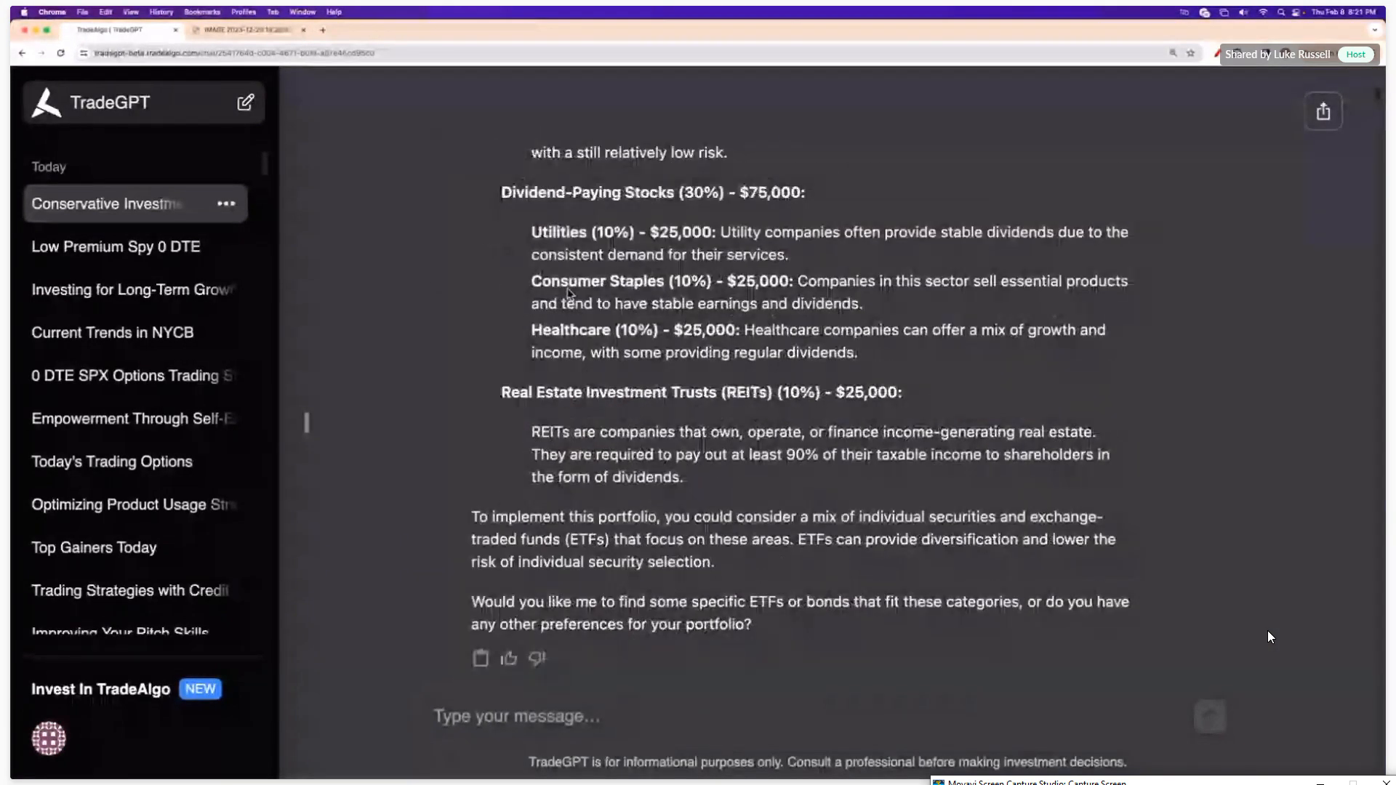
pyautogui.scroll(-3)
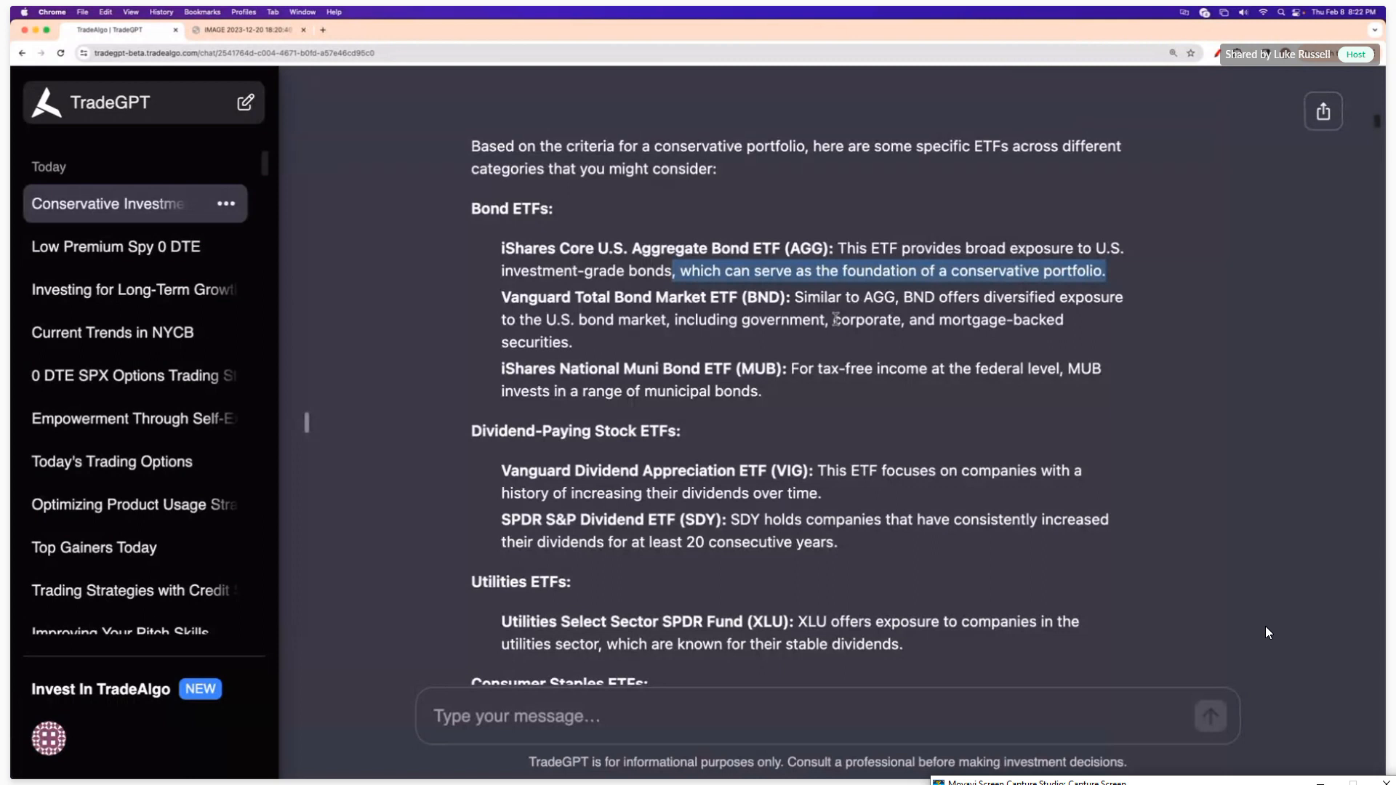
pyautogui.moveTo(1198, 511)
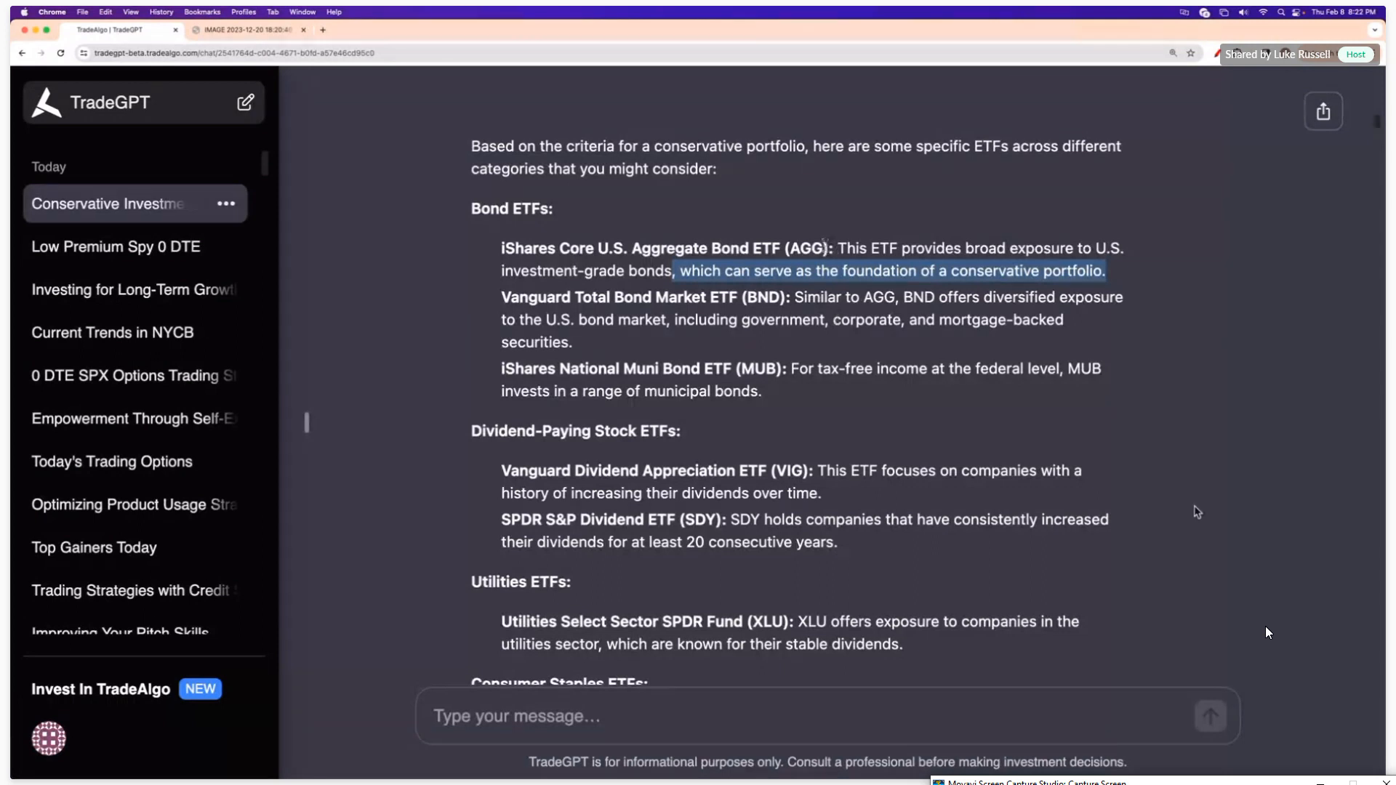
pyautogui.moveTo(1268, 134)
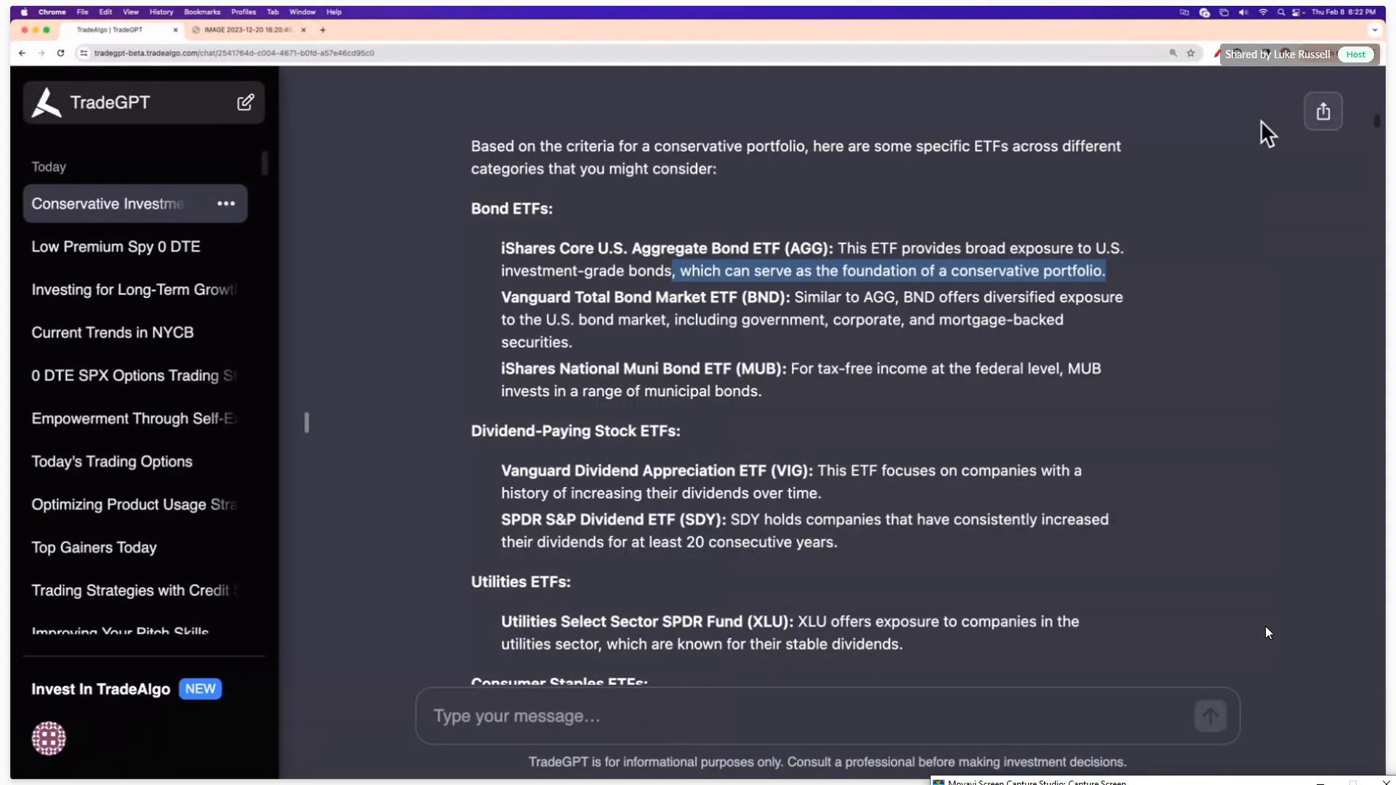
# - Scroll the conservative portfolio chat back to its opening $250,000 request
pyautogui.scroll(3)
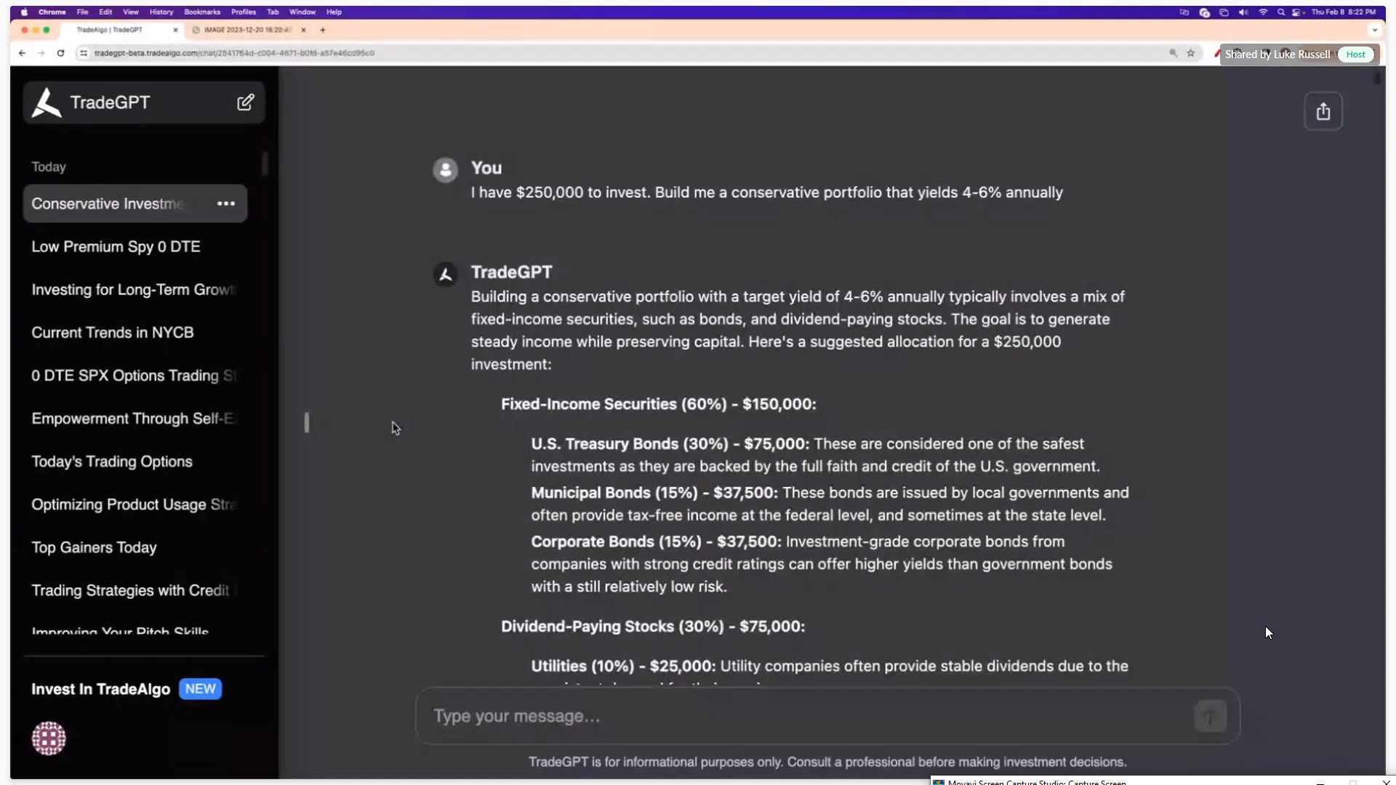
# - Switch to the Low Premium Spy 0 DTE chat listing $498, $499 and $500 SPY calls
pyautogui.click(113, 247)
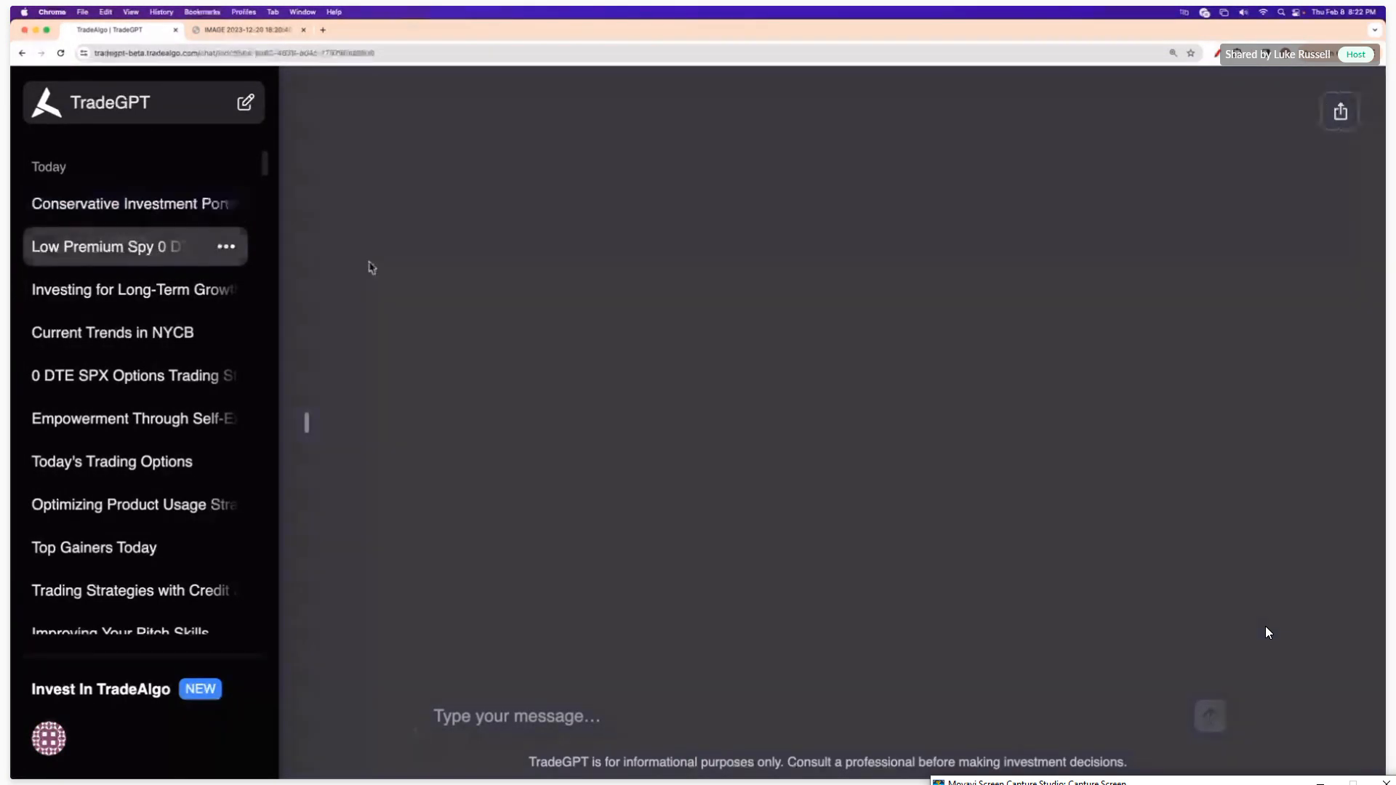
pyautogui.click(106, 247)
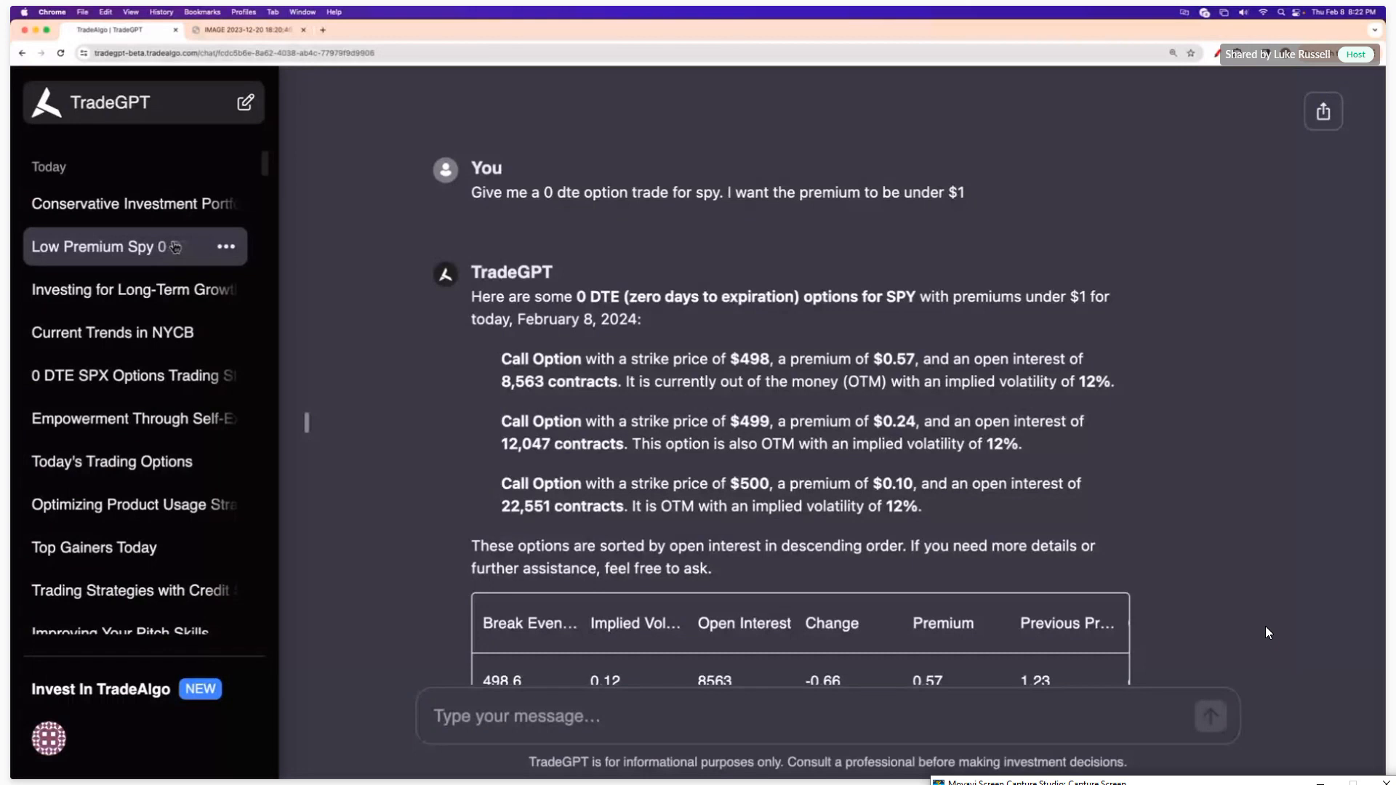
pyautogui.moveTo(676, 151)
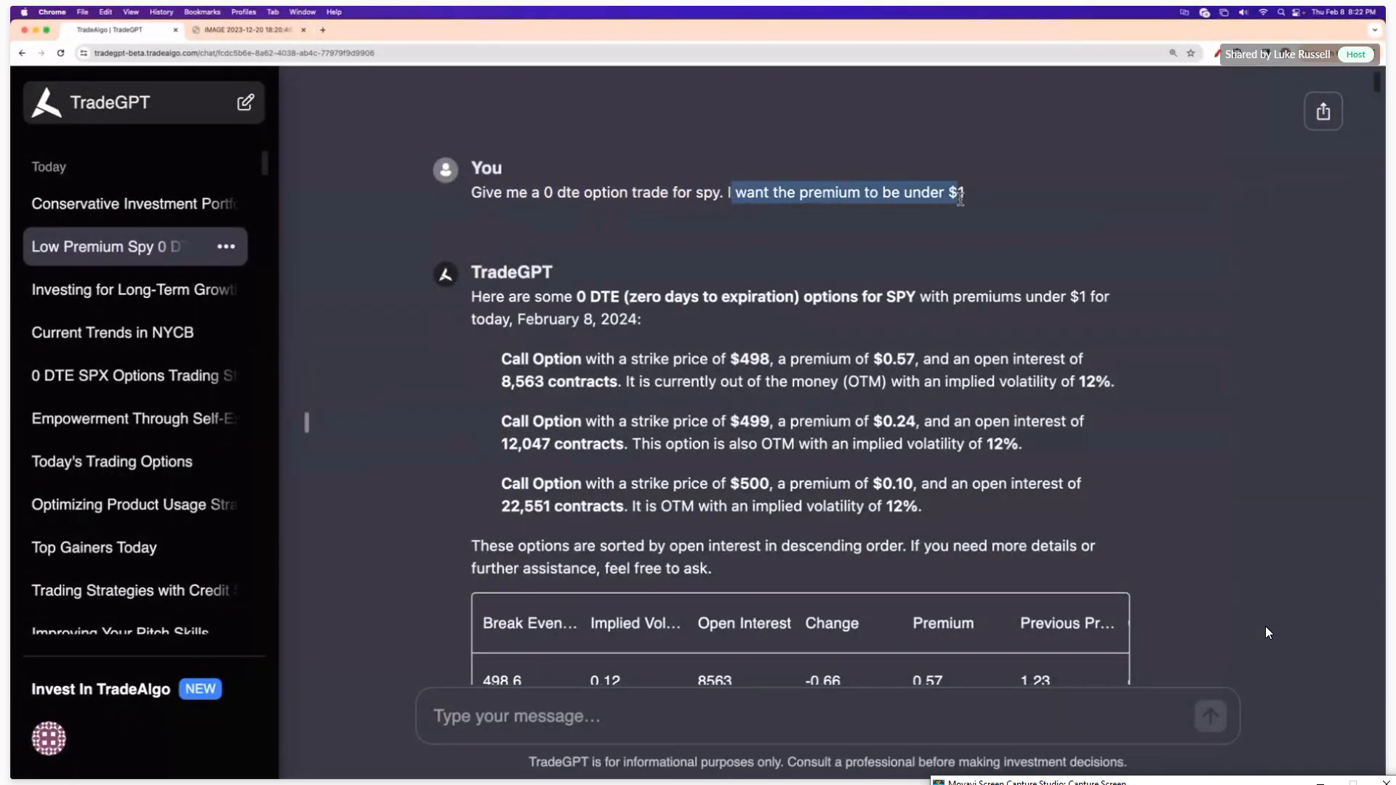
pyautogui.moveTo(649, 293)
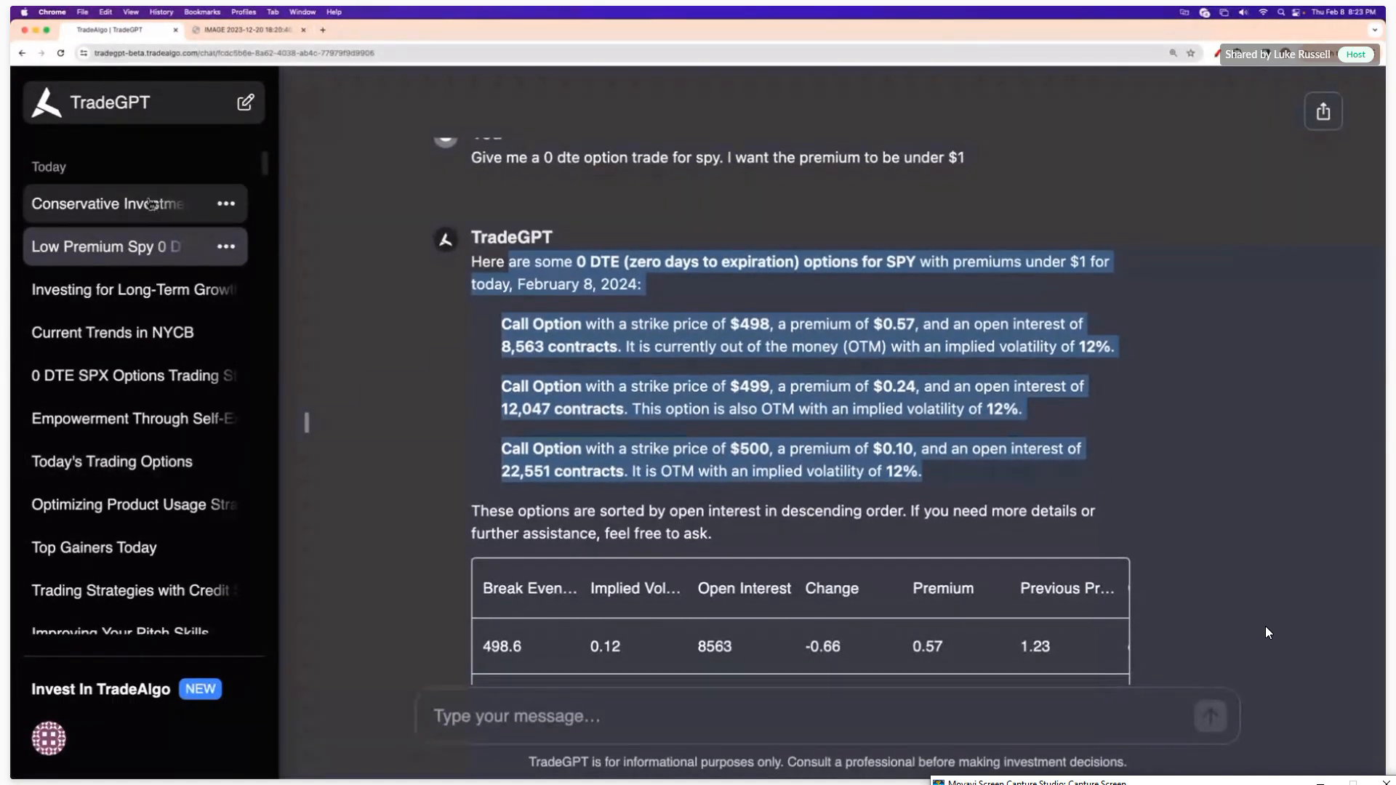
# - Return to the Conservative Investment Portfolio chat showing the $250,000 allocation
pyautogui.click(106, 204)
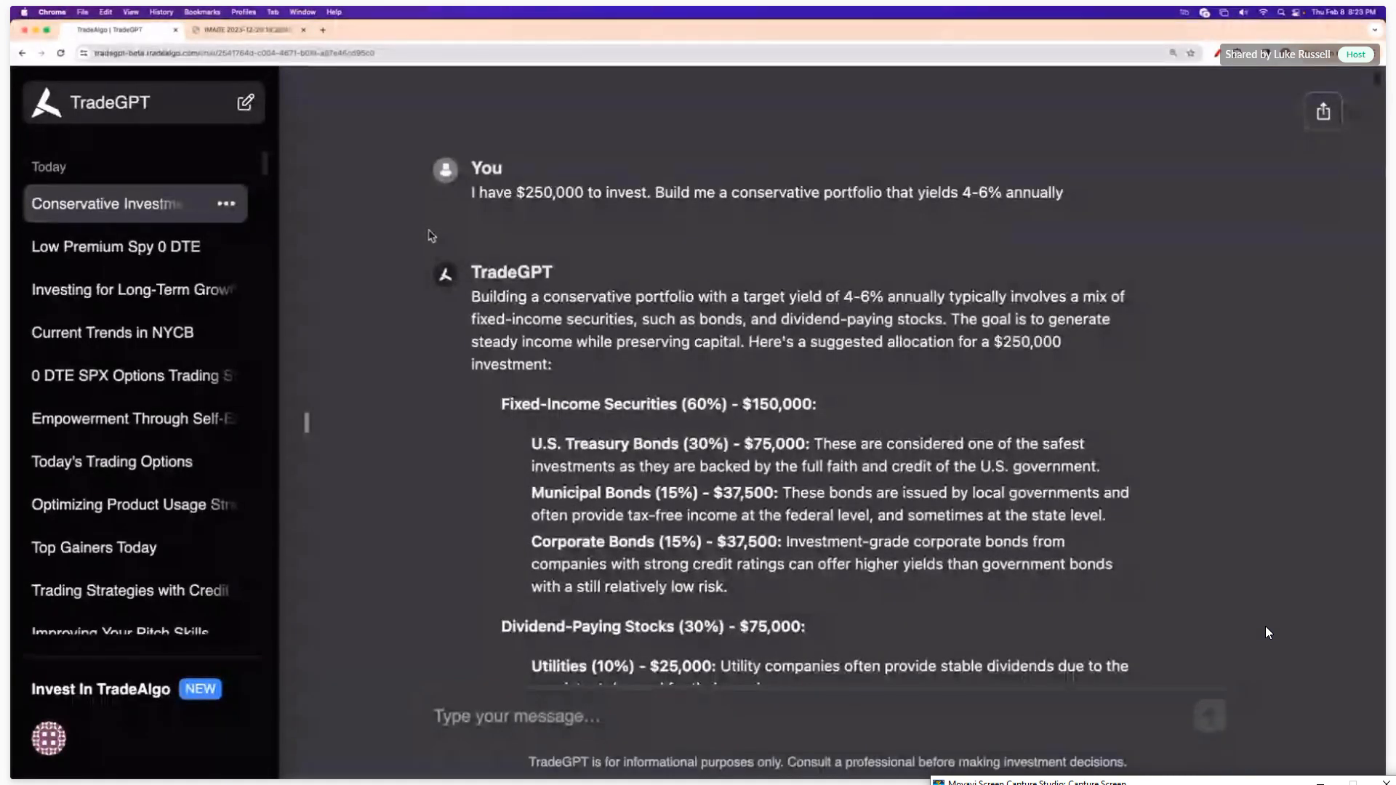
pyautogui.click(801, 716)
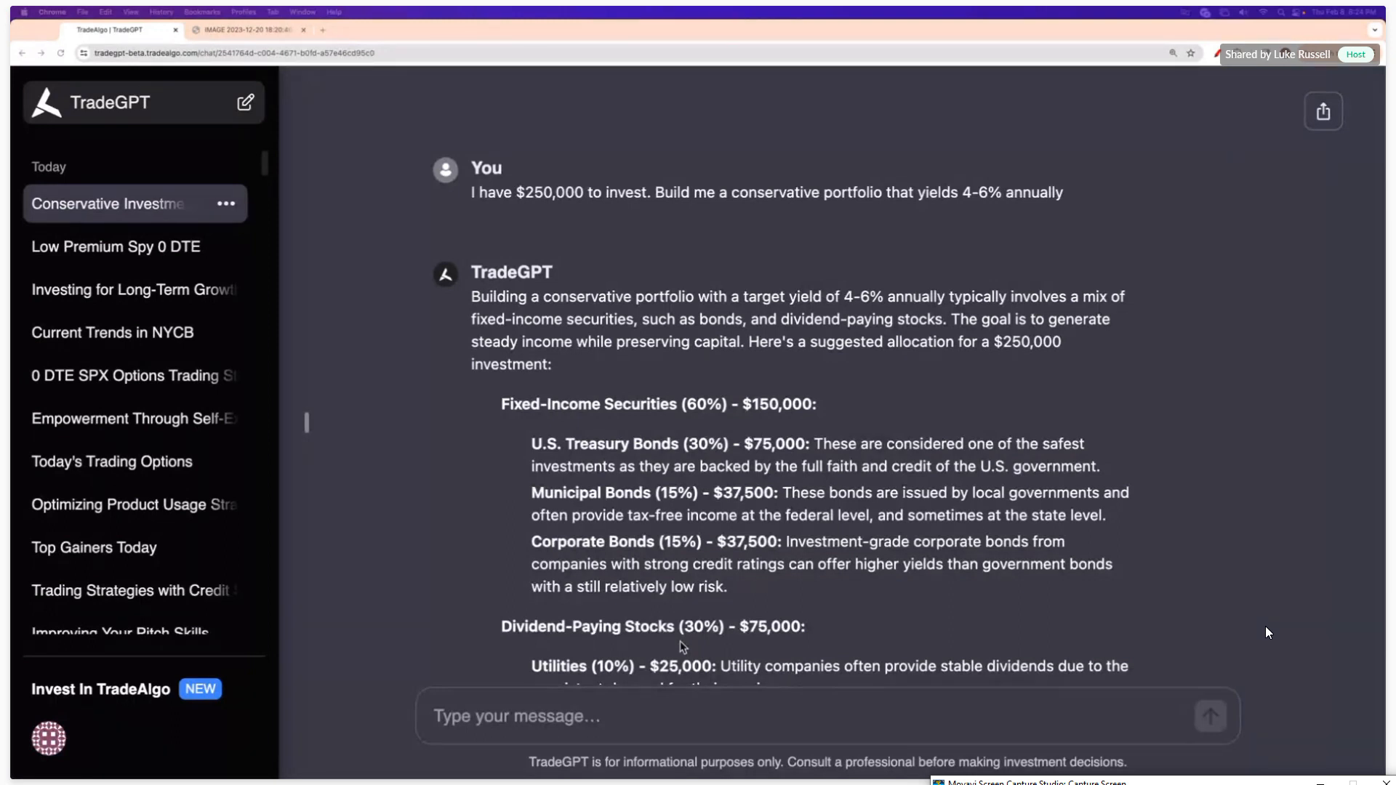
pyautogui.moveTo(890, 643)
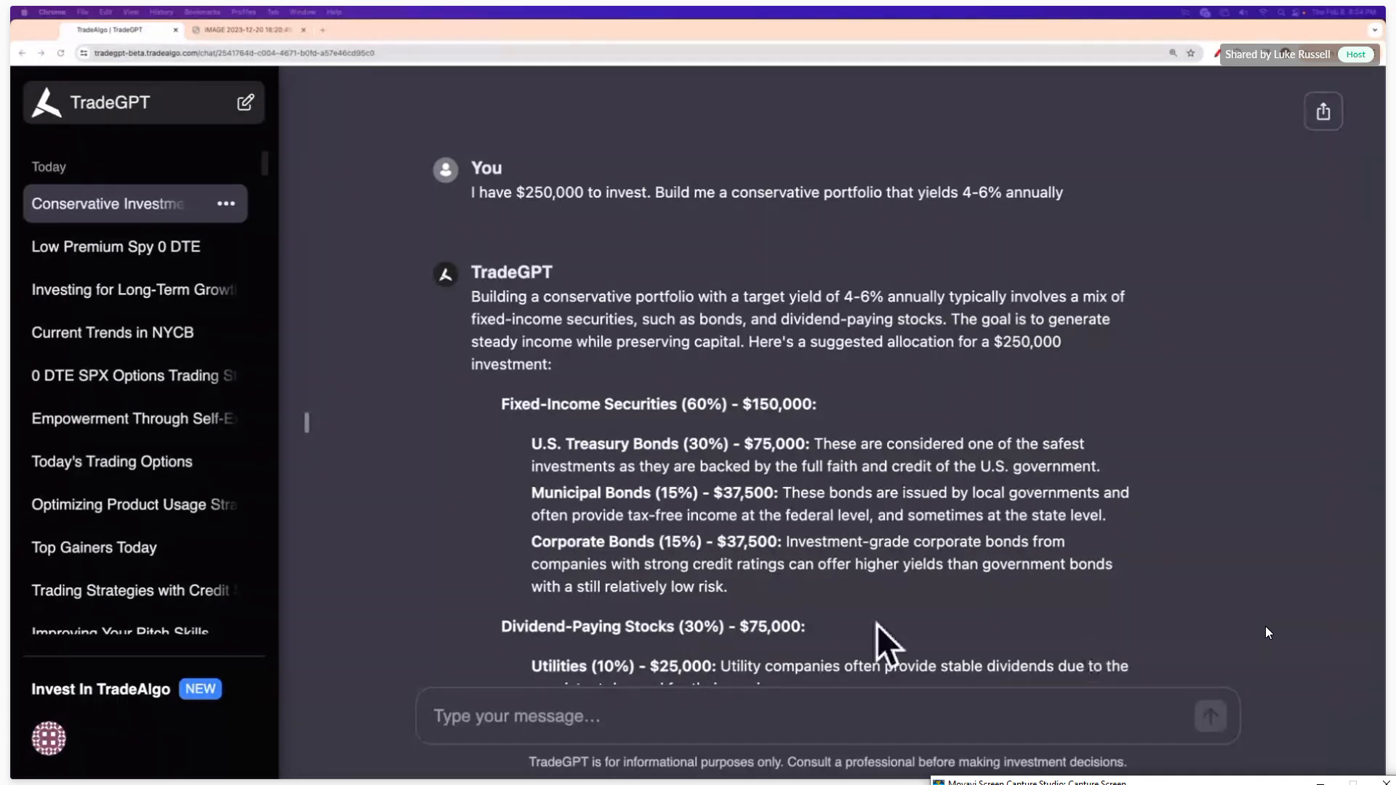
pyautogui.moveTo(704, 533)
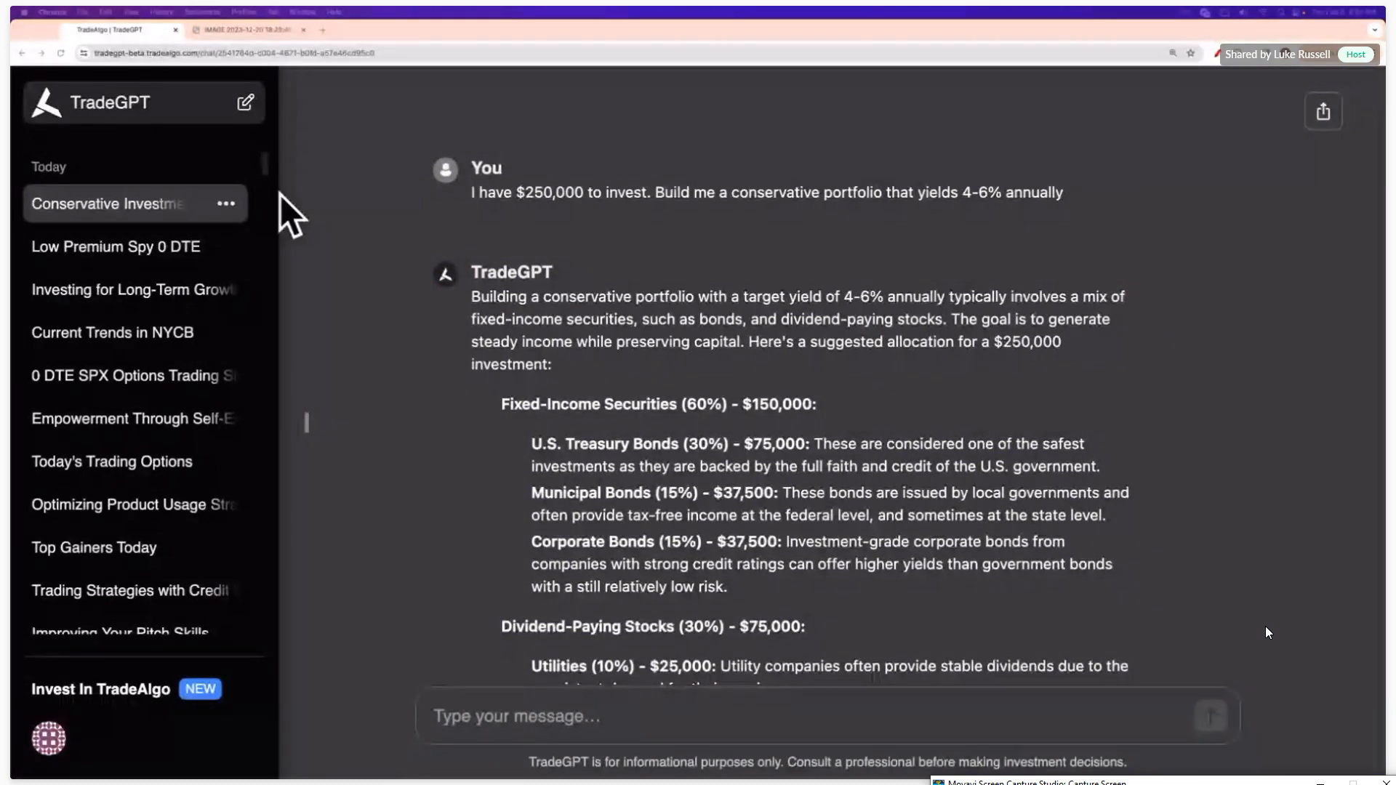
pyautogui.moveTo(726, 518)
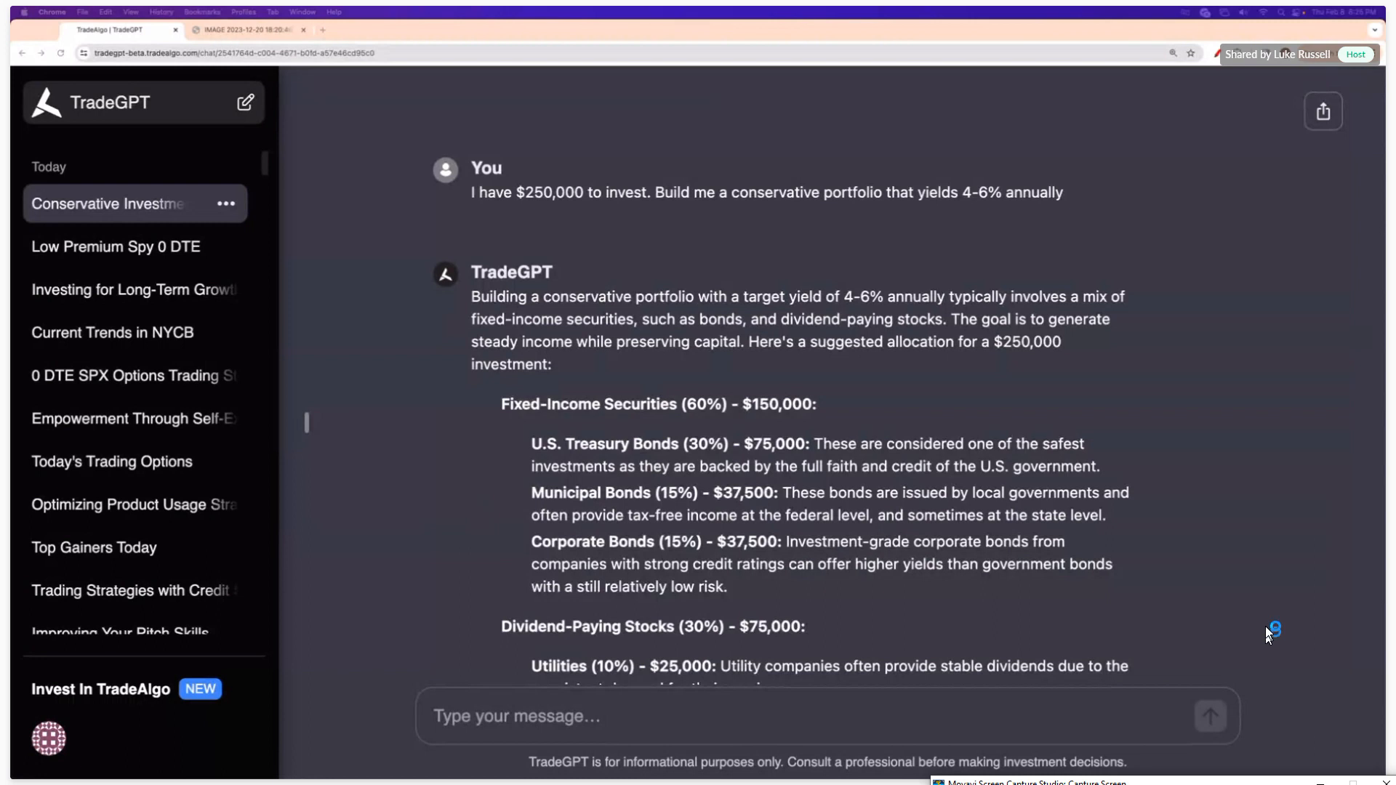
pyautogui.moveTo(1266, 633)
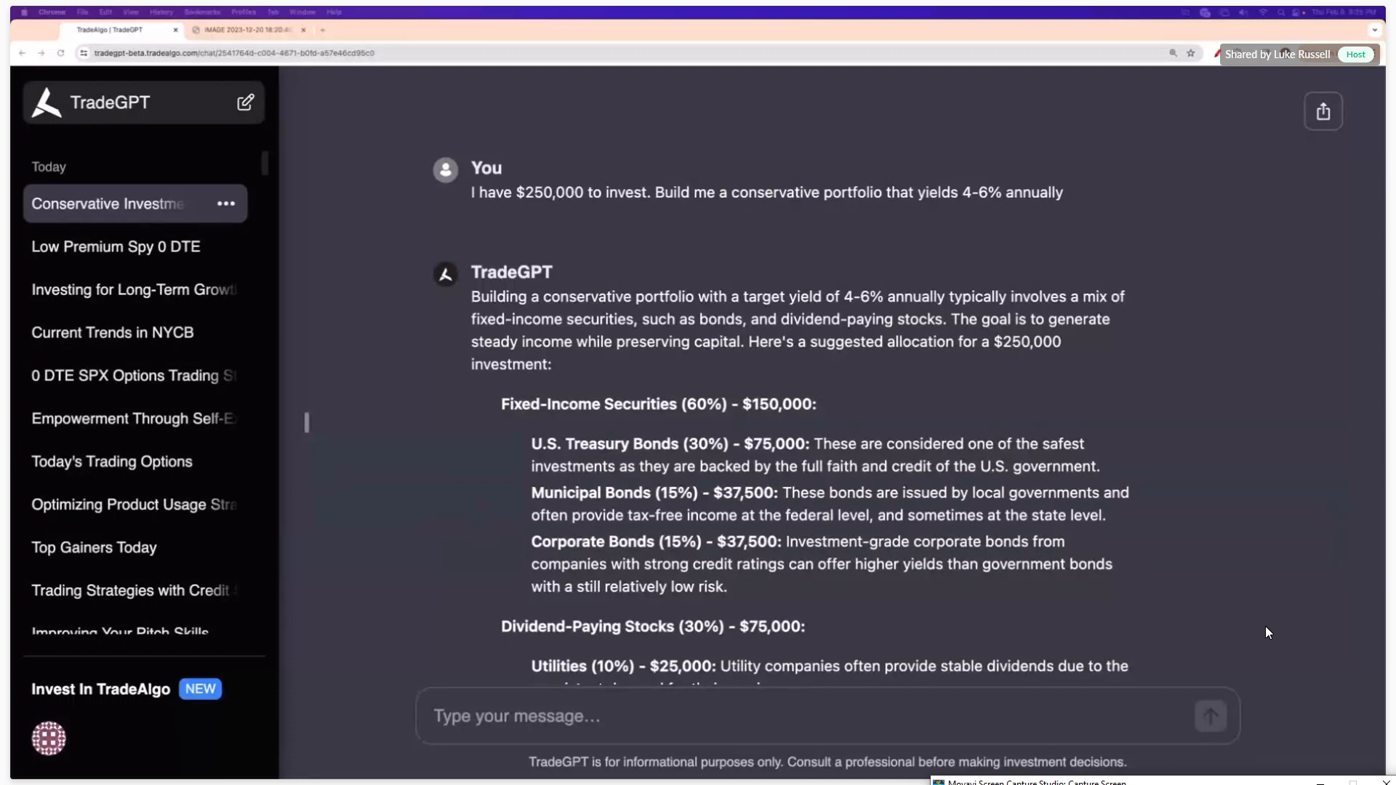
# - Scroll the chat down to the end of the portfolio answer offering to find specific ETFs
pyautogui.scroll(-3)
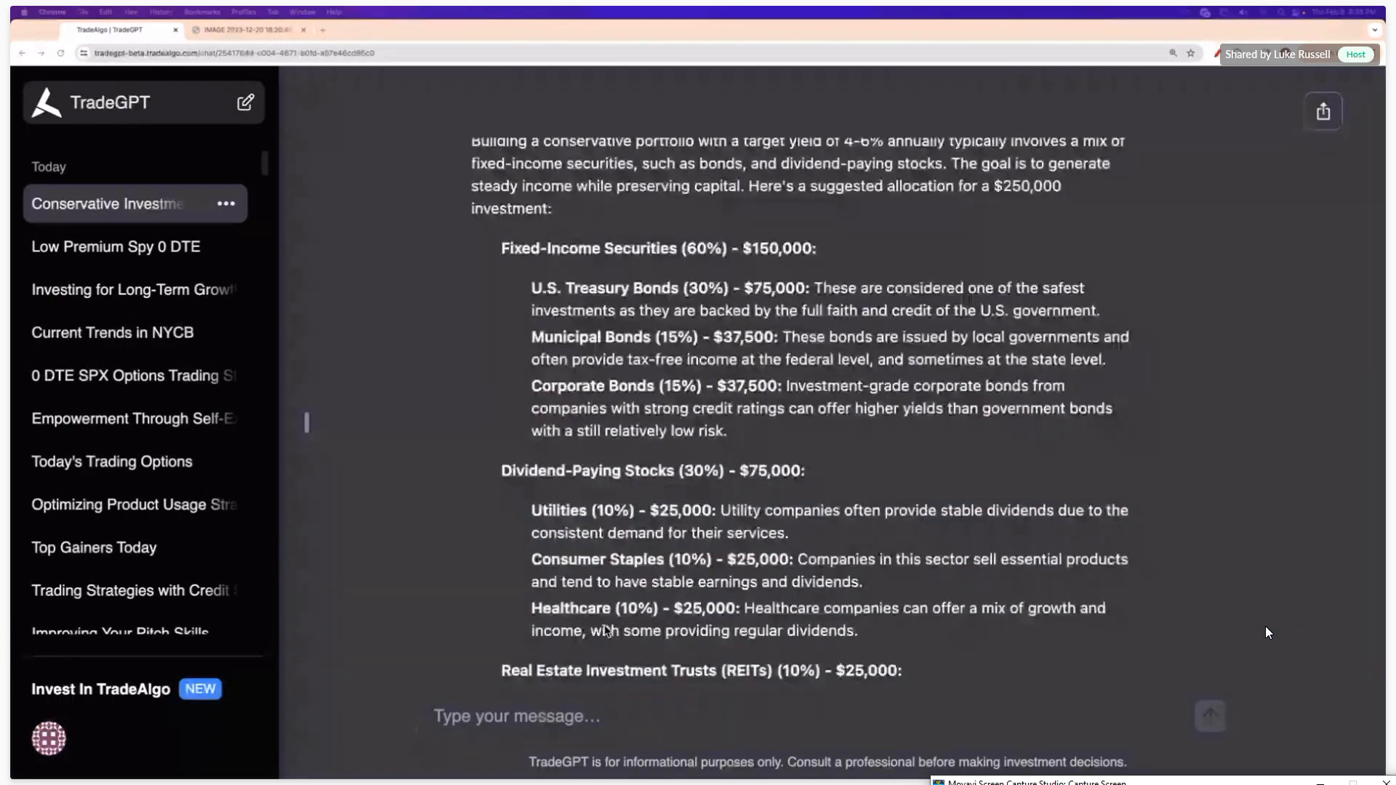
pyautogui.scroll(-3)
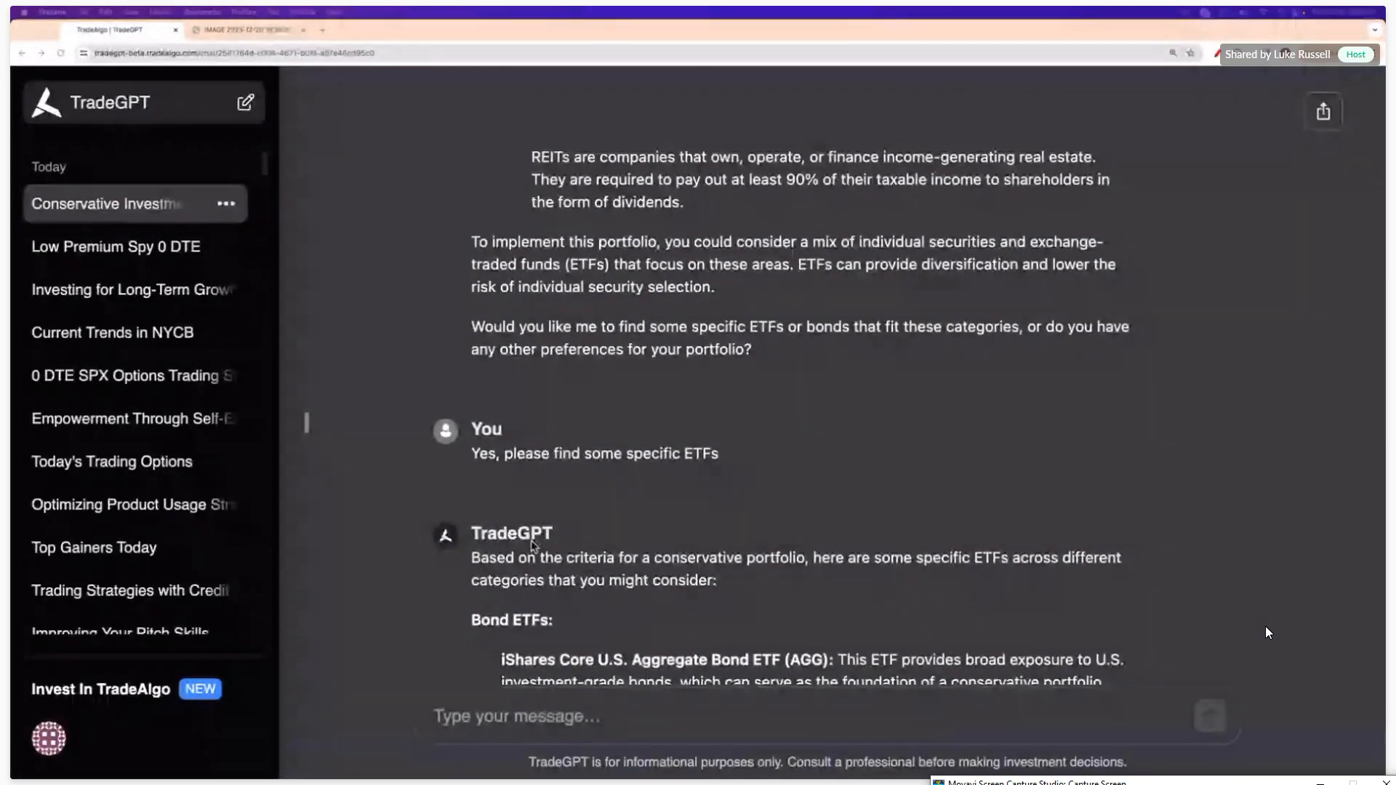
pyautogui.scroll(-3)
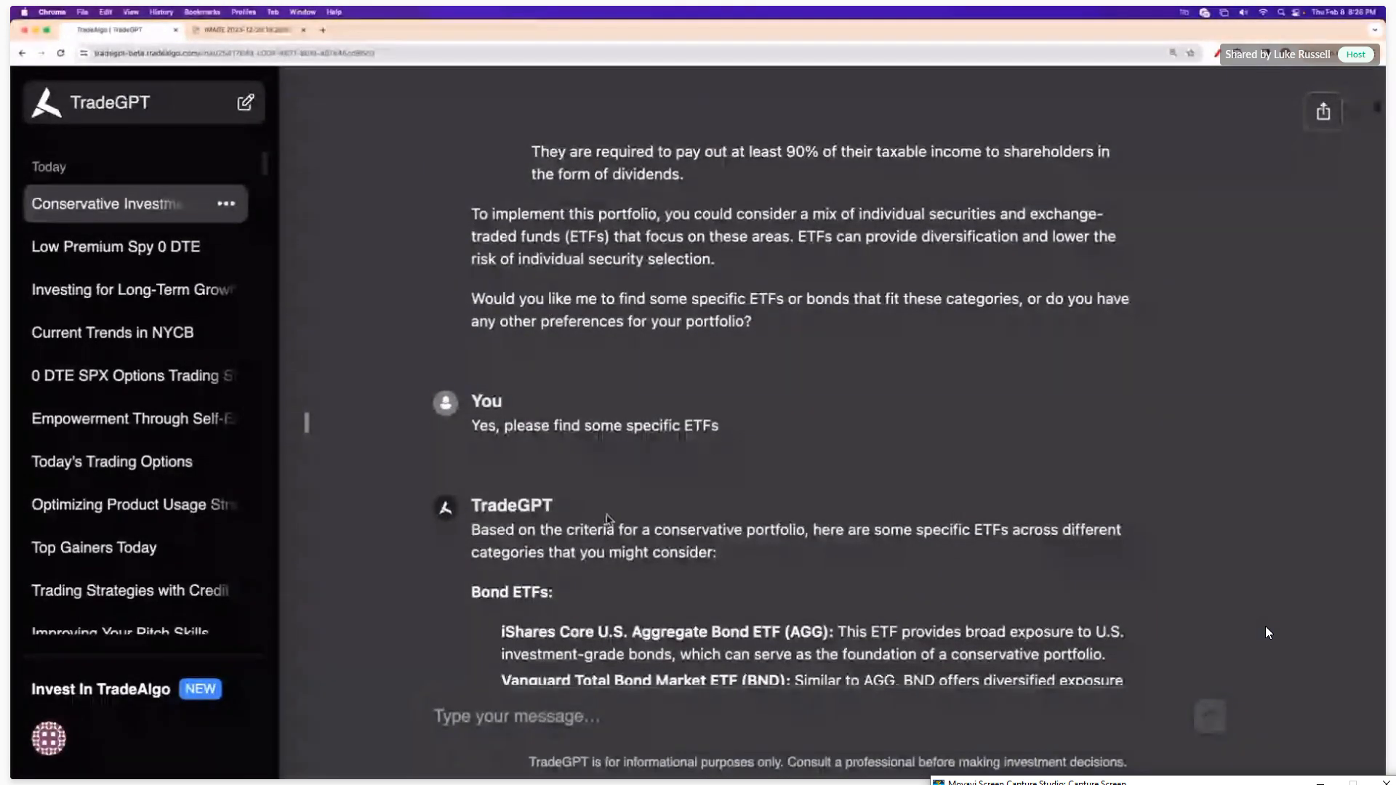
pyautogui.scroll(3)
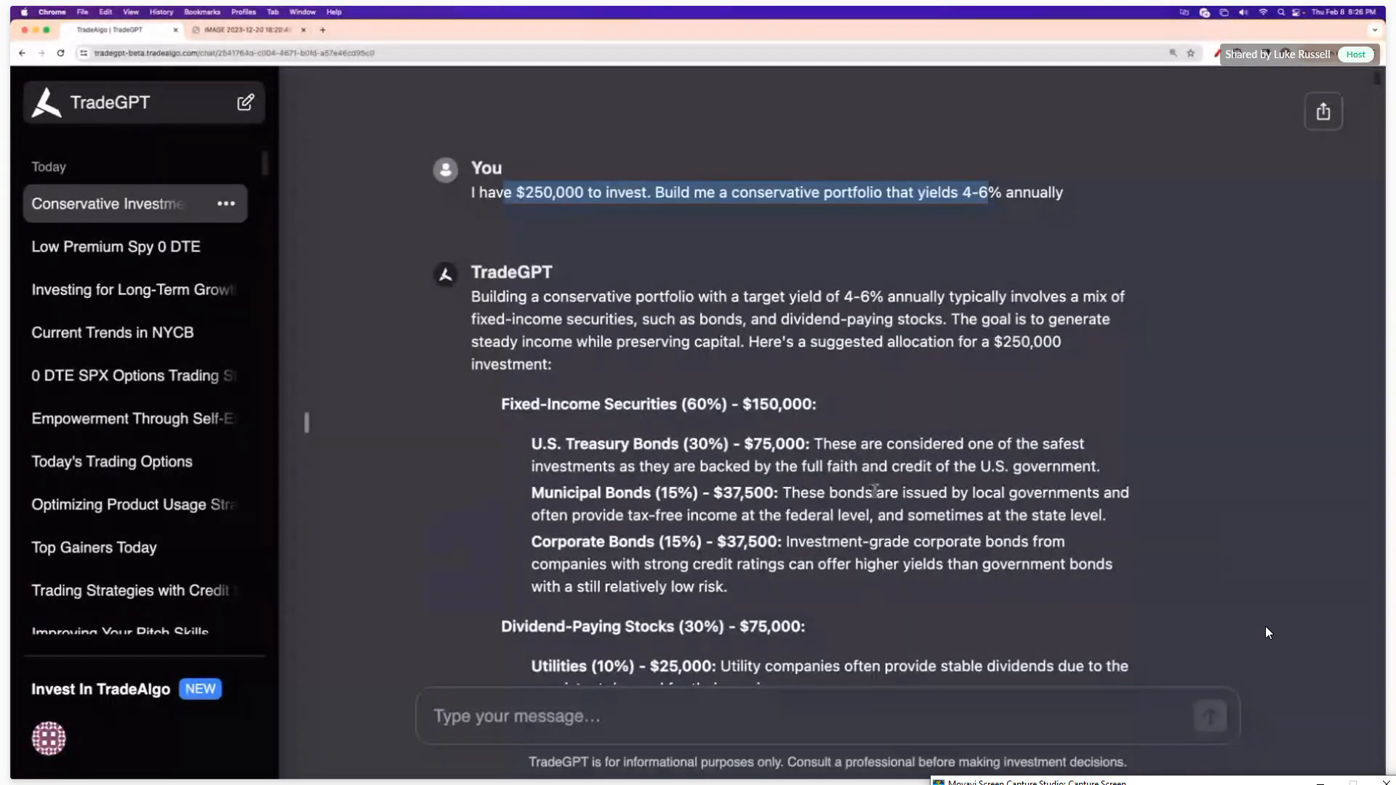
pyautogui.scroll(-3)
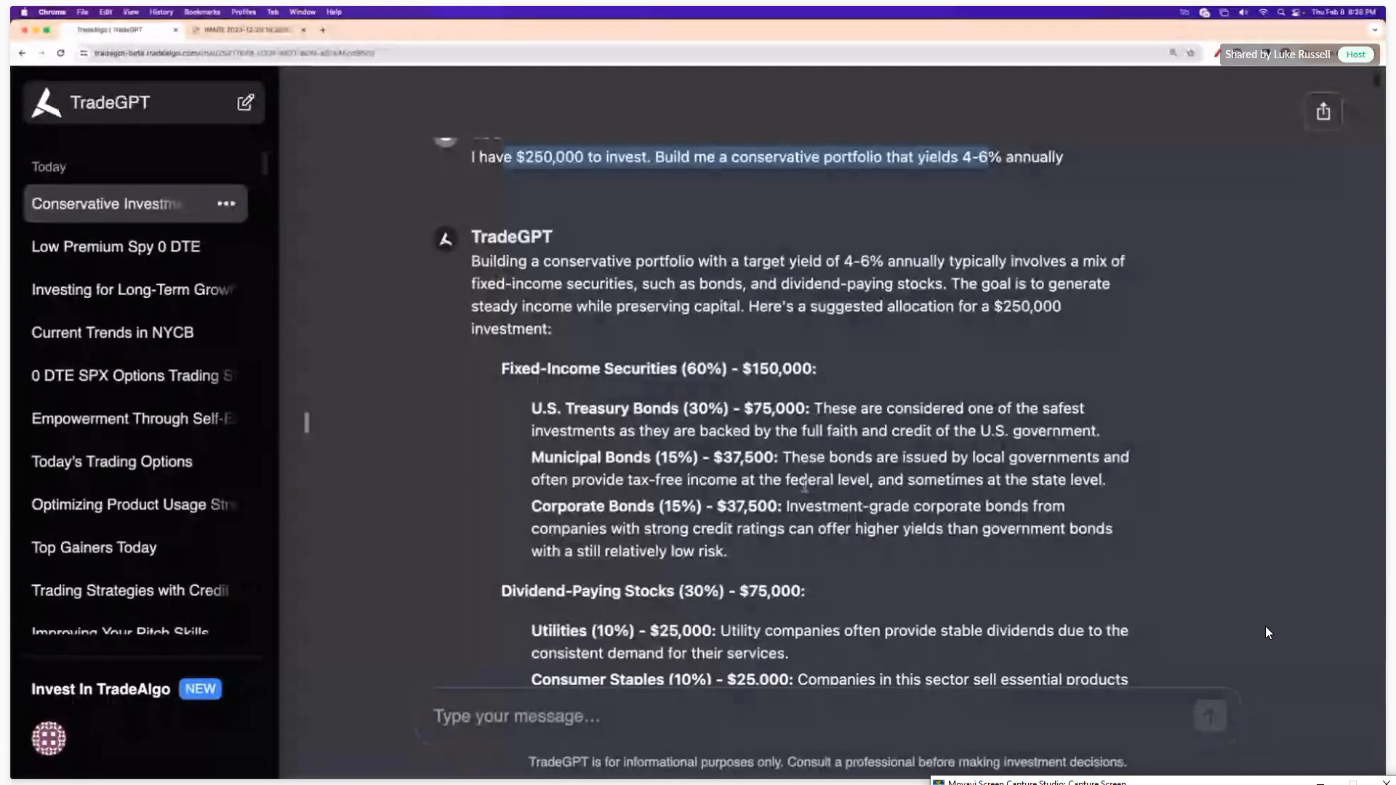
pyautogui.scroll(-3)
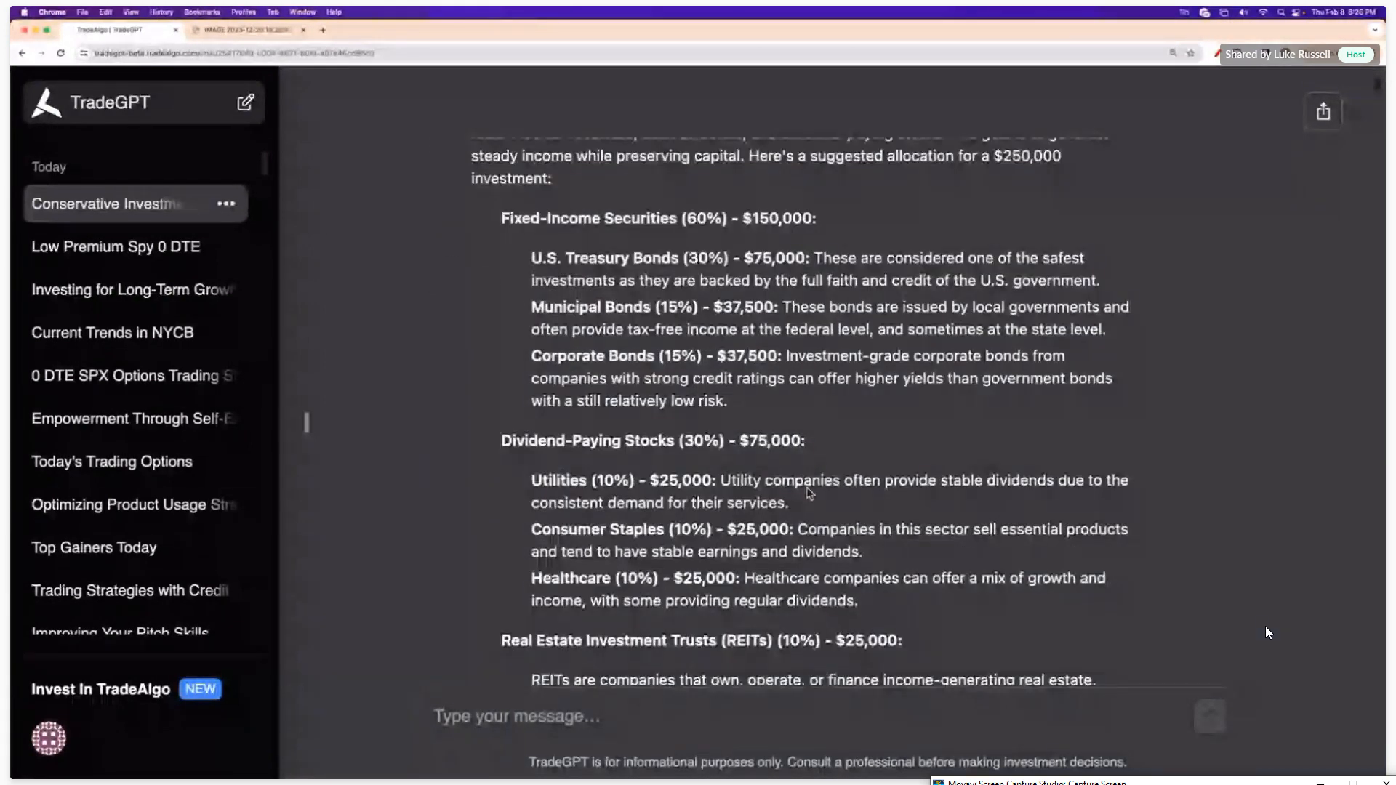
pyautogui.scroll(-3)
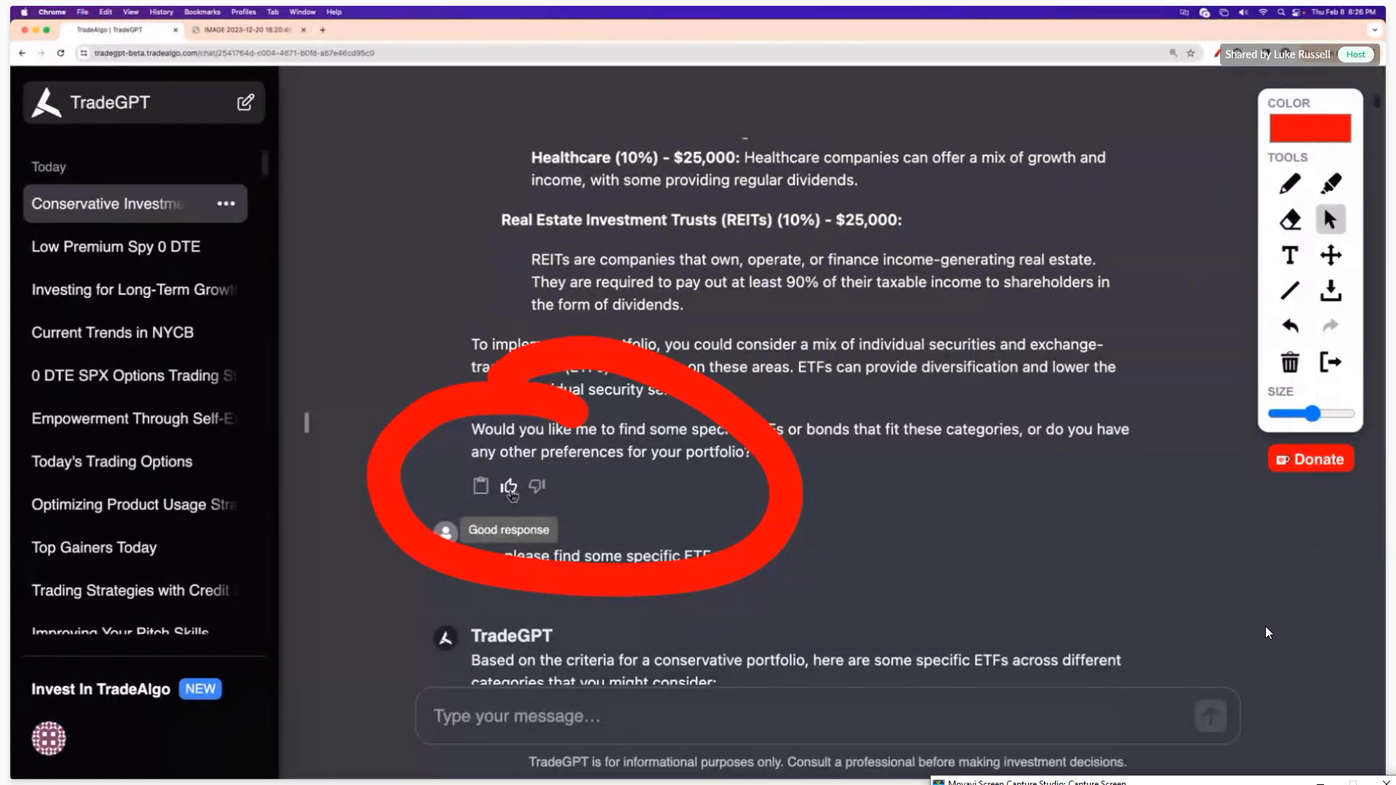
# - Try the good and bad response feedback forms on the portfolio answer, then dismiss both unsubmitted
pyautogui.click(509, 486)
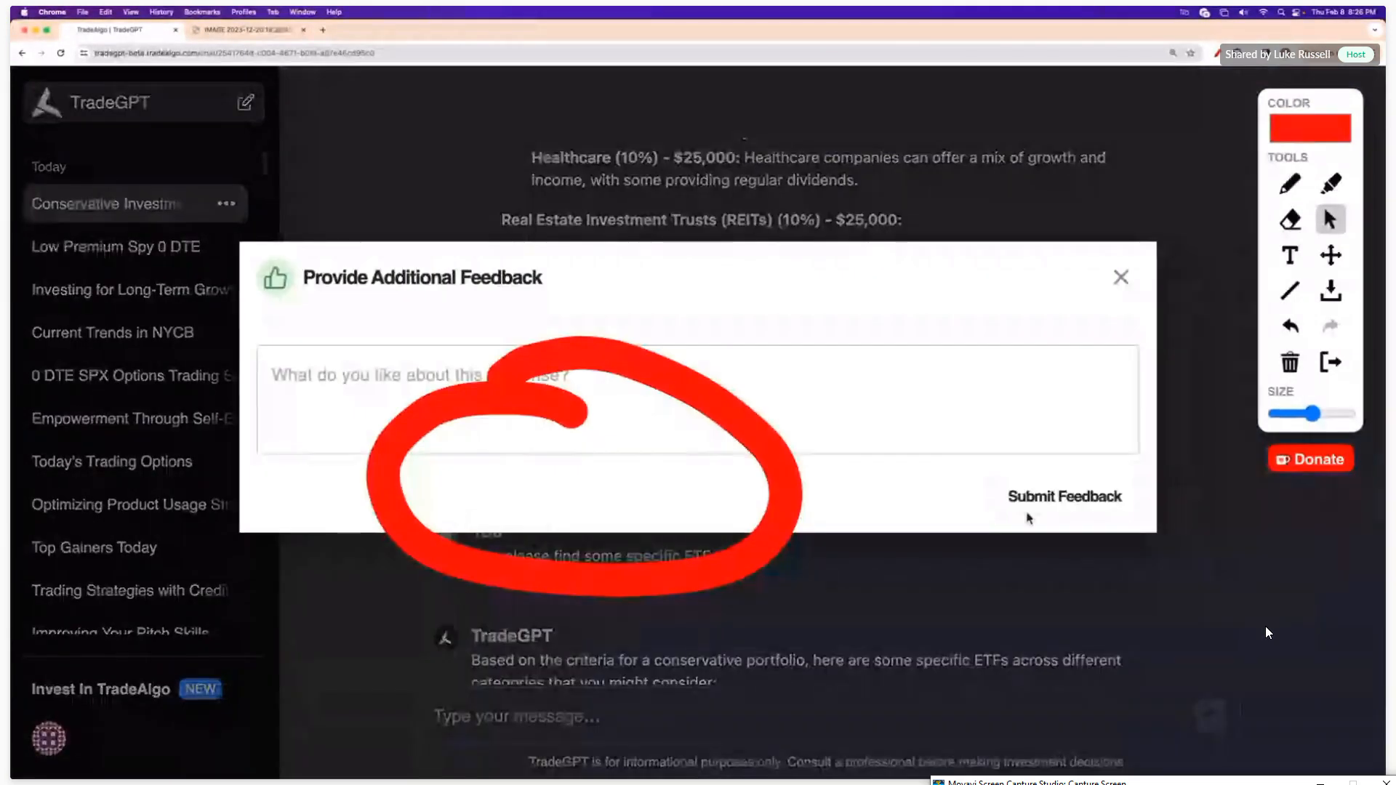
pyautogui.click(1122, 276)
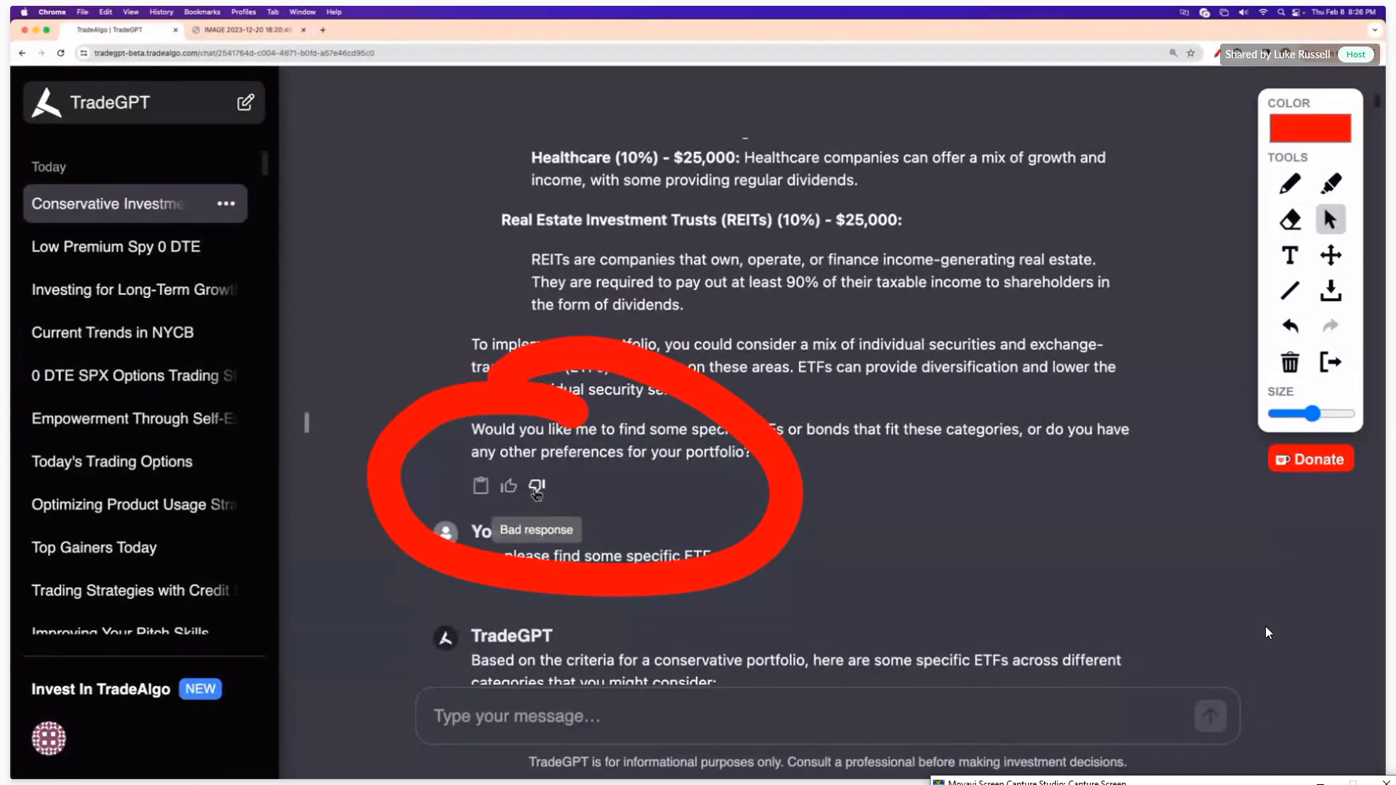
pyautogui.click(536, 486)
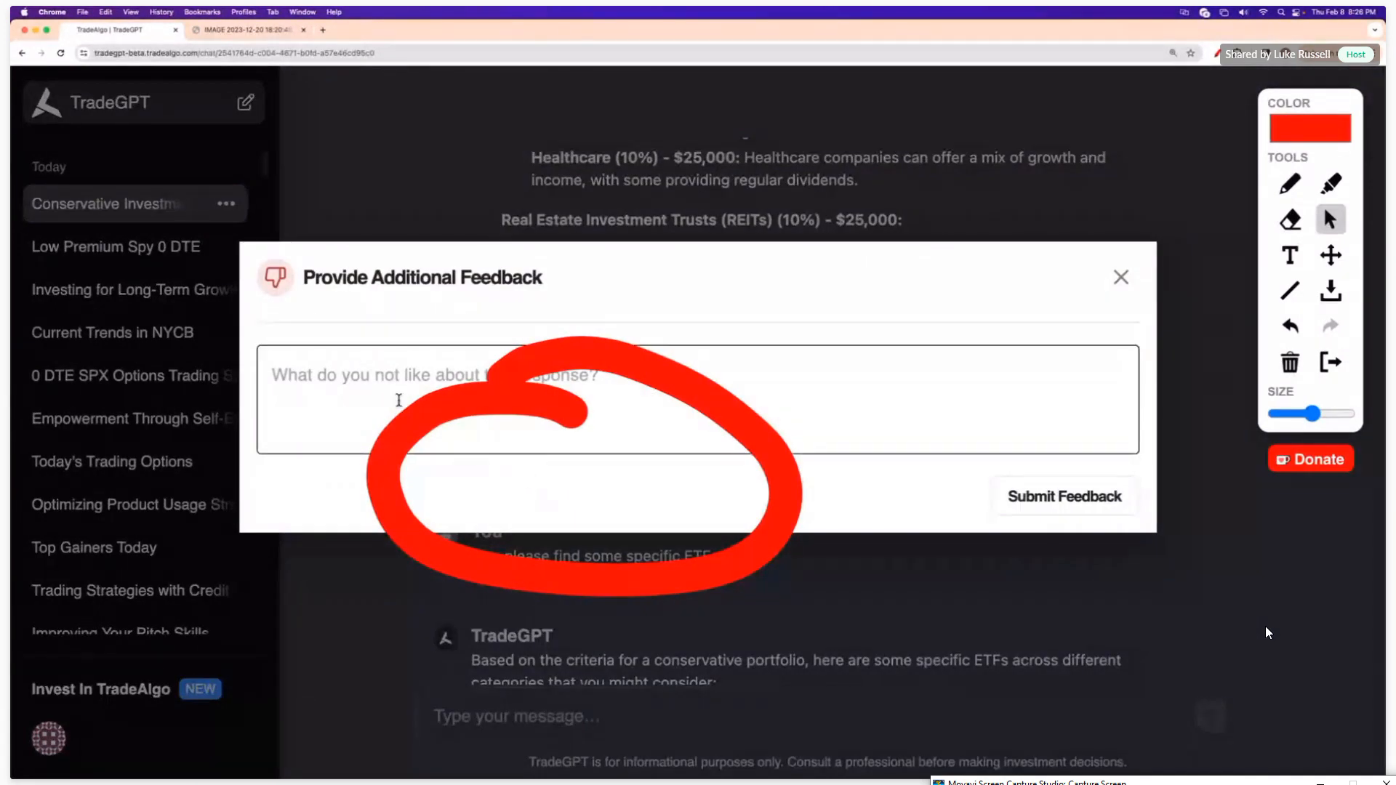
pyautogui.click(534, 373)
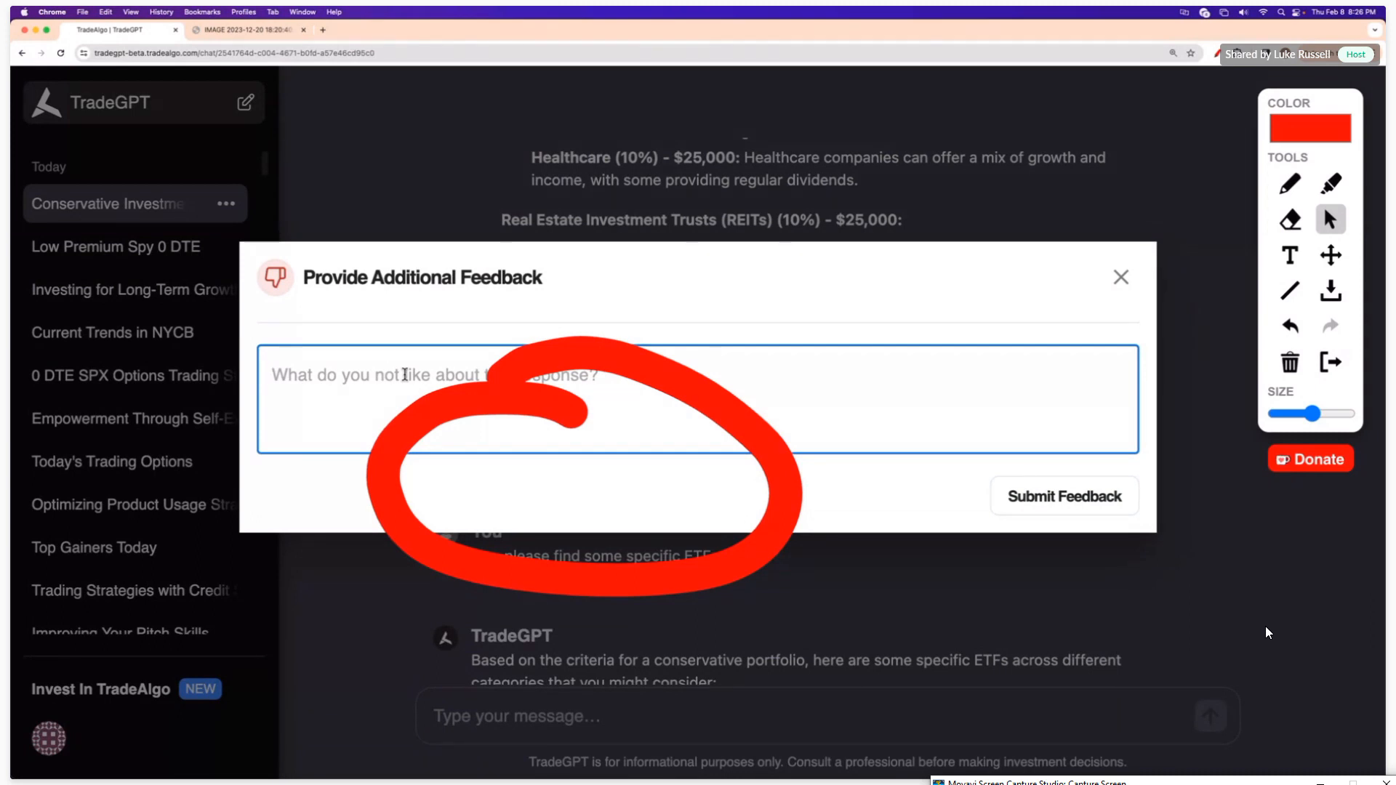
pyautogui.moveTo(1105, 377)
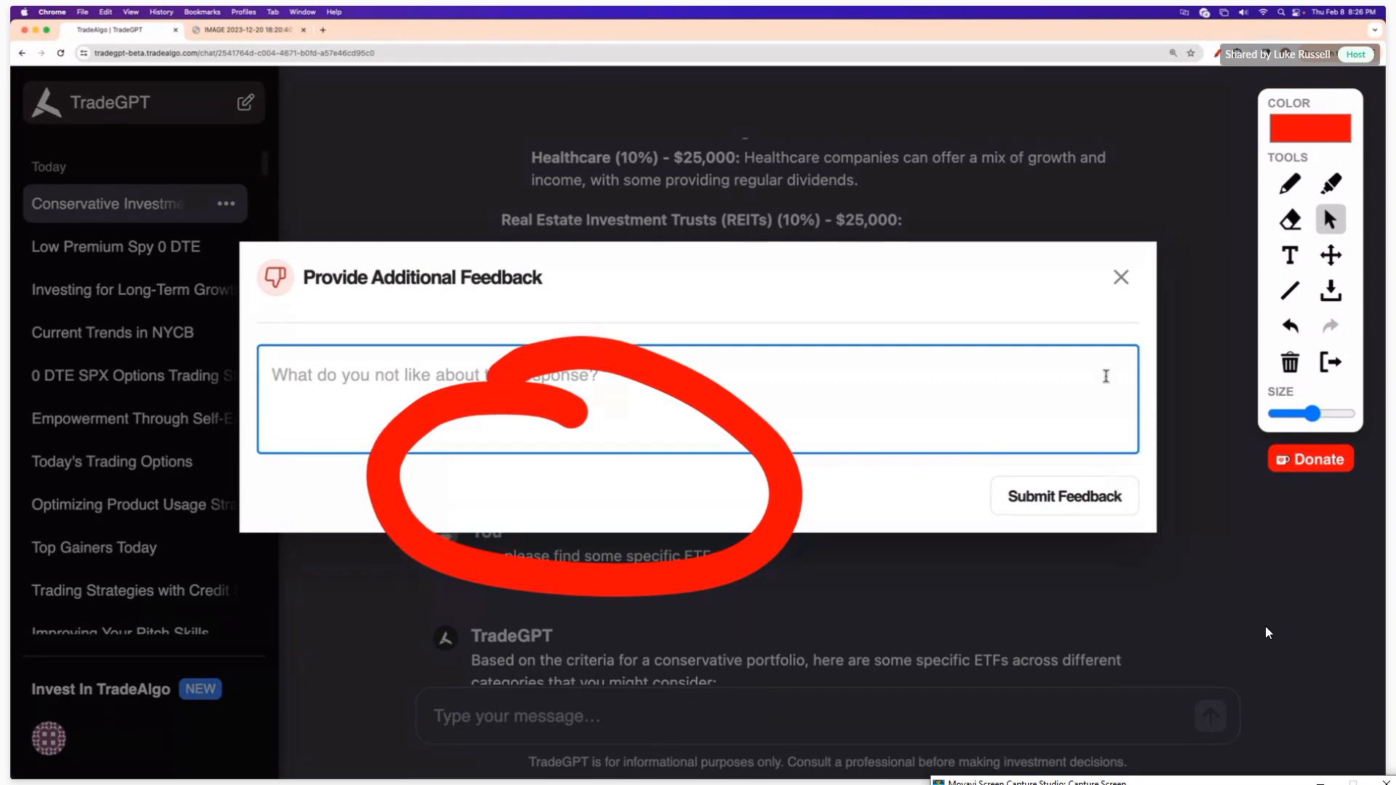
pyautogui.click(1122, 276)
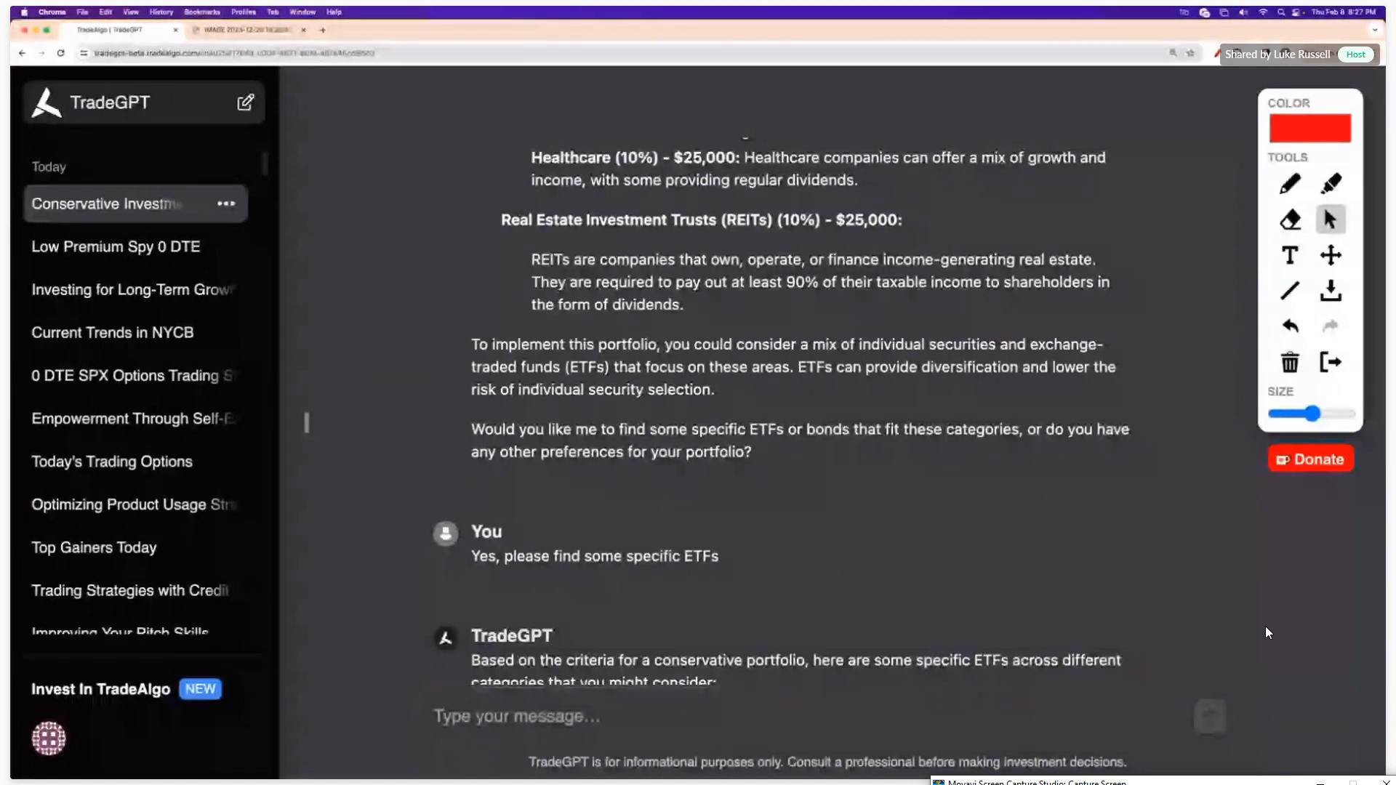
pyautogui.click(801, 715)
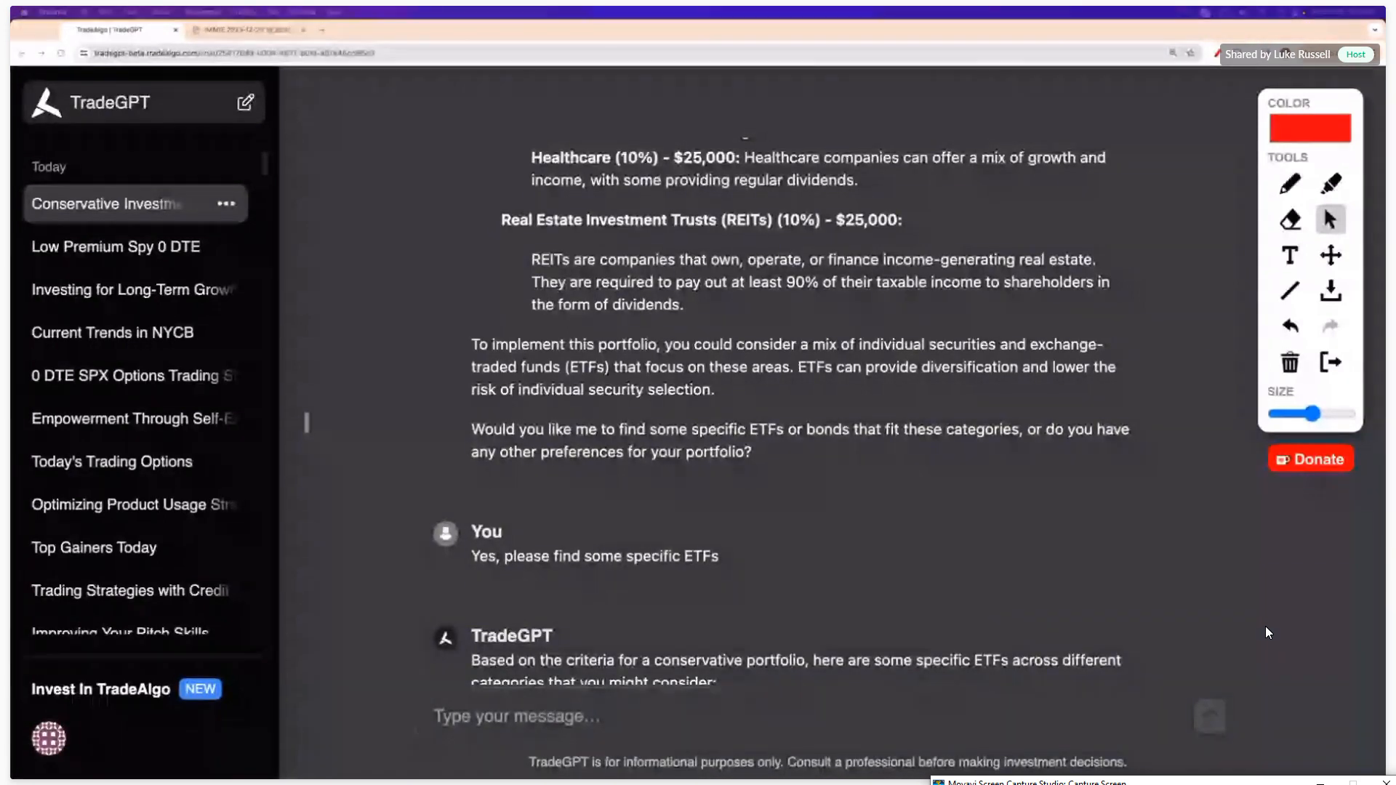
pyautogui.click(1288, 185)
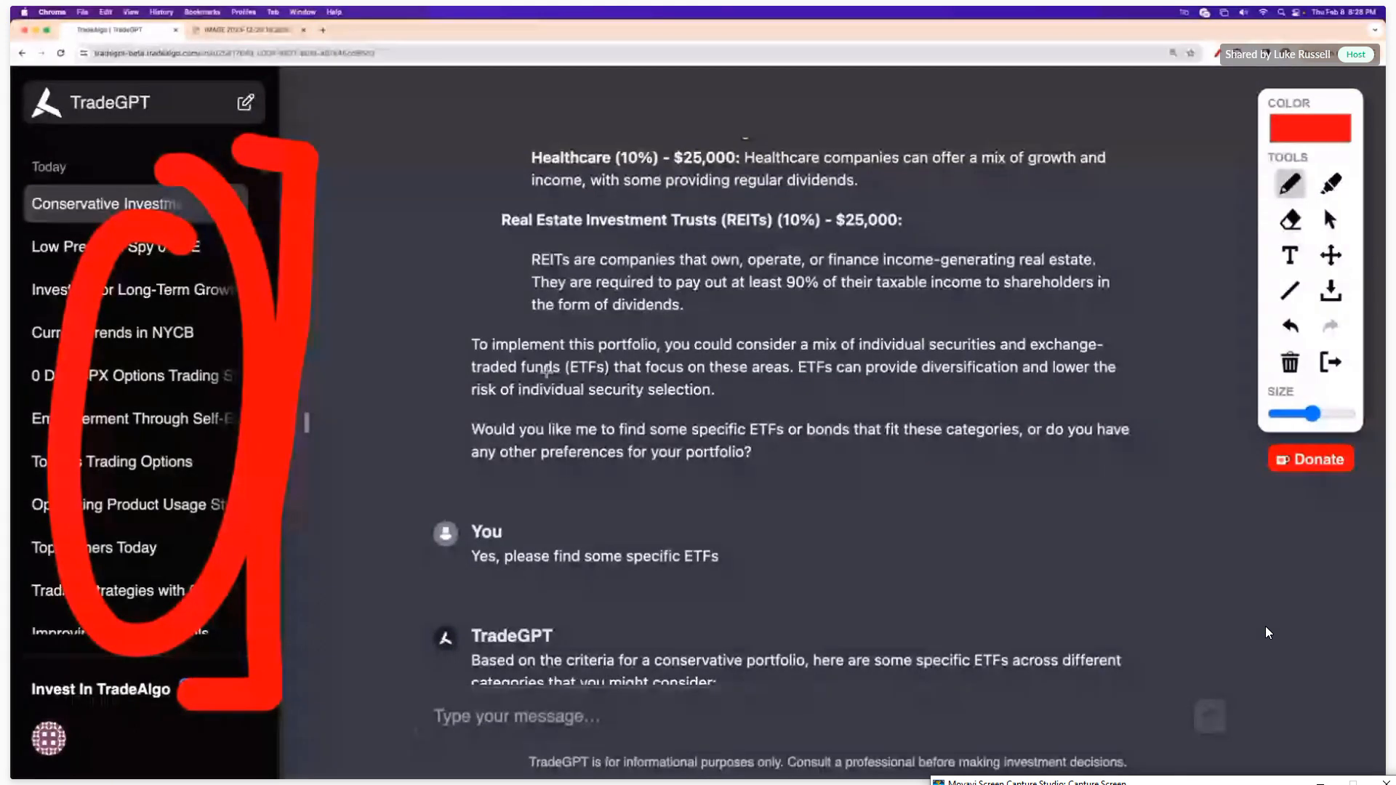
pyautogui.click(1330, 220)
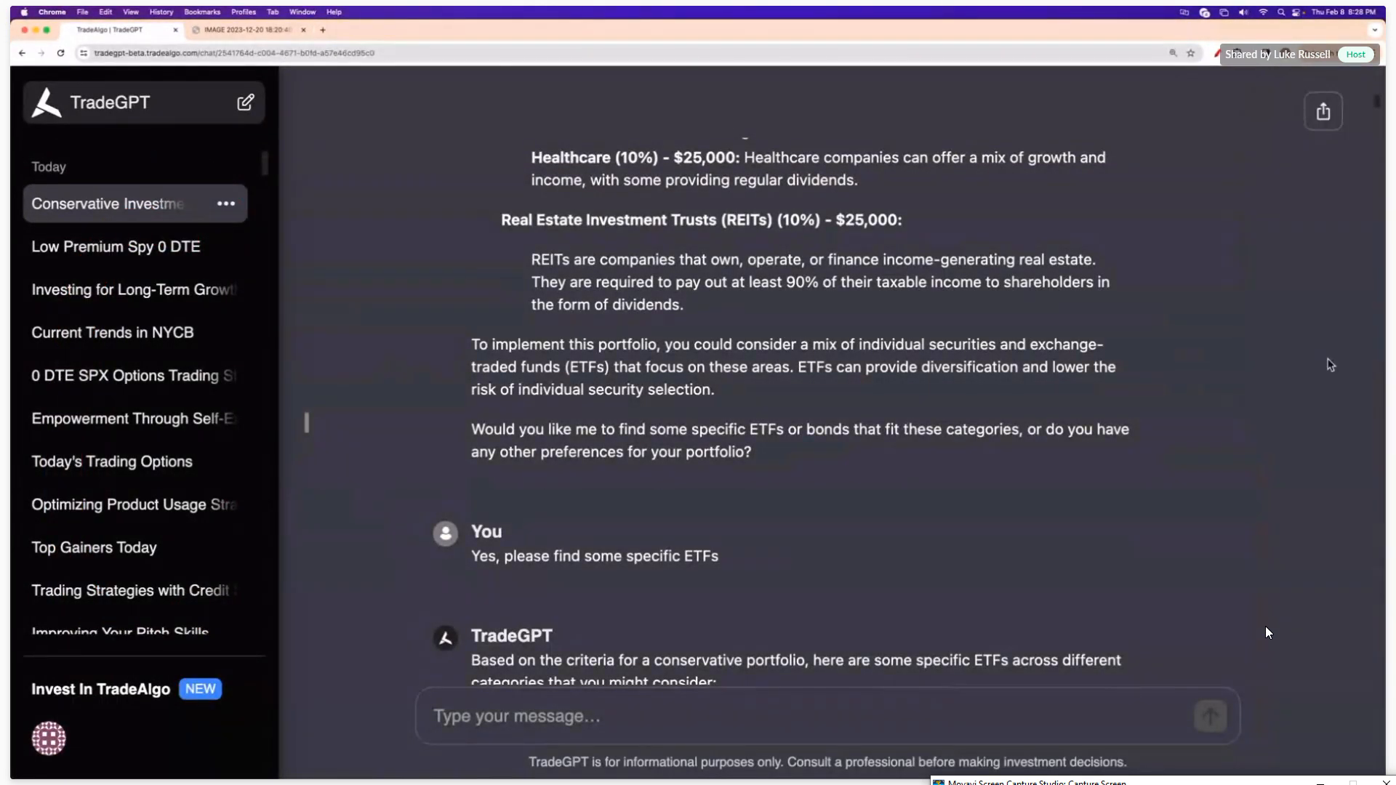
pyautogui.click(1324, 112)
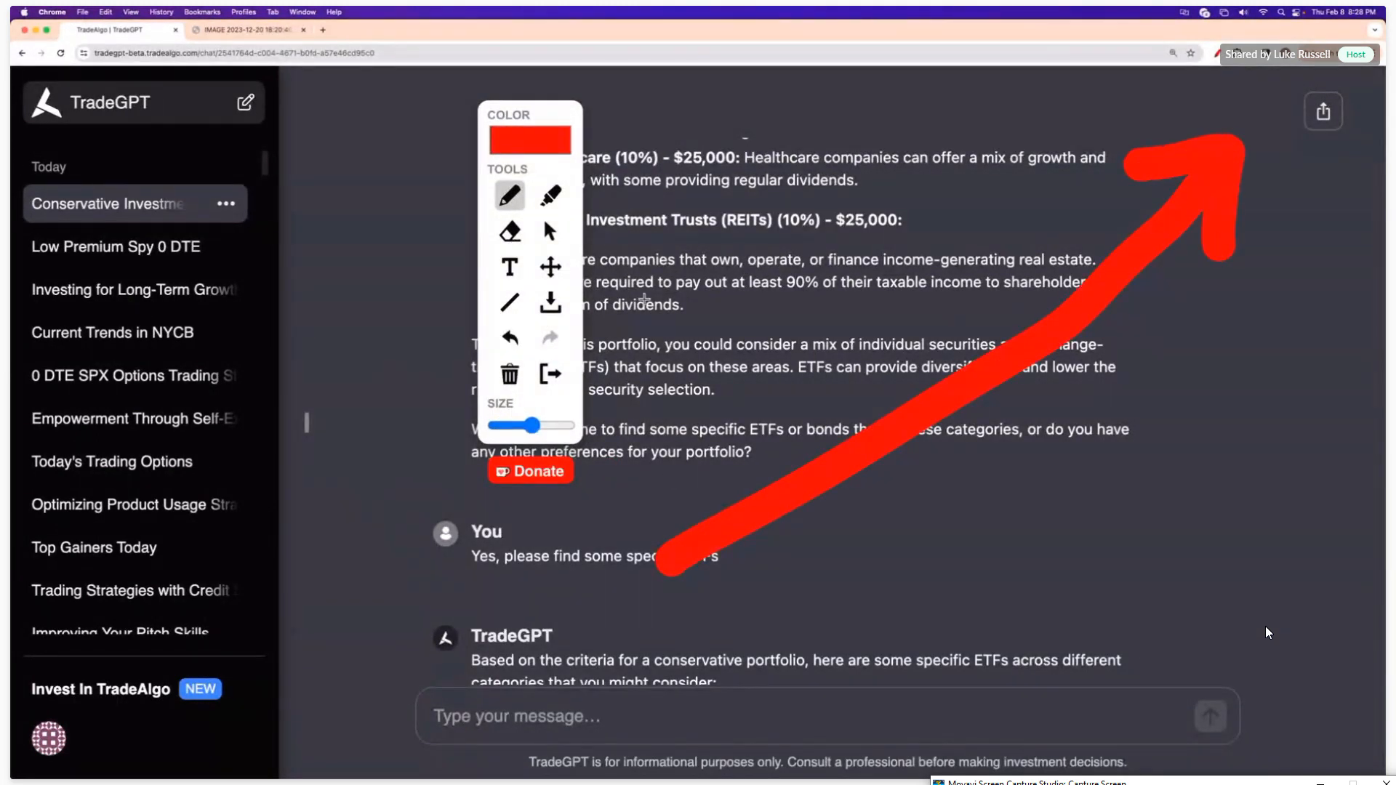
pyautogui.click(550, 231)
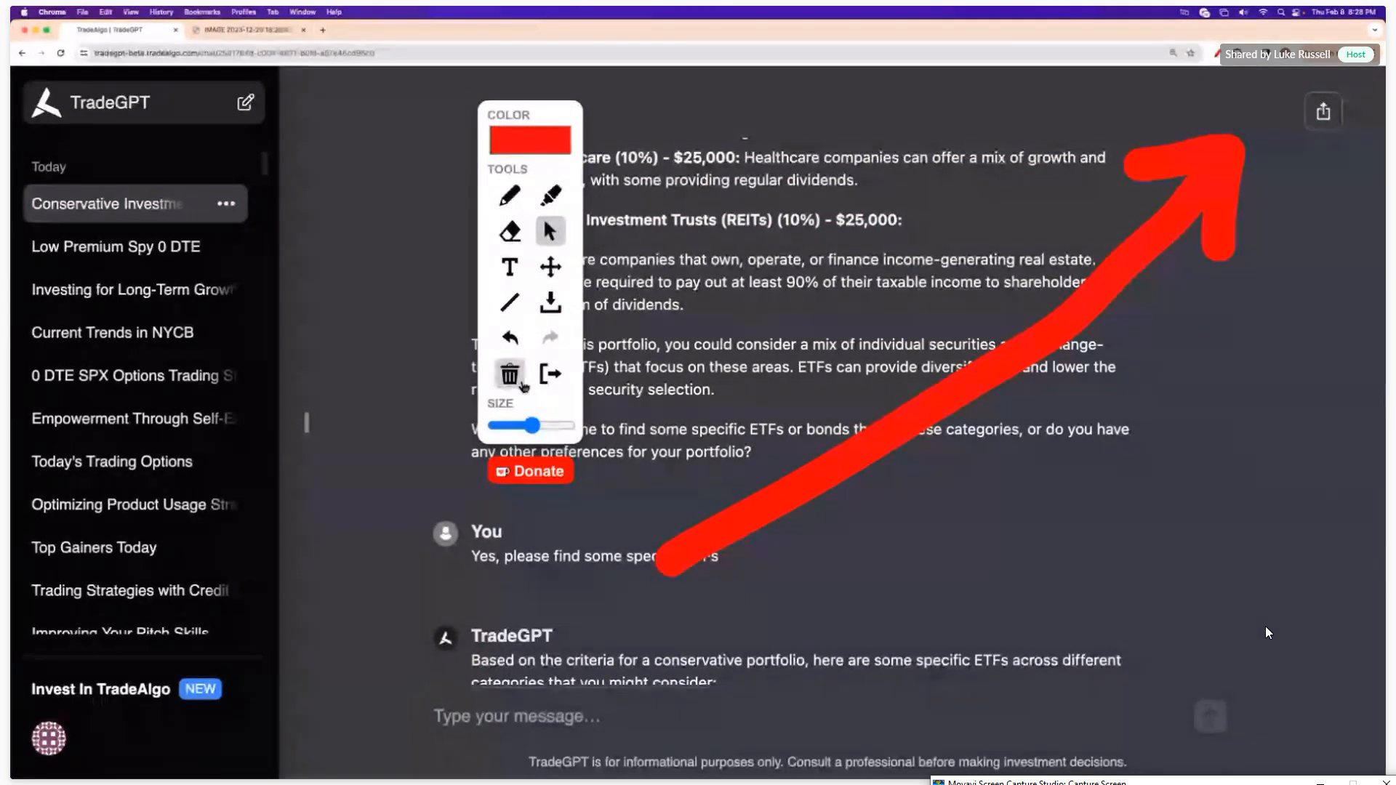
pyautogui.click(509, 373)
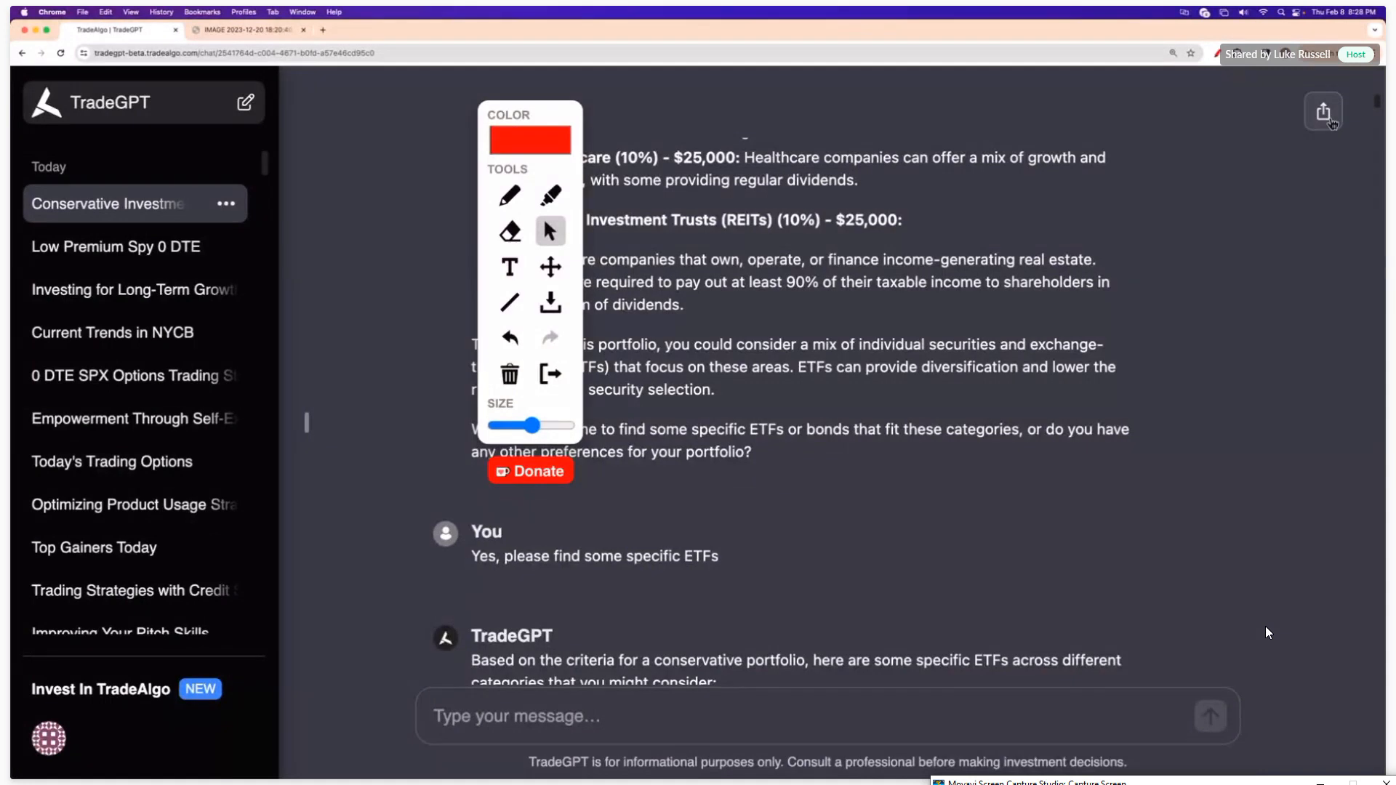
# - View the share link preview for the chat, scroll it, and close it
pyautogui.click(1323, 112)
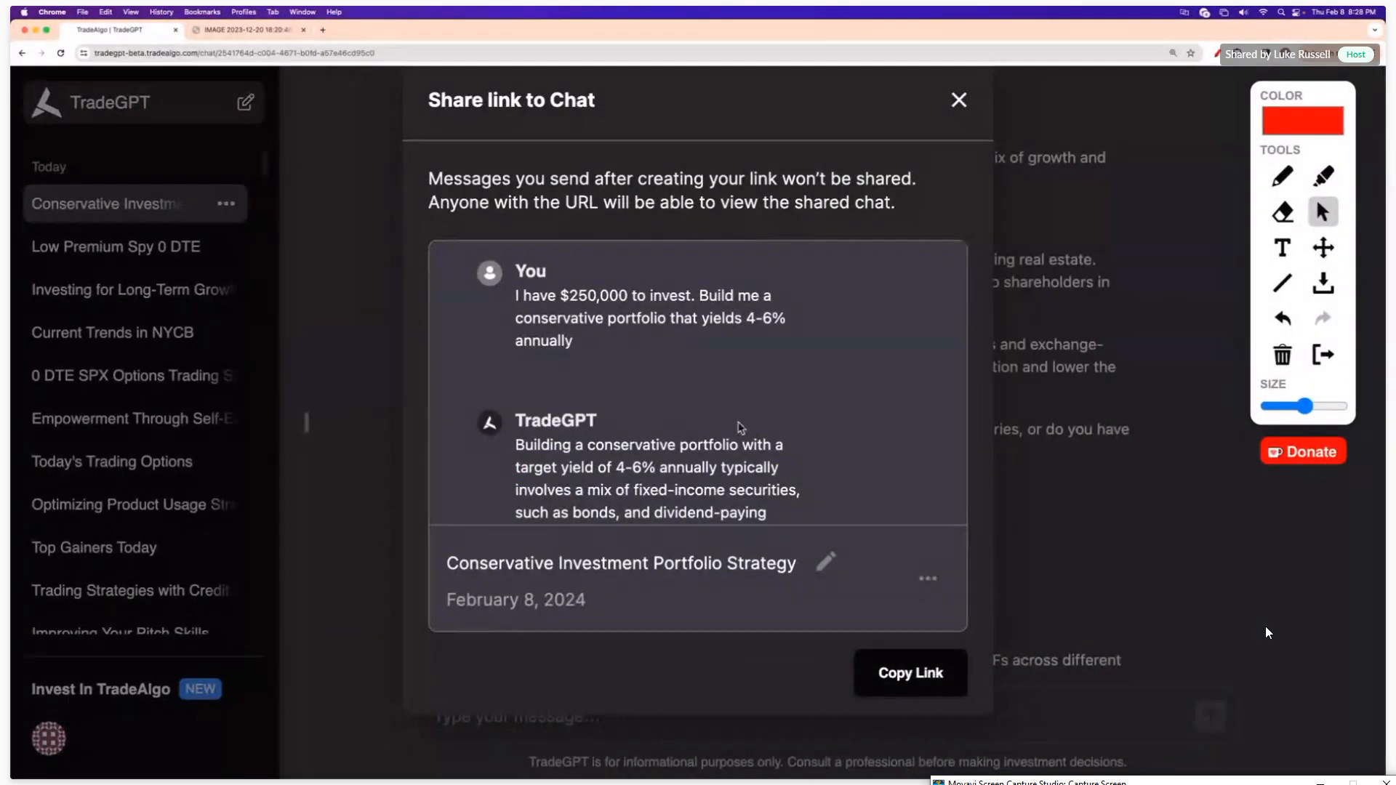
pyautogui.moveTo(602, 403)
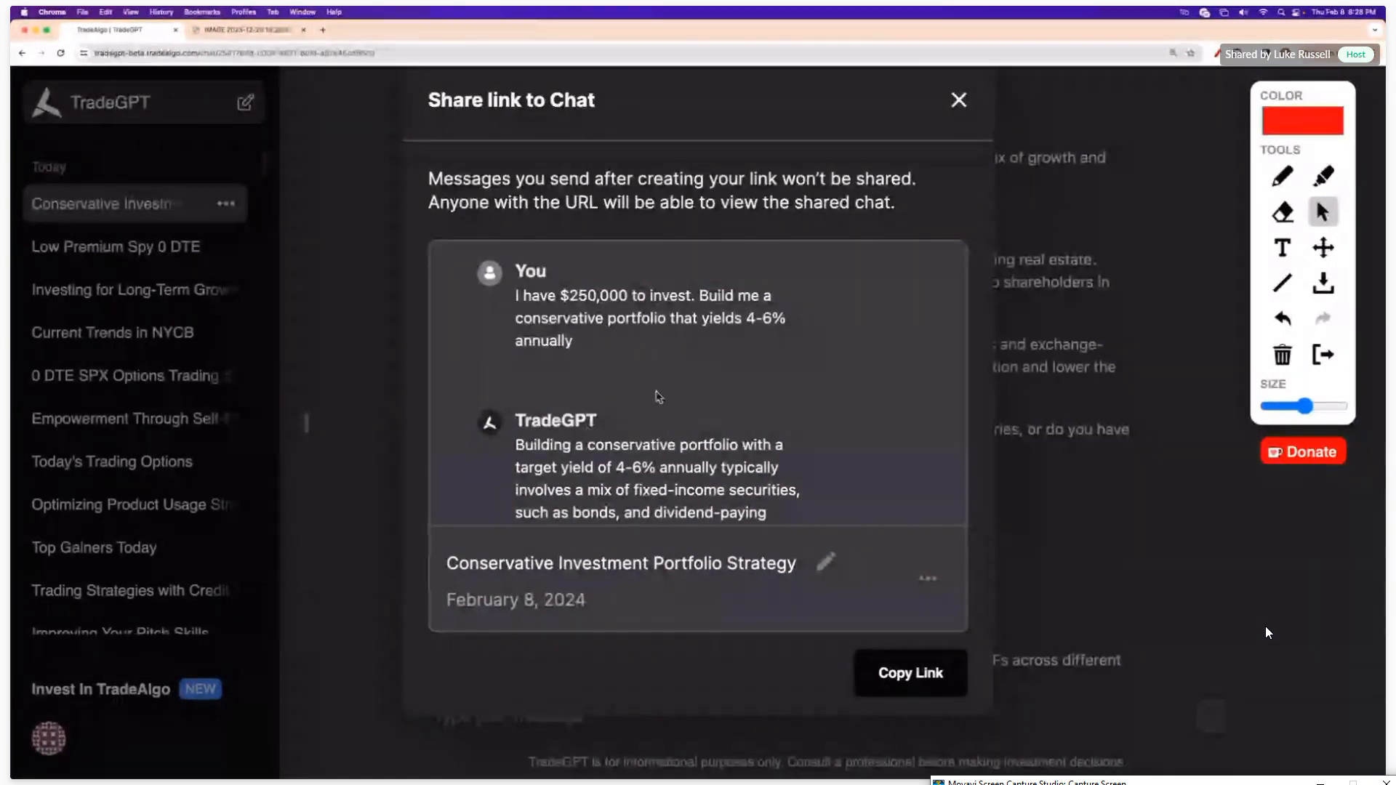
pyautogui.scroll(-3)
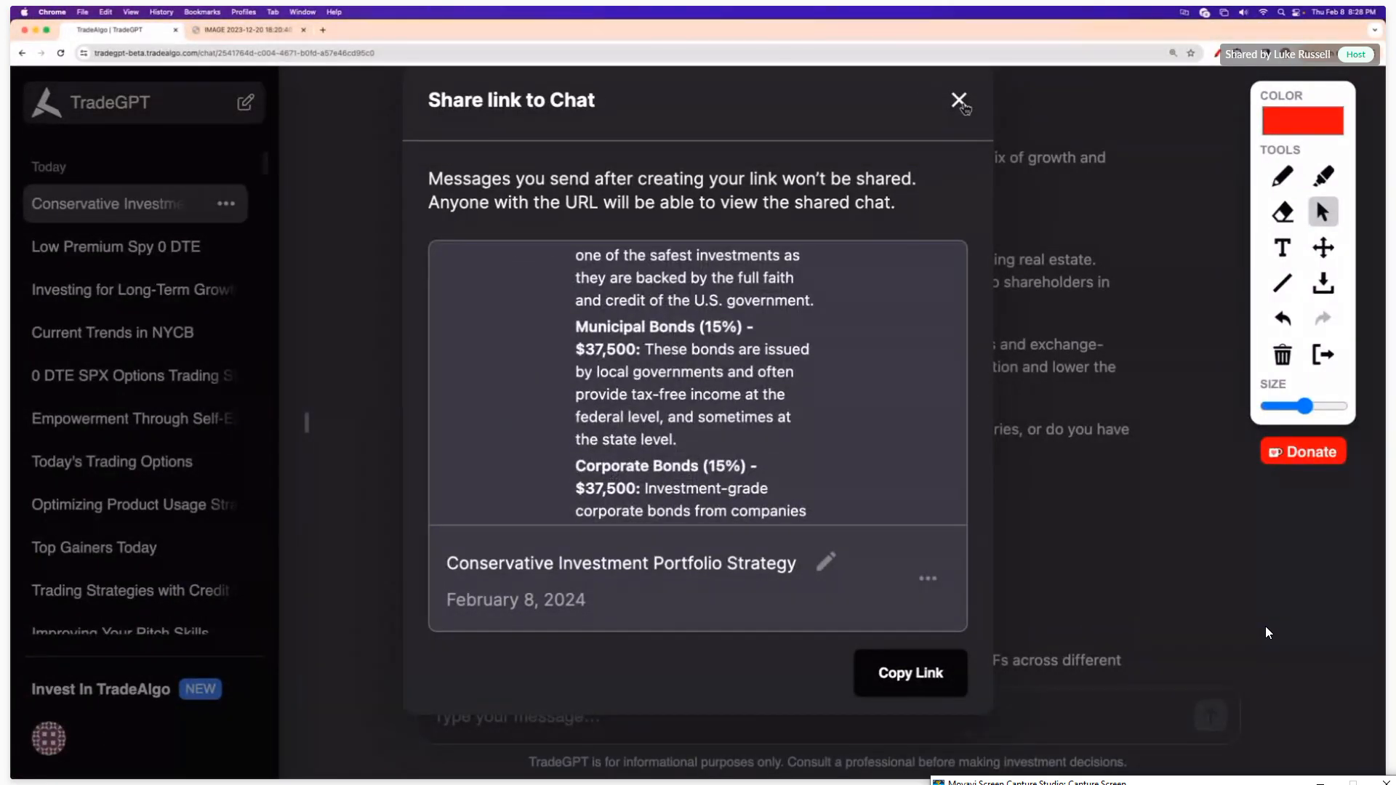
pyautogui.click(960, 101)
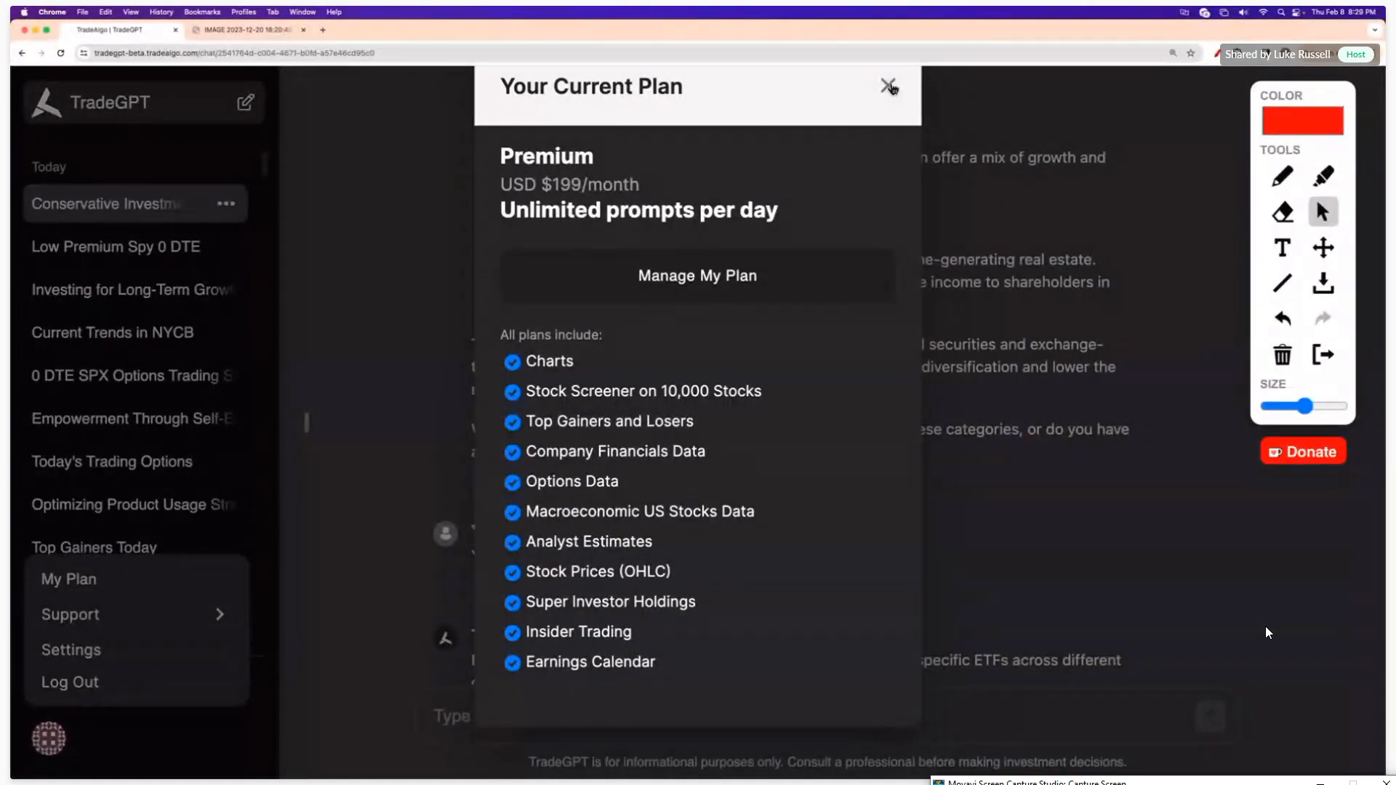
# - Close the current plan details and bring up the AAPL $200 call screenshot in Preview
pyautogui.click(890, 88)
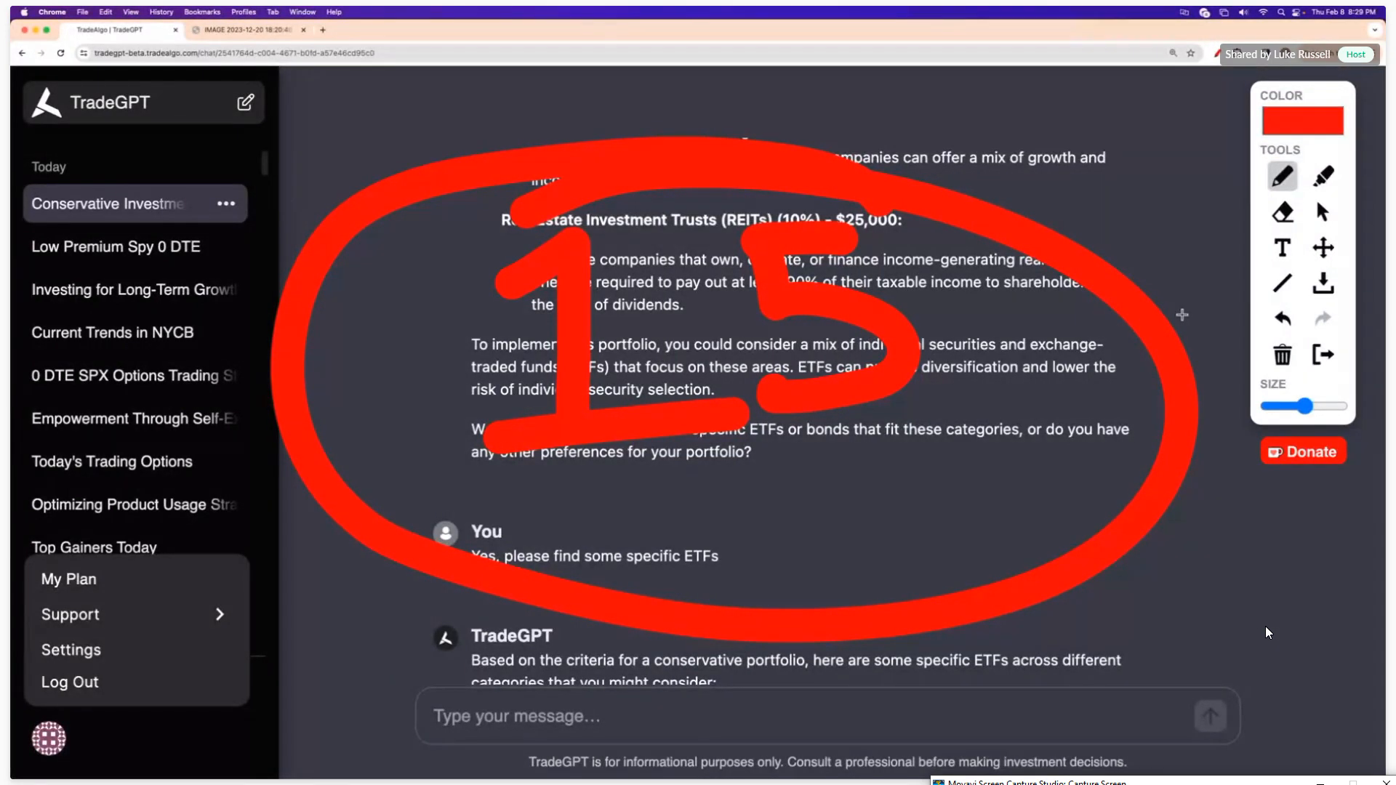
pyautogui.click(1281, 353)
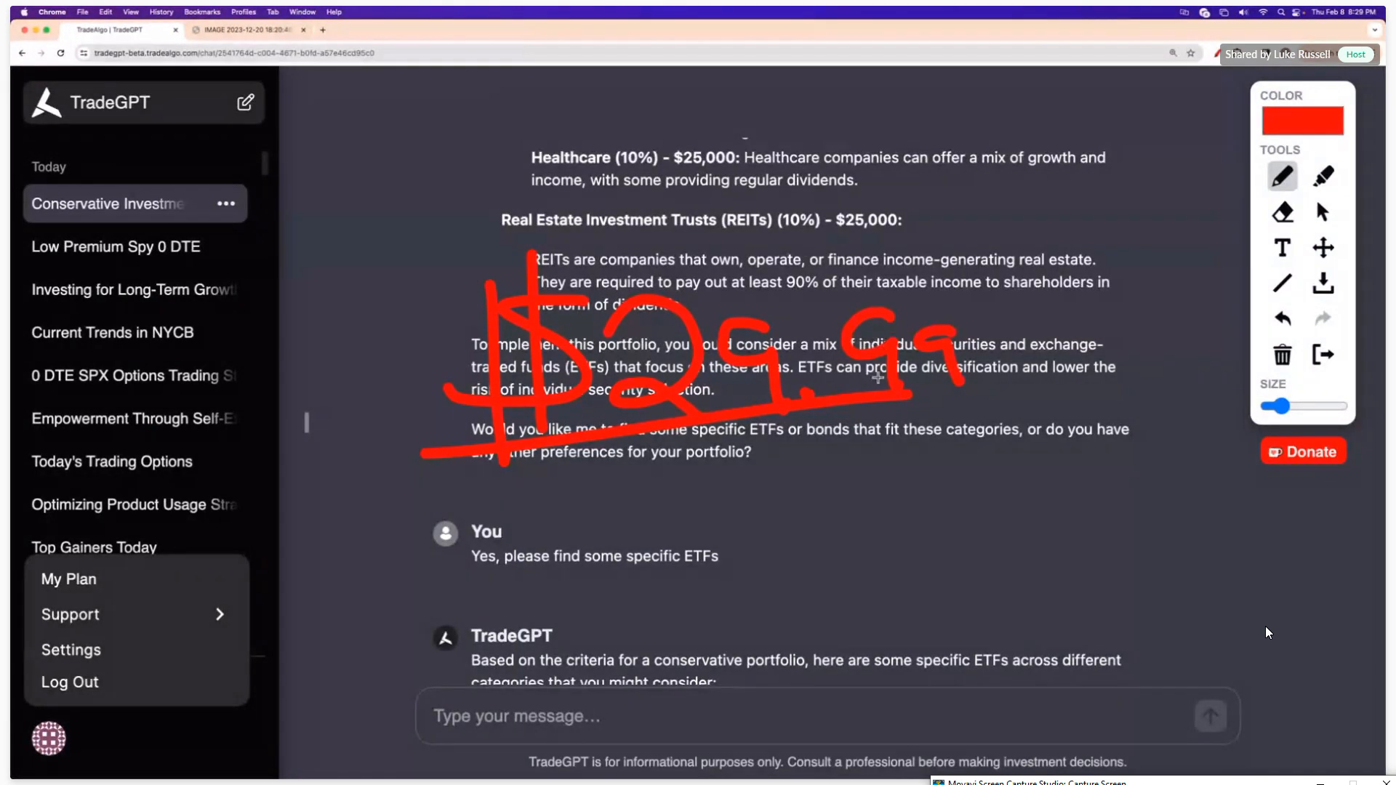
pyautogui.click(1323, 213)
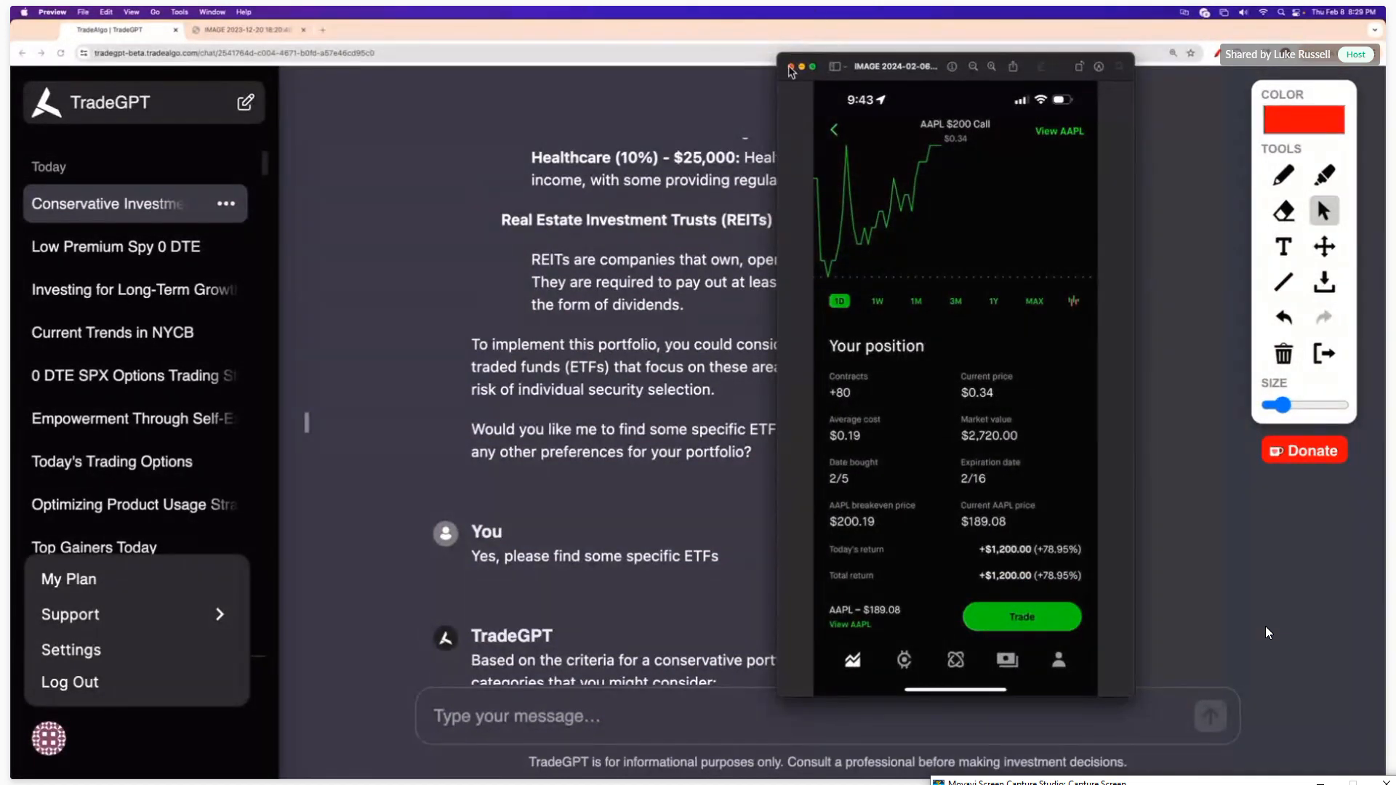
# - Close the AAPL option position screenshot, returning to the conservative portfolio chat
pyautogui.click(791, 65)
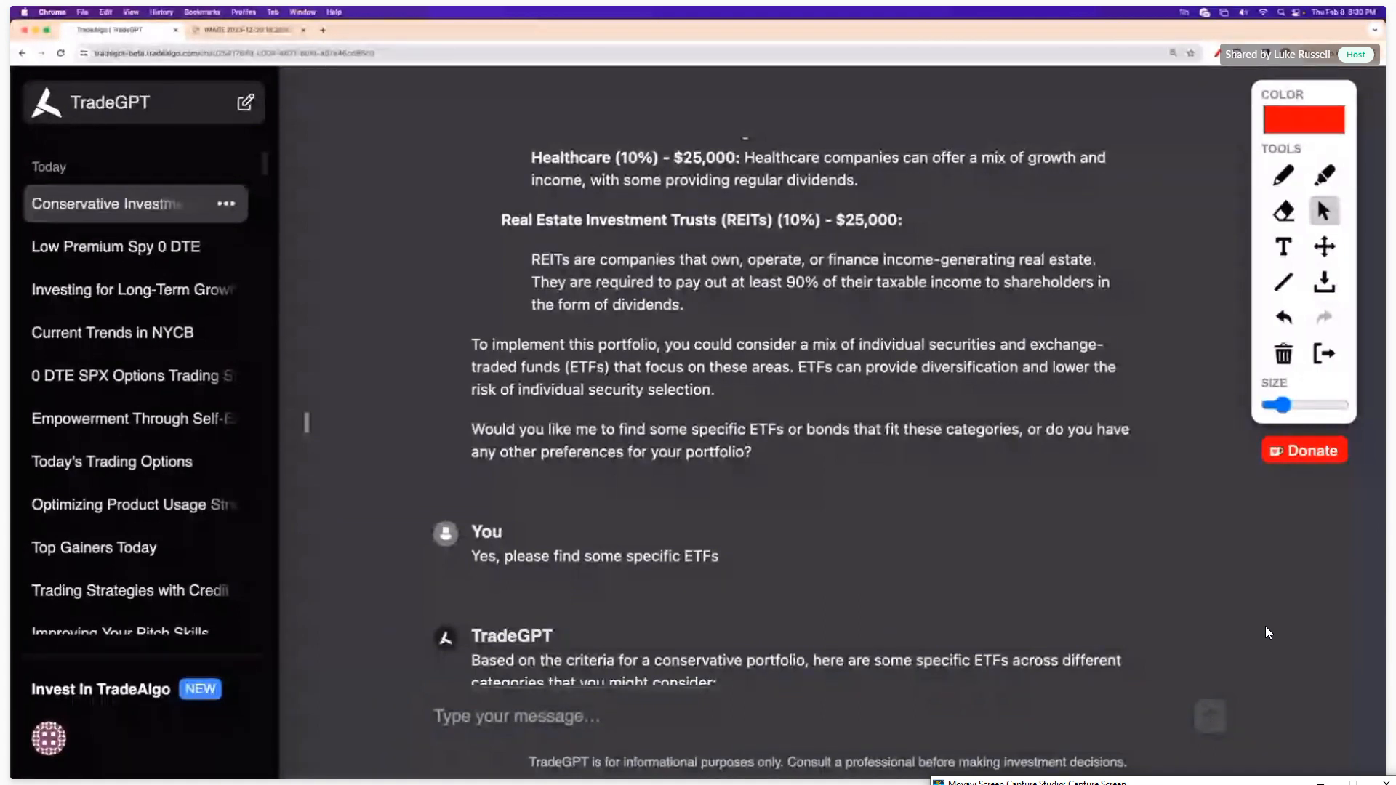
pyautogui.click(801, 716)
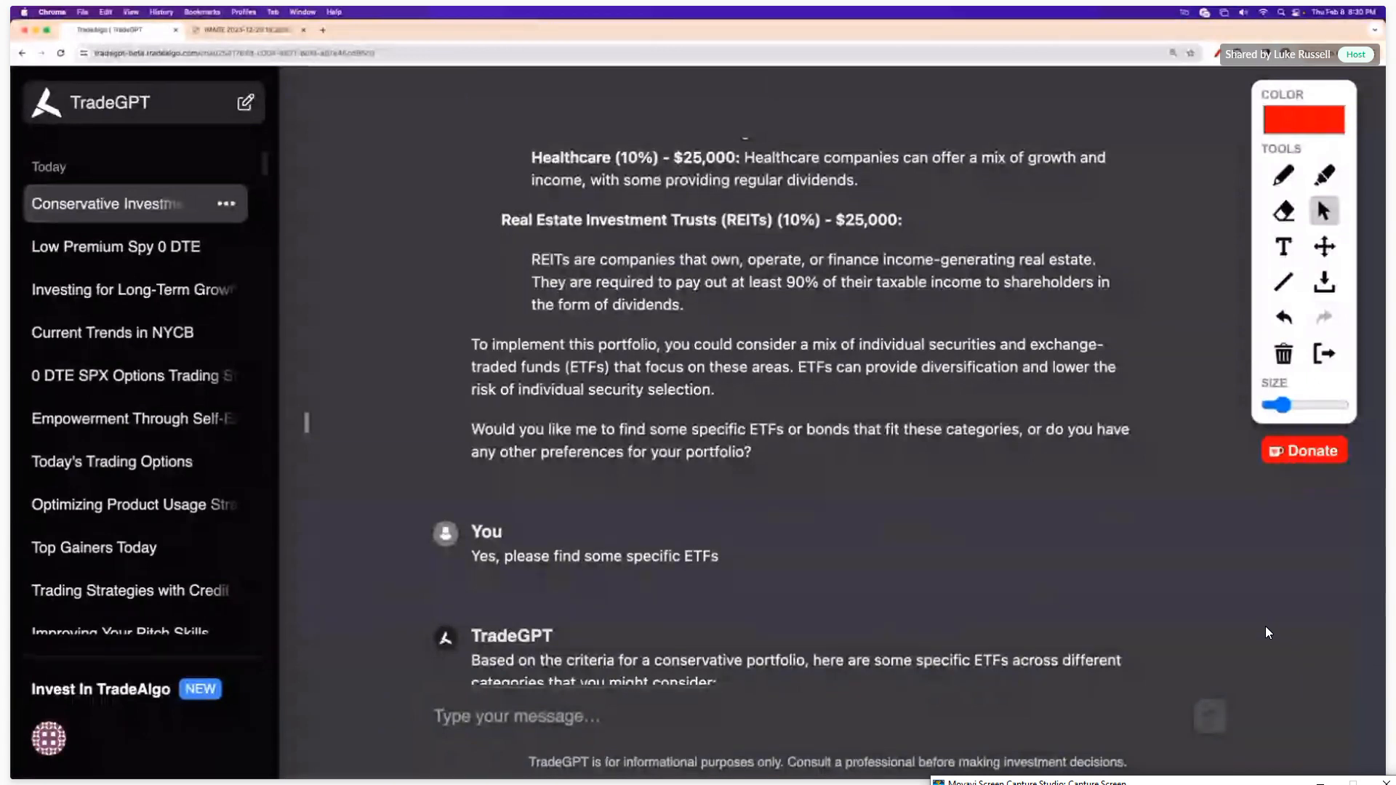
pyautogui.moveTo(398, 514)
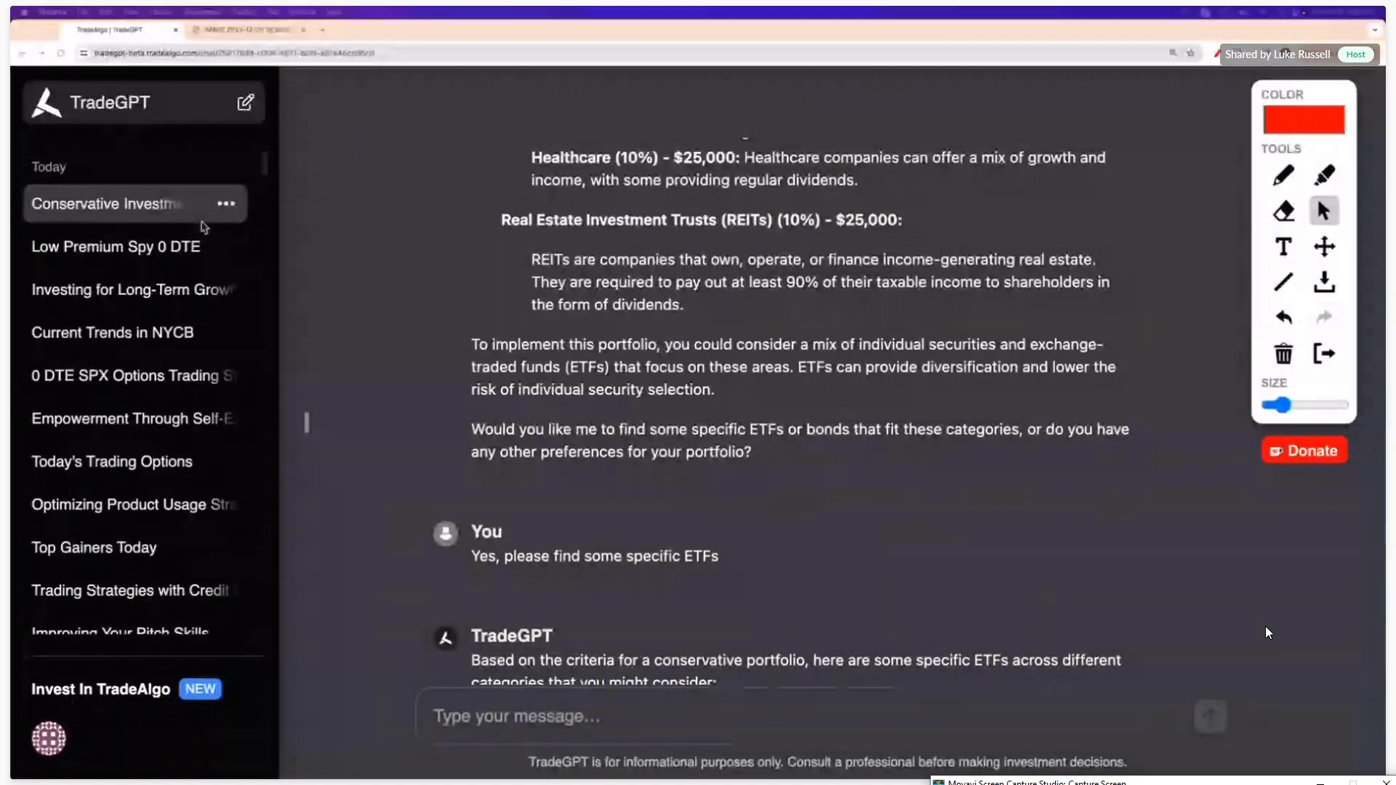
# - Review the iron condor trading strategies chat, then start a fresh empty chat
pyautogui.click(247, 102)
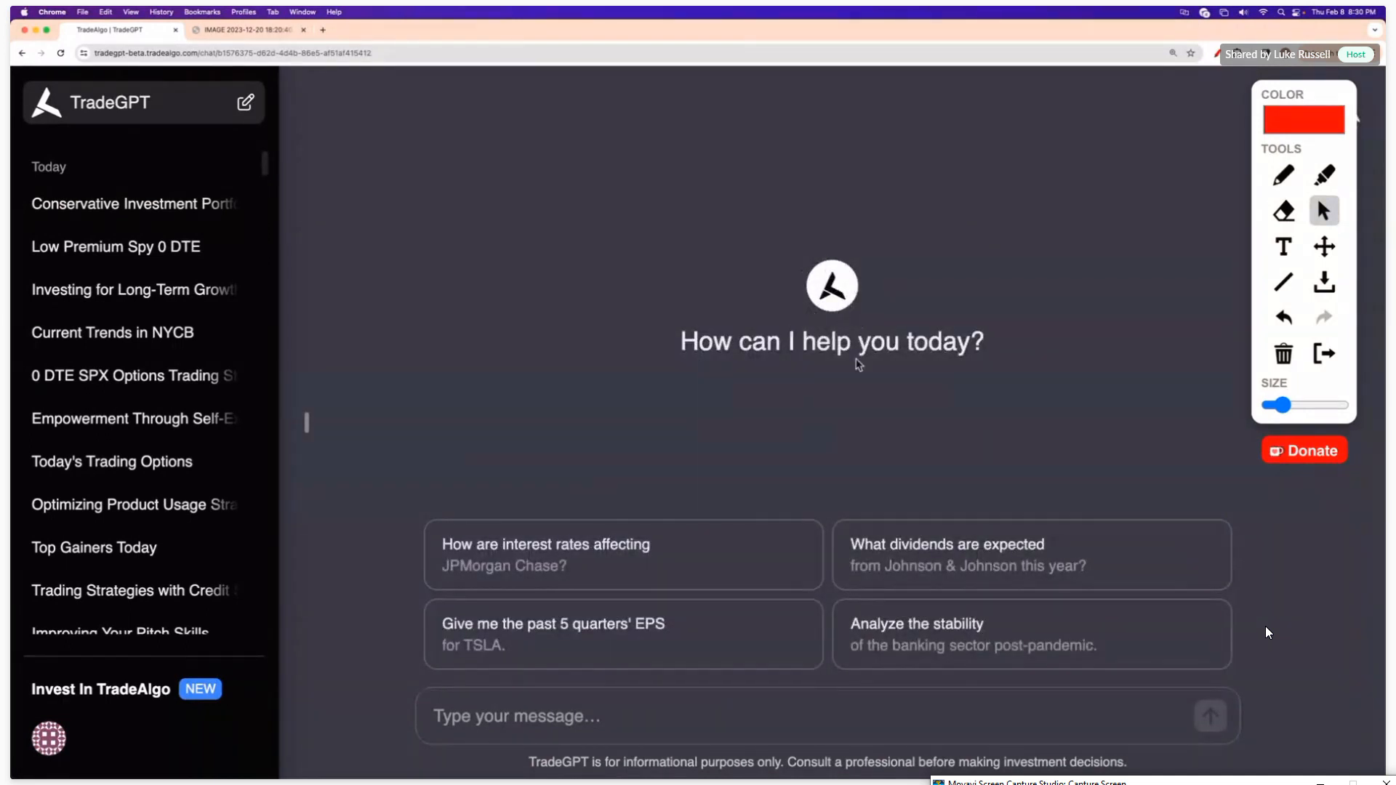
pyautogui.moveTo(134, 546)
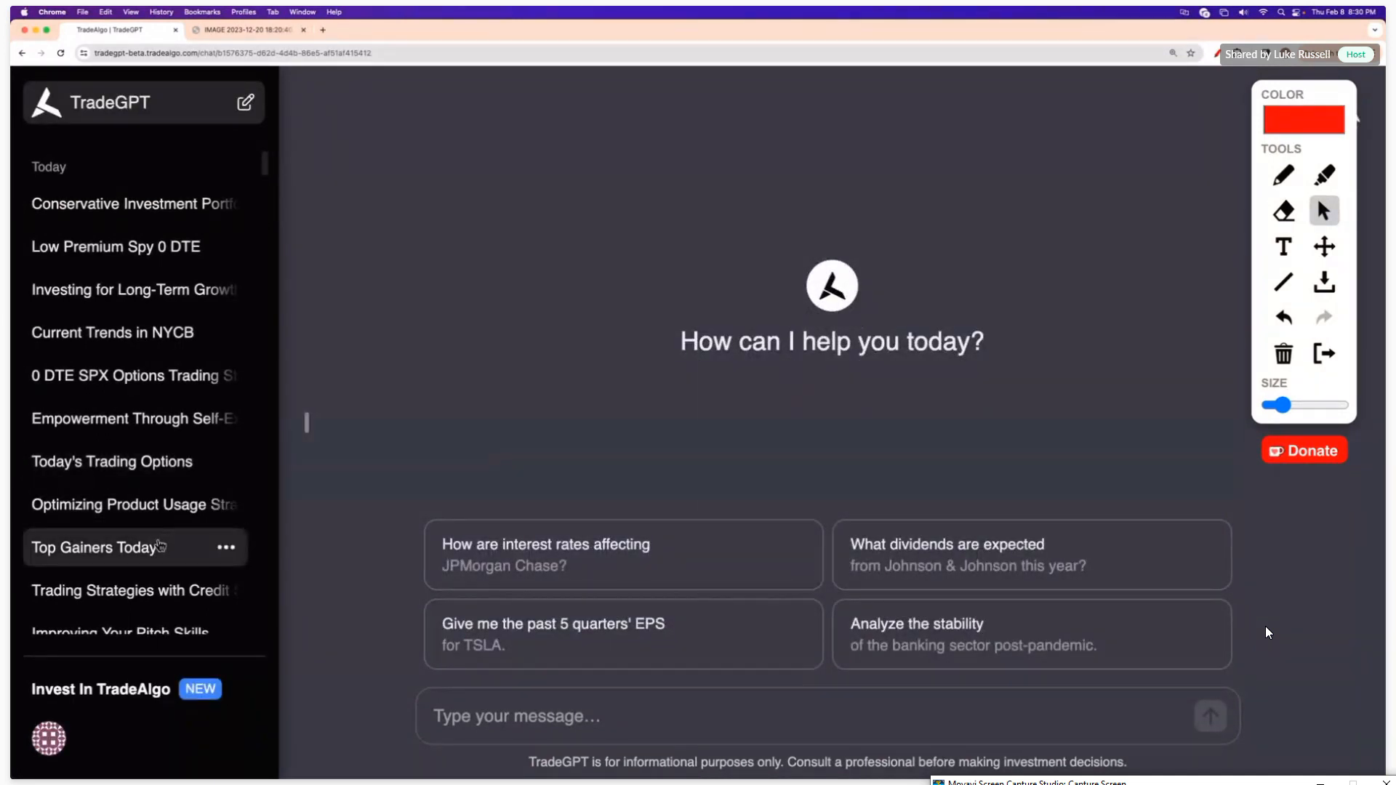
pyautogui.click(130, 590)
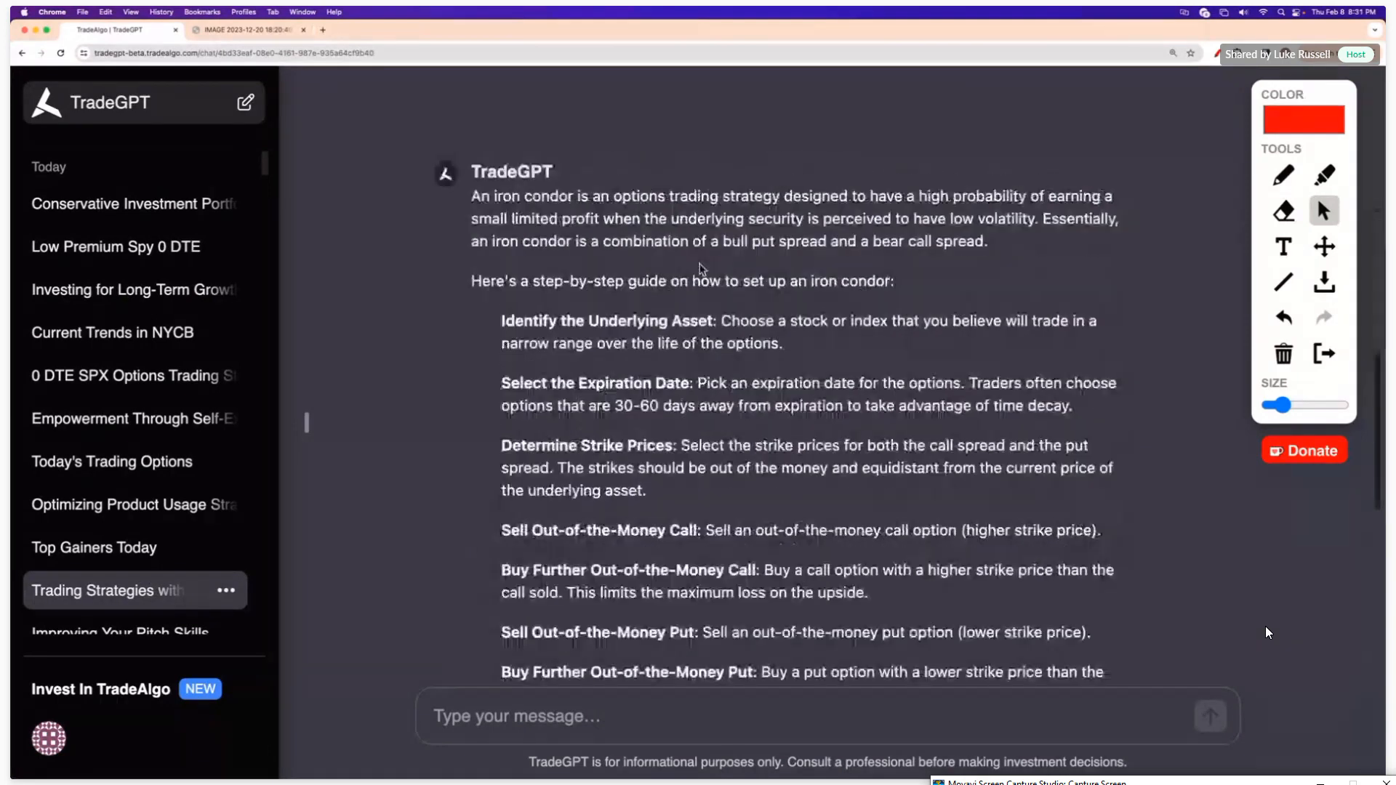
pyautogui.scroll(3)
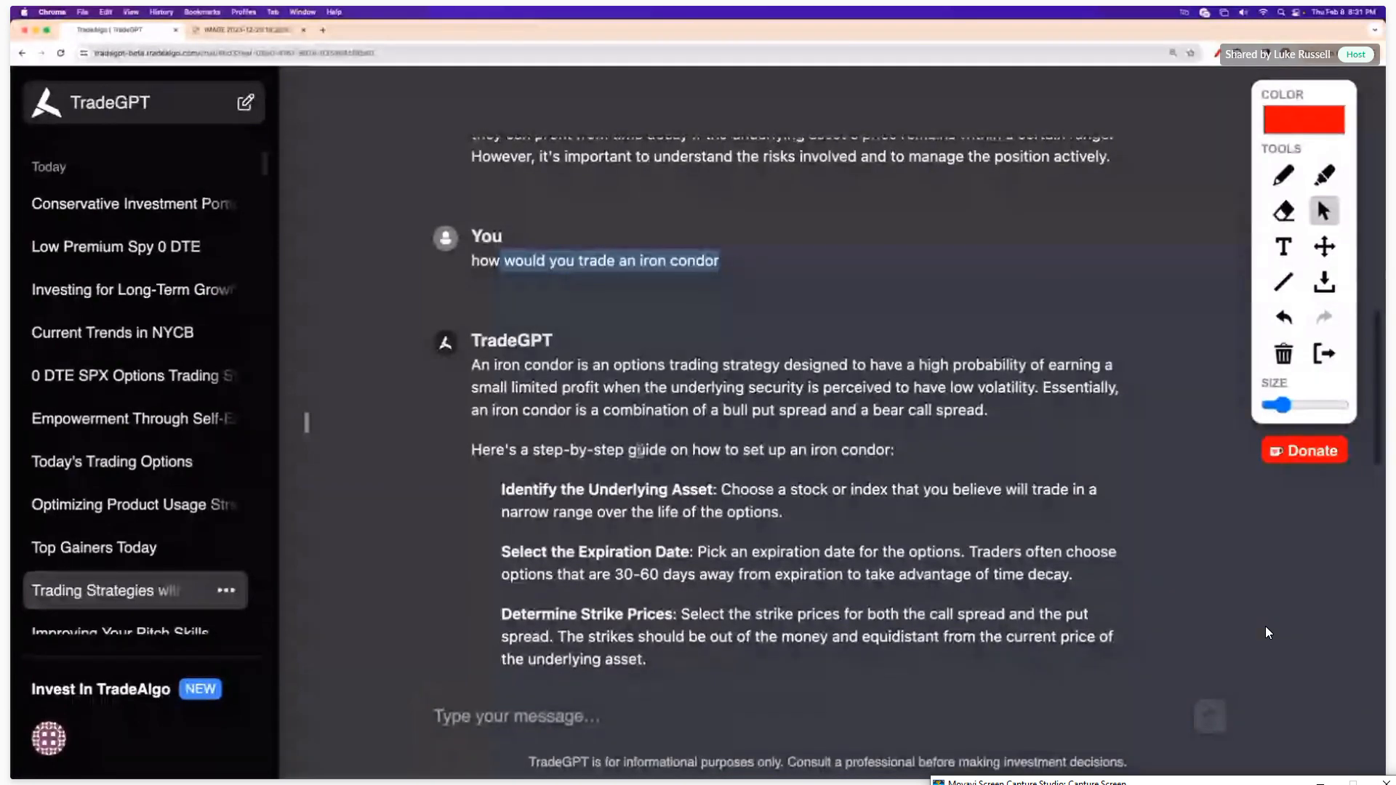
pyautogui.scroll(-3)
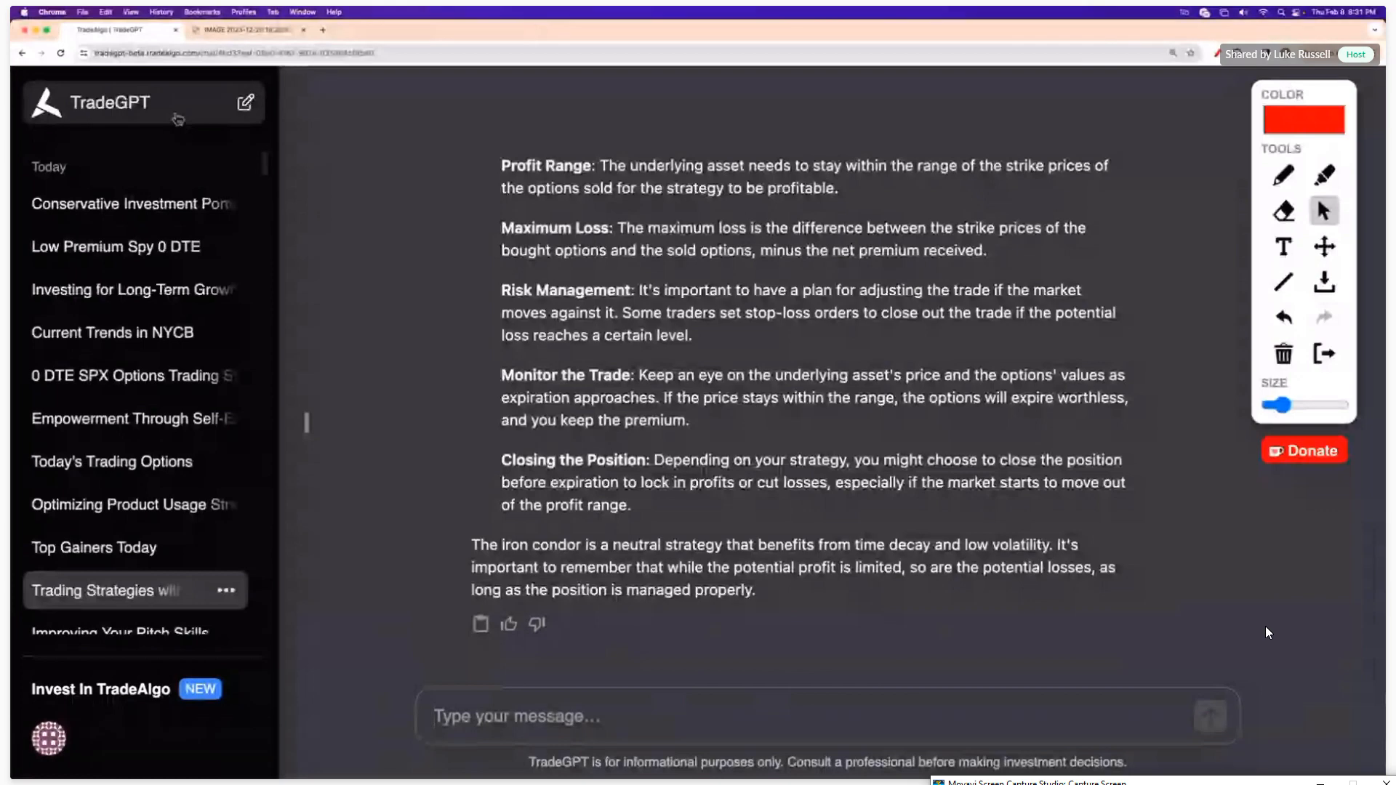
pyautogui.click(247, 101)
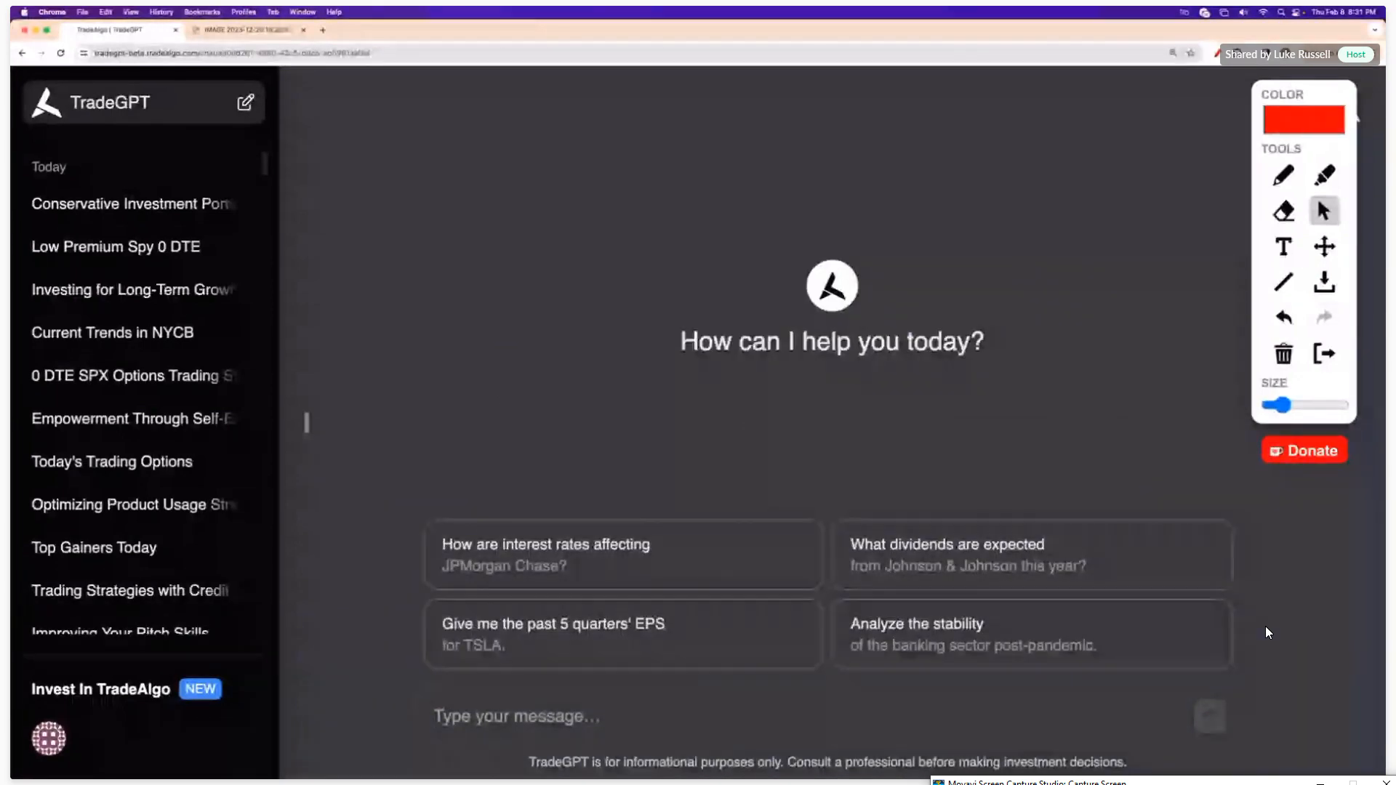